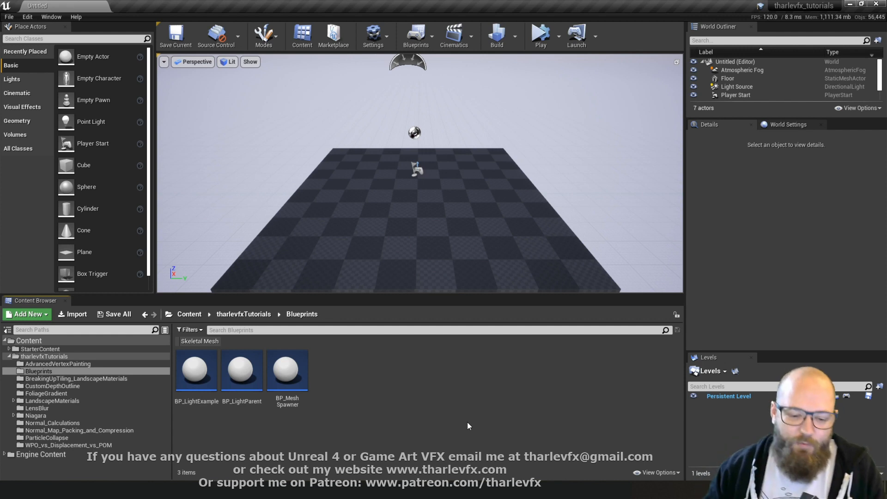
pyautogui.moveTo(420, 397)
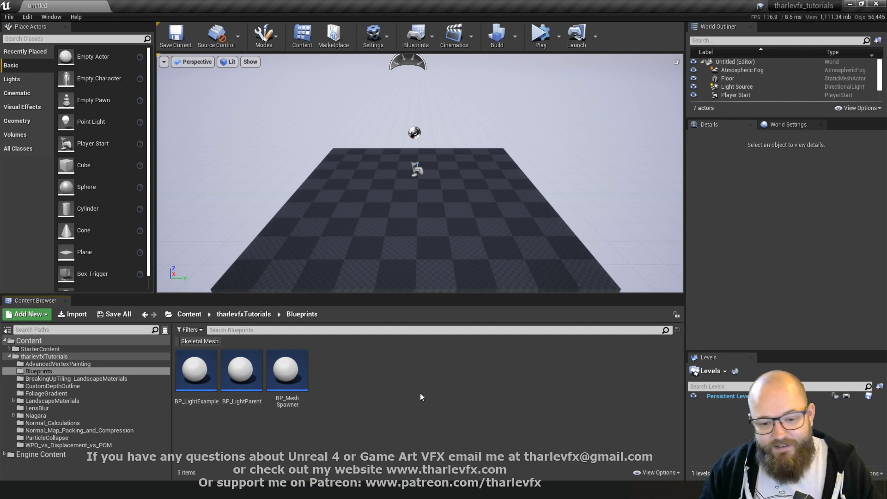
pyautogui.moveTo(196, 368)
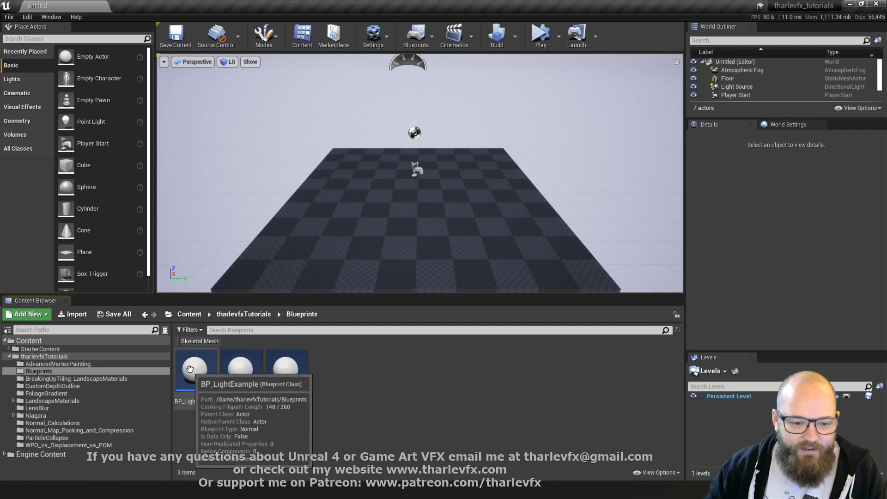
# - Review BP_MeshSpawner, then create and open a new Actor blueprint, BP_Timeline
pyautogui.doubleClick(197, 365)
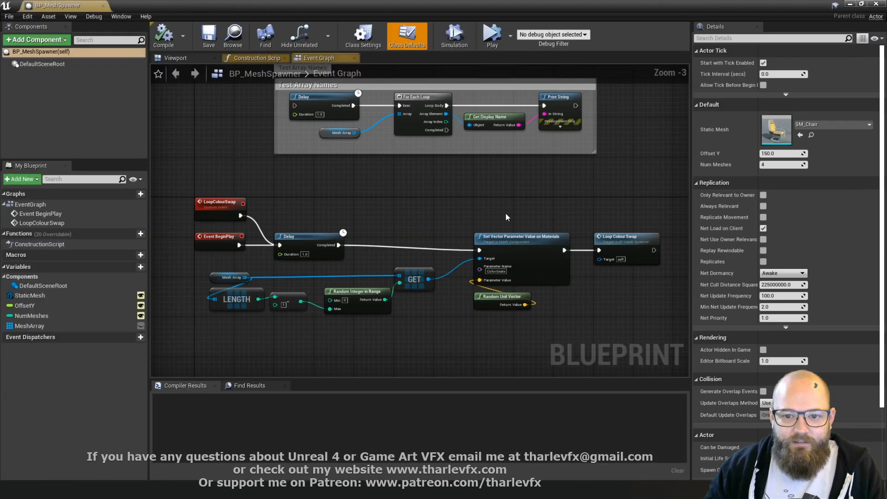
pyautogui.click(220, 206)
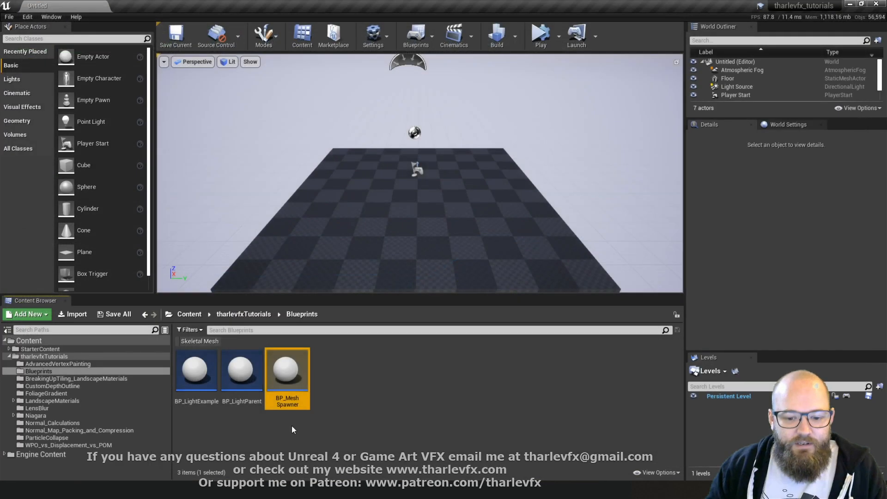
pyautogui.click(25, 314)
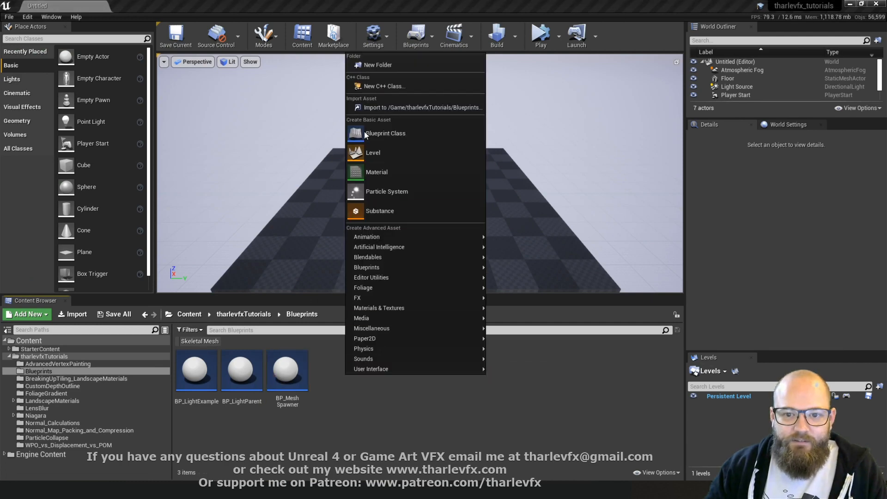
pyautogui.click(386, 133)
pyautogui.write('BP_Ti')
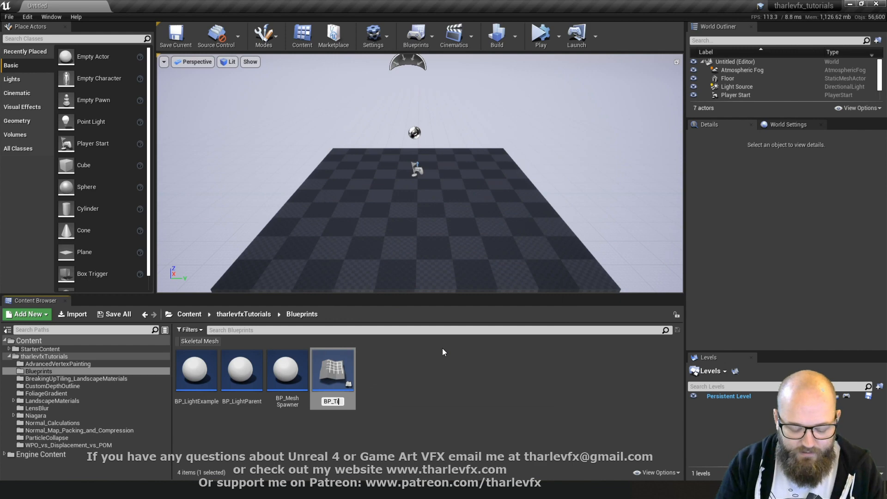
pyautogui.doubleClick(333, 371)
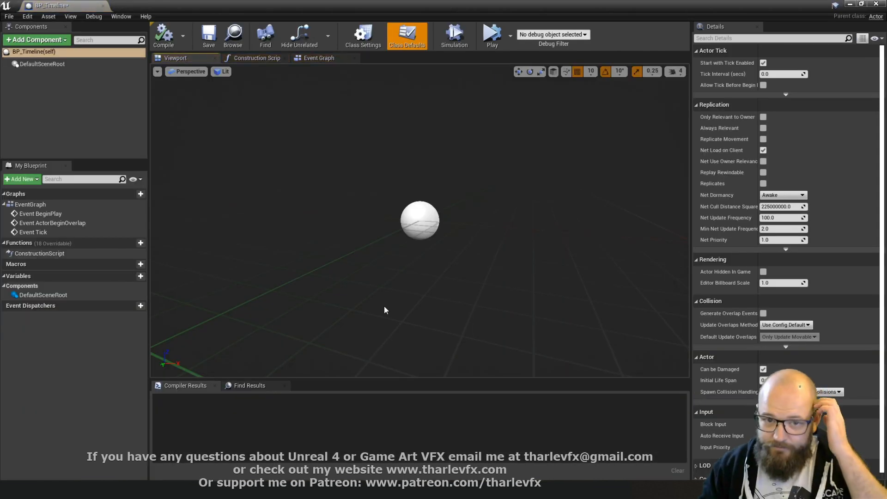
# - Add a Static Mesh component named Chair showing SM_Chair, then view the Construction Script
pyautogui.click(406, 32)
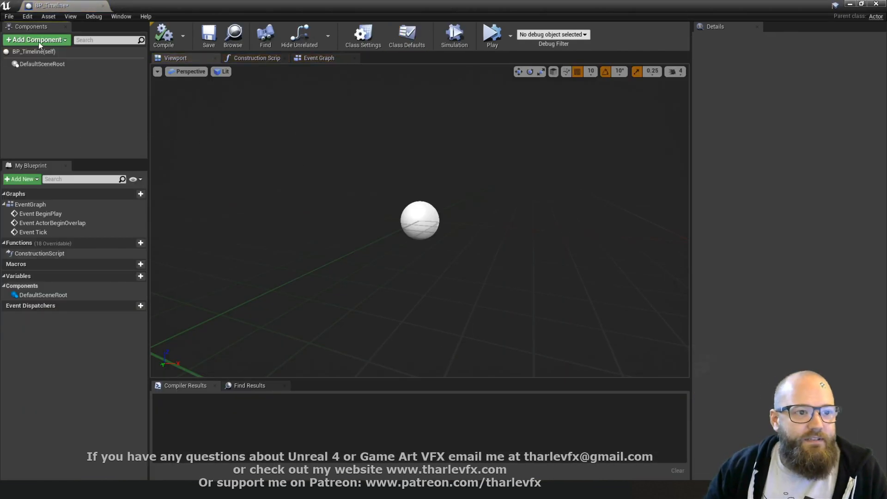
pyautogui.write('stat')
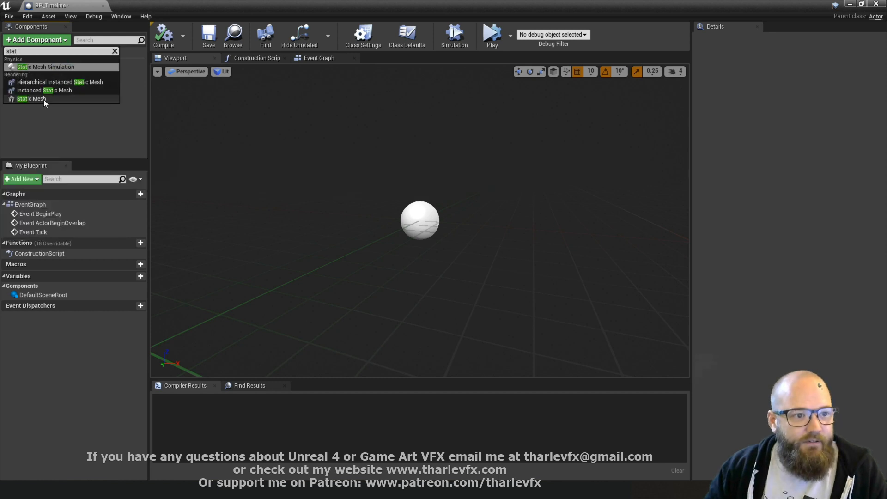
pyautogui.click(32, 99)
pyautogui.write('Chair')
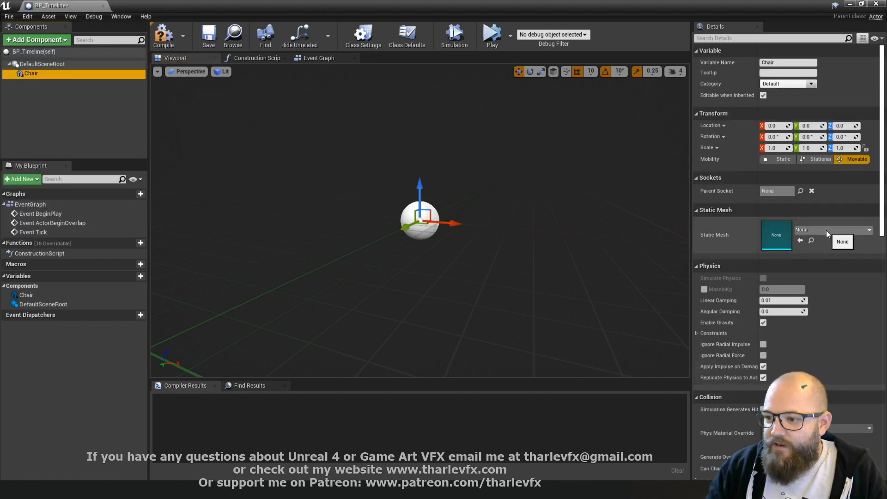
pyautogui.click(870, 229)
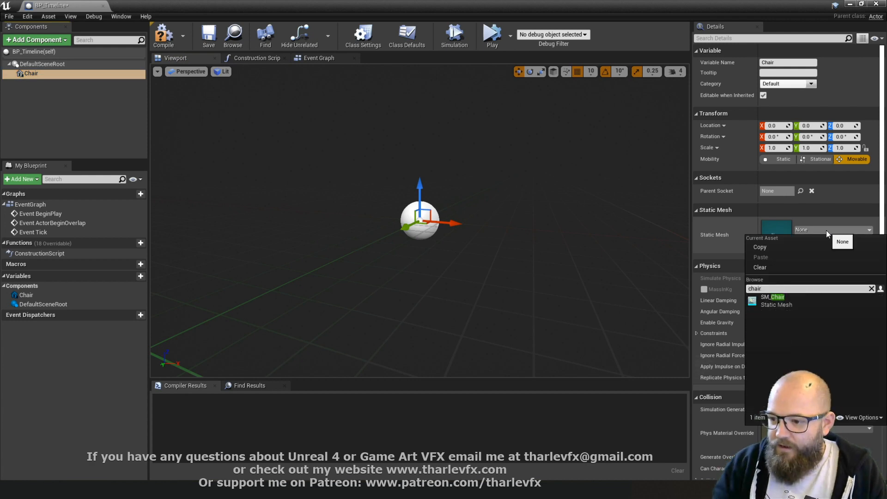
pyautogui.click(773, 301)
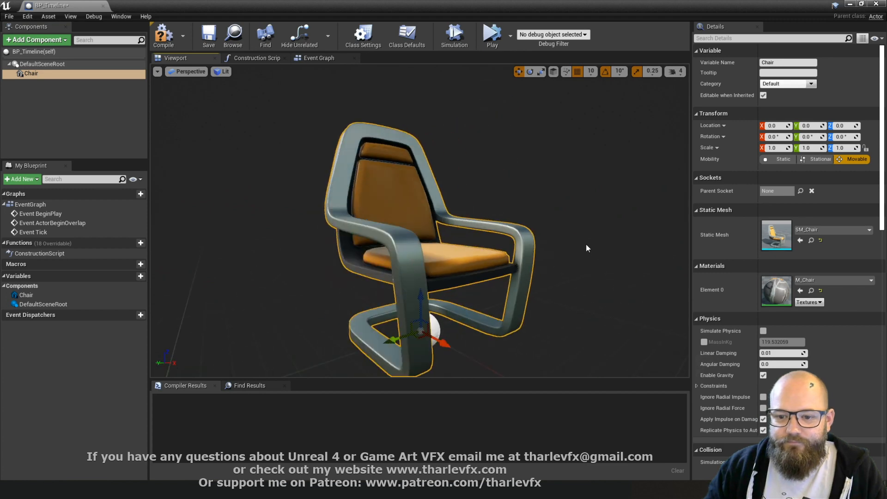
pyautogui.click(258, 57)
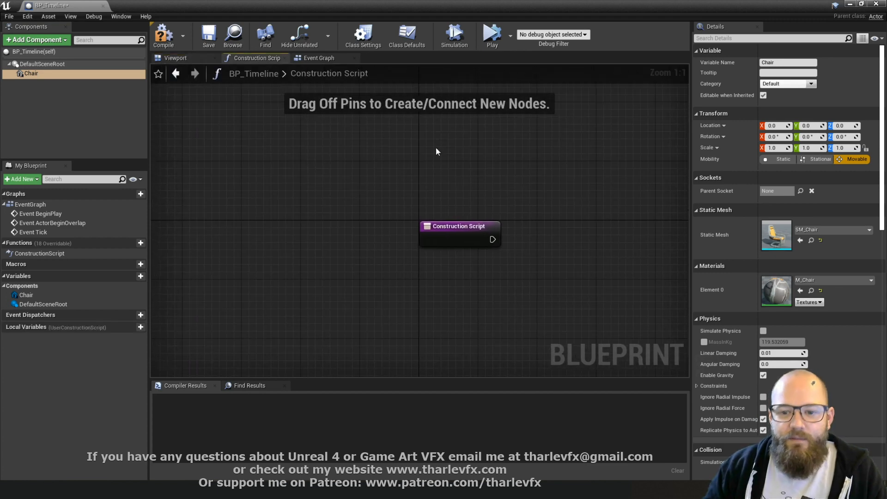
# - Clear the default Event Graph nodes and search the node menu for 'timeline'
pyautogui.click(319, 58)
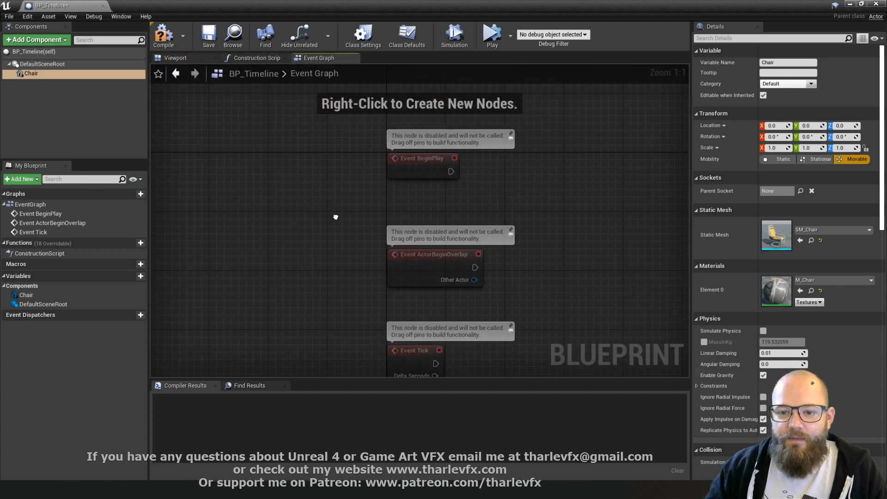
pyautogui.scroll(-3)
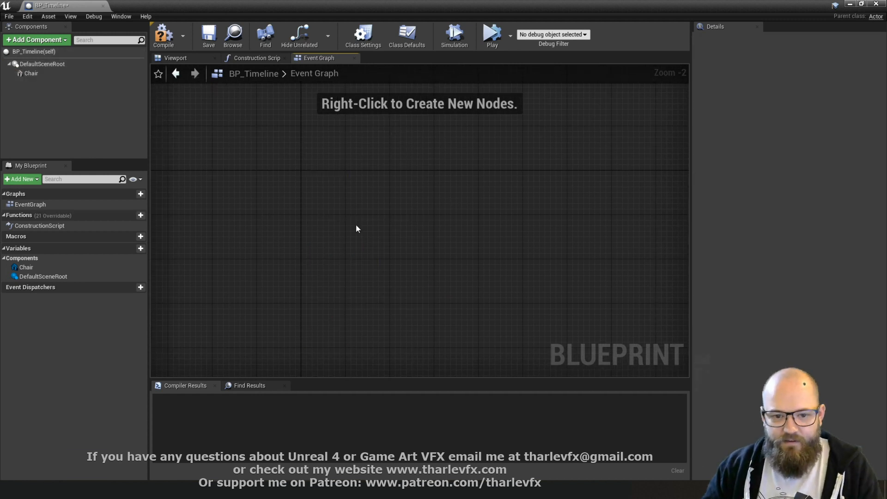
pyautogui.rightClick(357, 228)
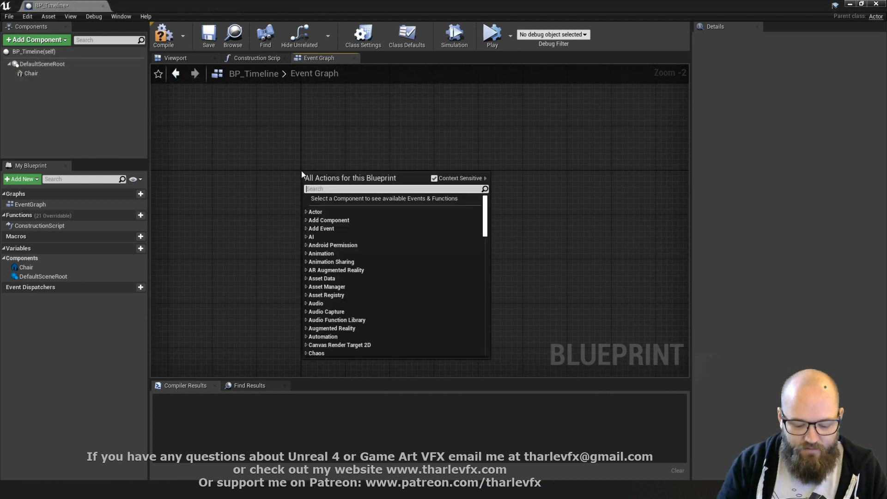
pyautogui.write('timeline')
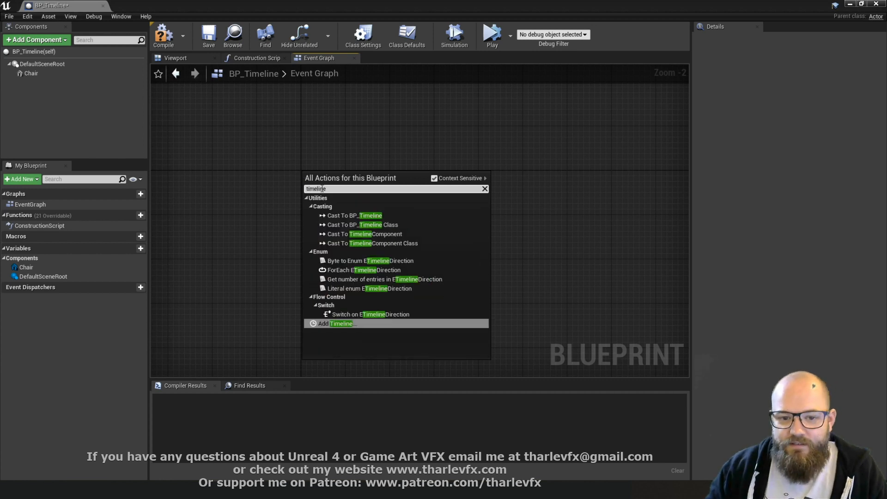
pyautogui.moveTo(341, 323)
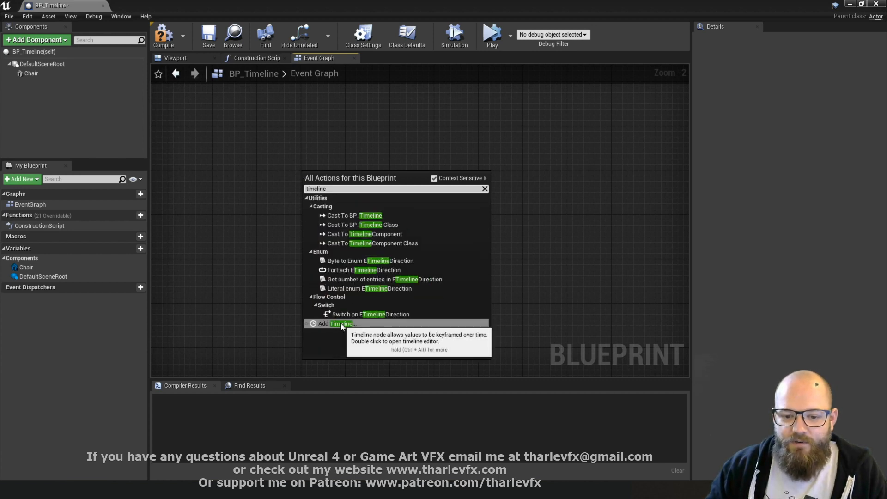
pyautogui.click(337, 323)
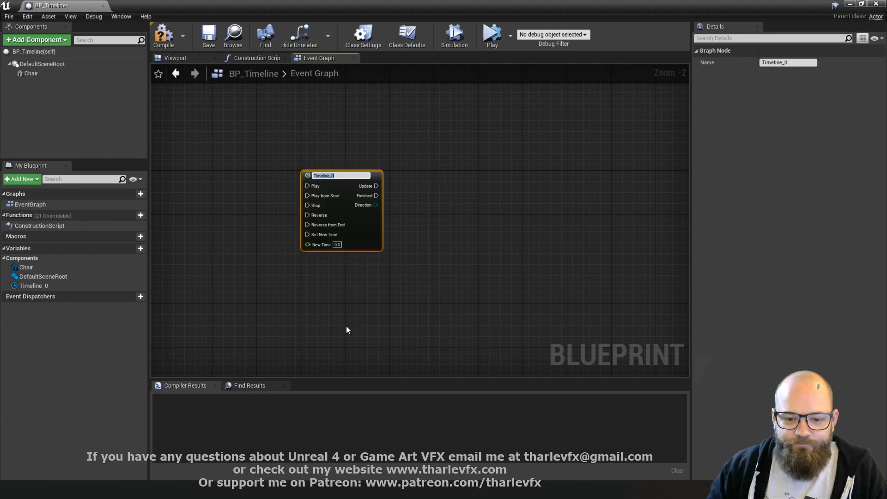
pyautogui.write('ChairMover')
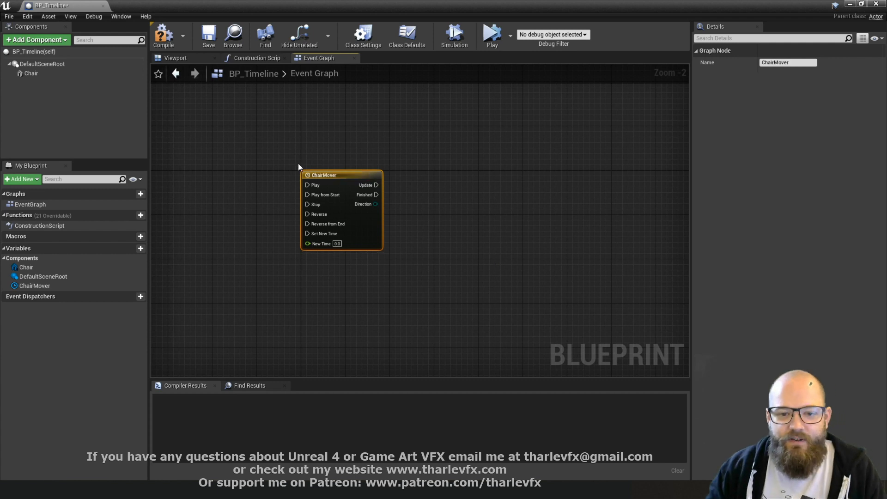
pyautogui.scroll(3)
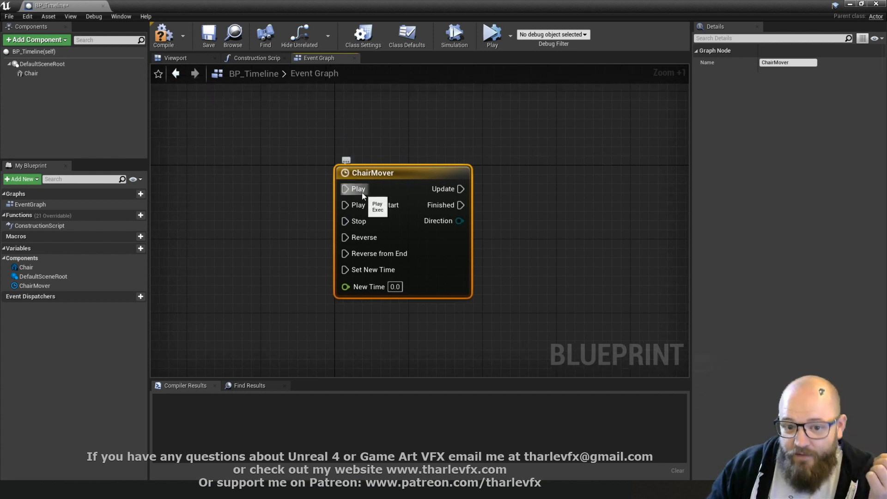
pyautogui.moveTo(356, 197)
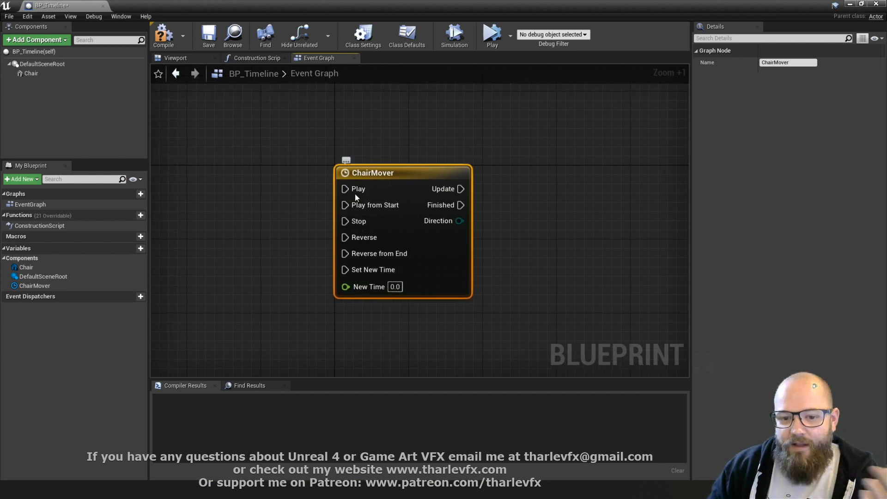
pyautogui.moveTo(367, 234)
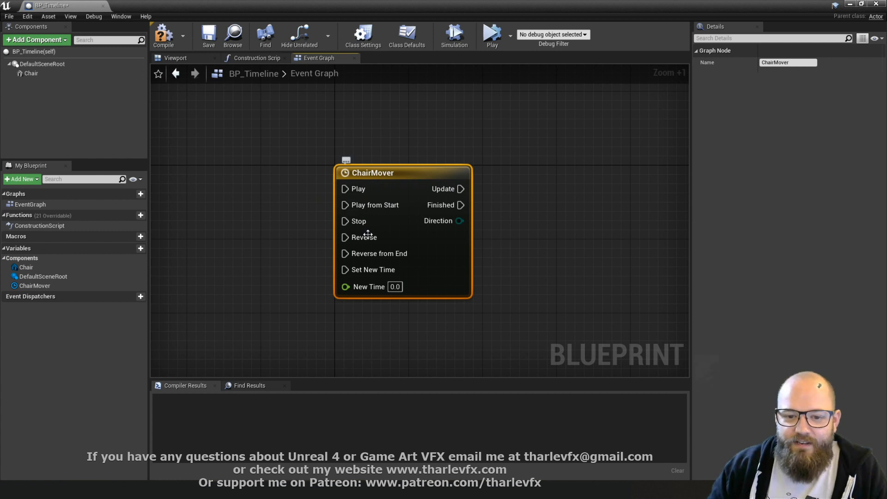
pyautogui.moveTo(354, 232)
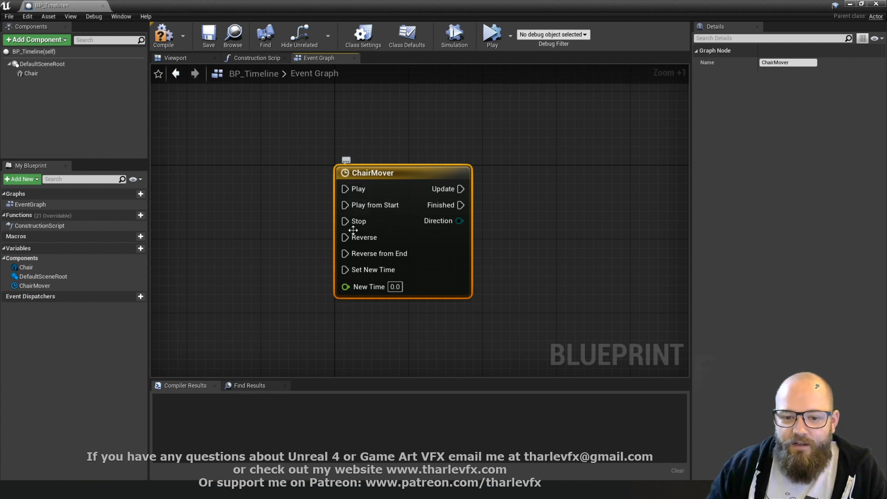
pyautogui.moveTo(373, 204)
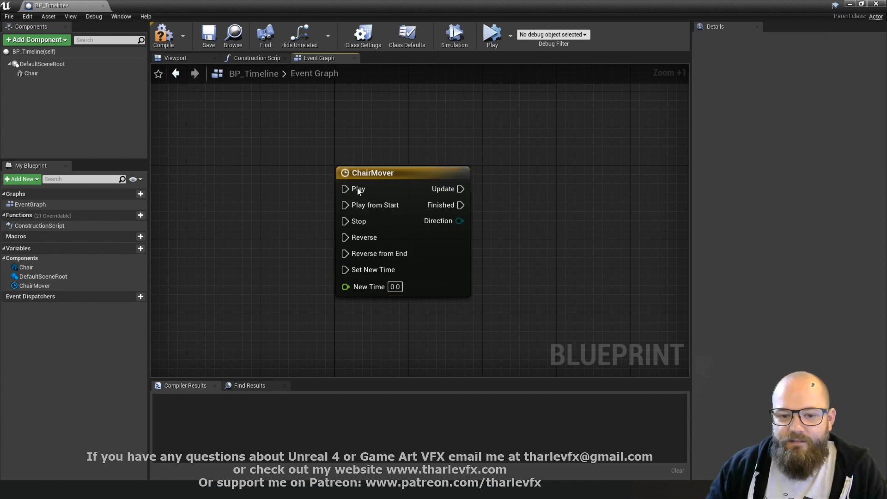
pyautogui.moveTo(285, 204)
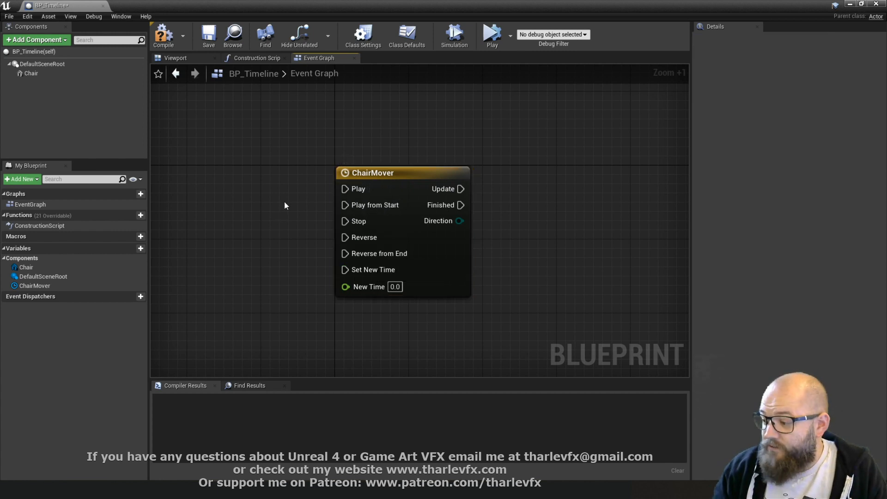
pyautogui.moveTo(345, 189)
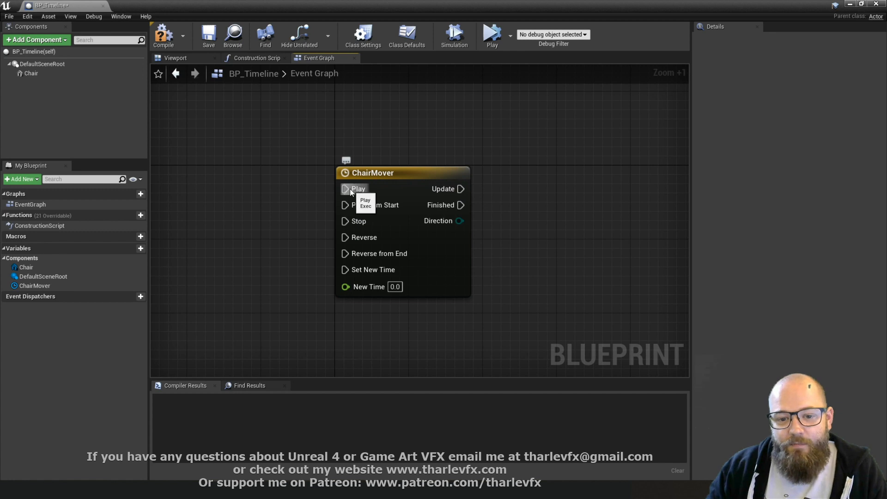
pyautogui.moveTo(346, 221)
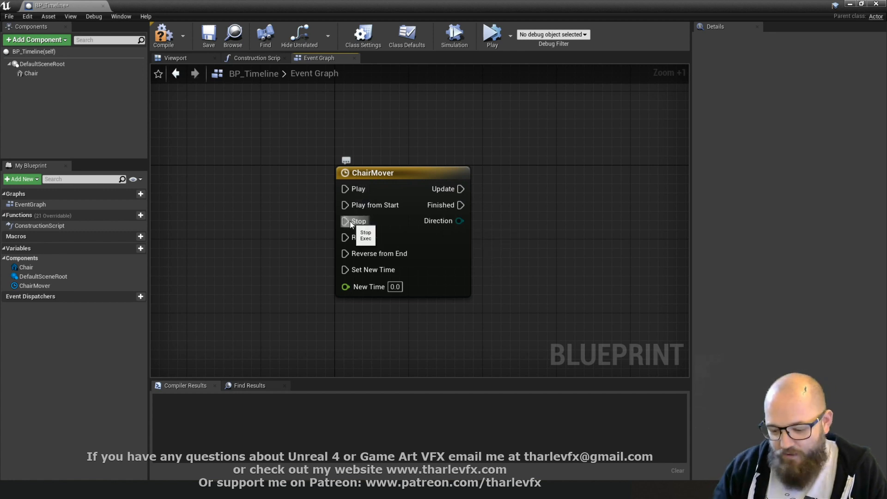
pyautogui.moveTo(307, 213)
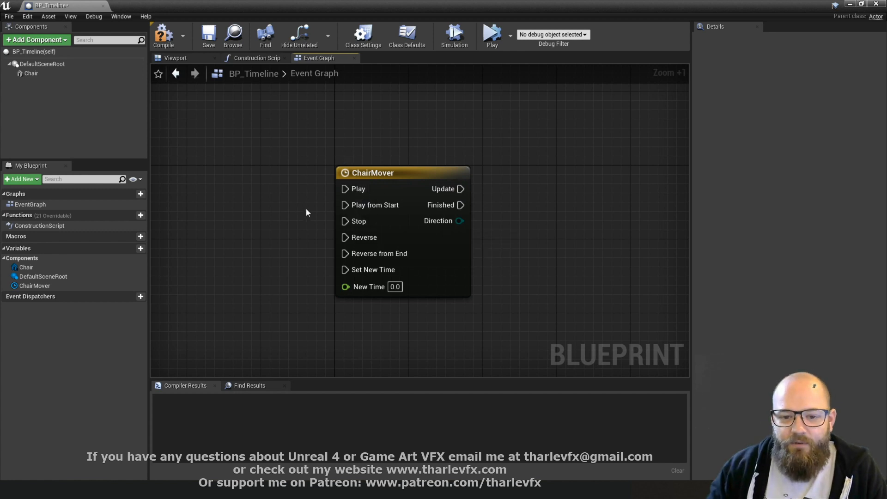
pyautogui.moveTo(360, 237)
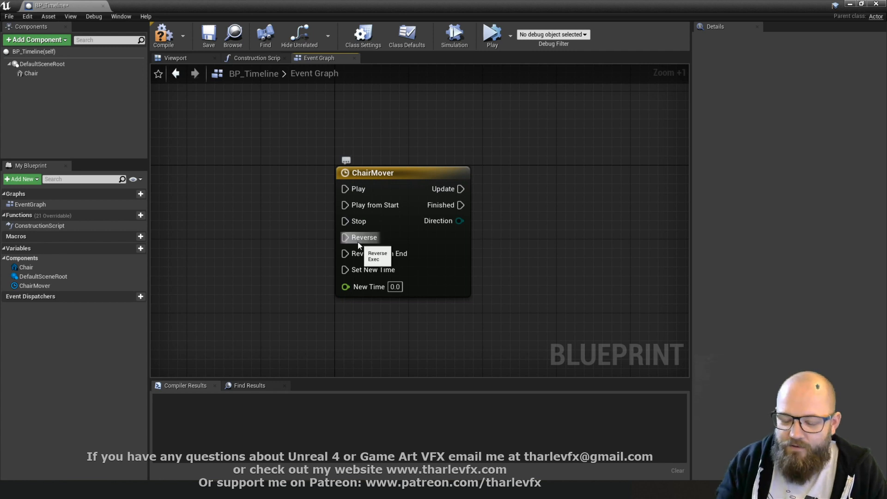
pyautogui.moveTo(337, 205)
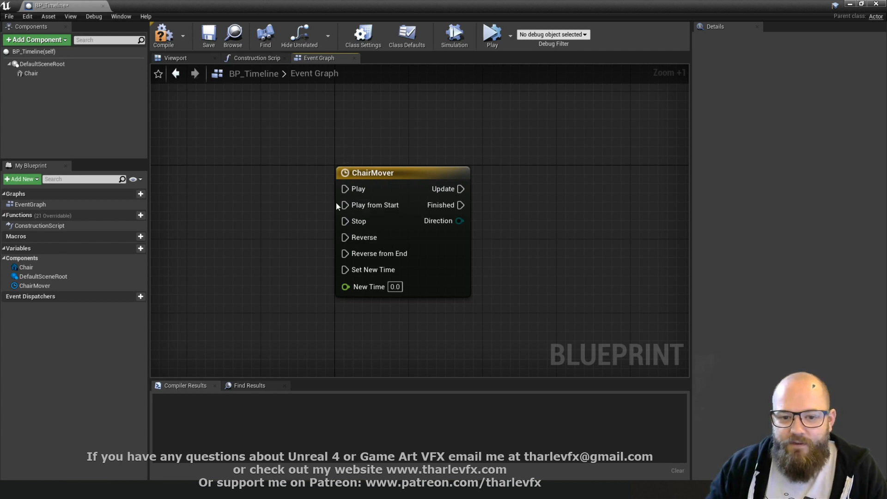
pyautogui.moveTo(283, 180)
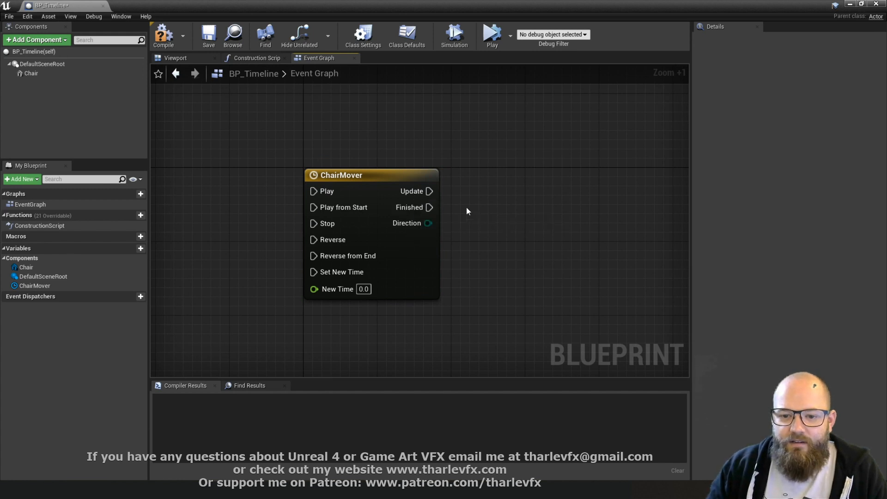
pyautogui.moveTo(413, 191)
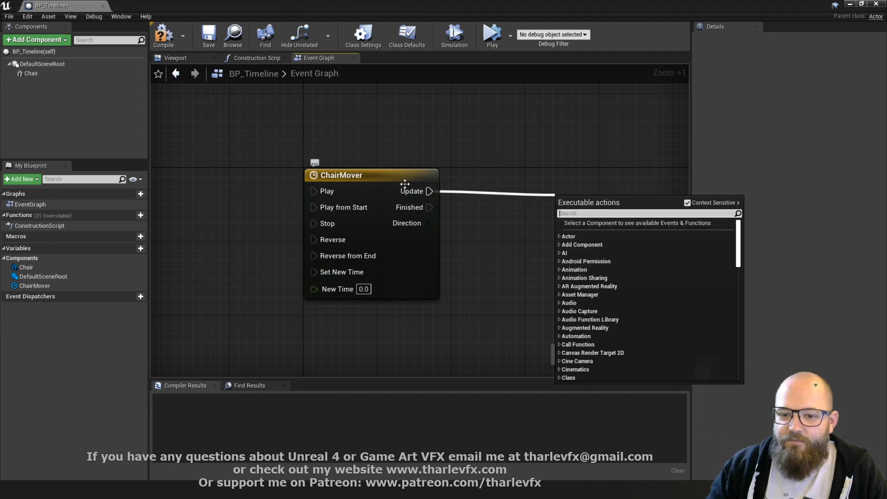
pyautogui.click(522, 177)
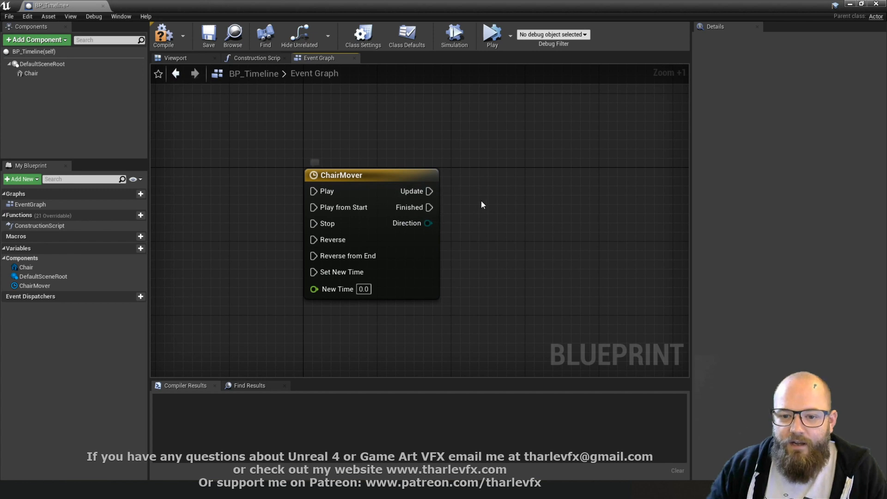
pyautogui.moveTo(428, 178)
pyautogui.write('for loop')
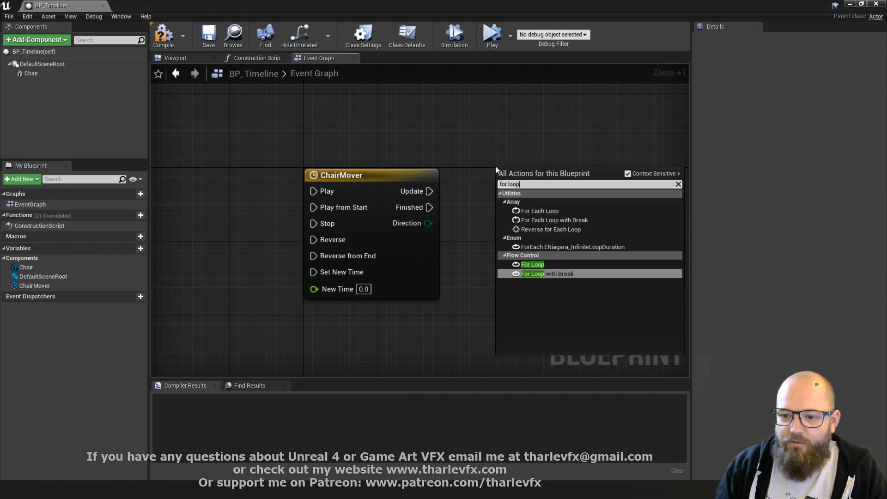
pyautogui.click(532, 265)
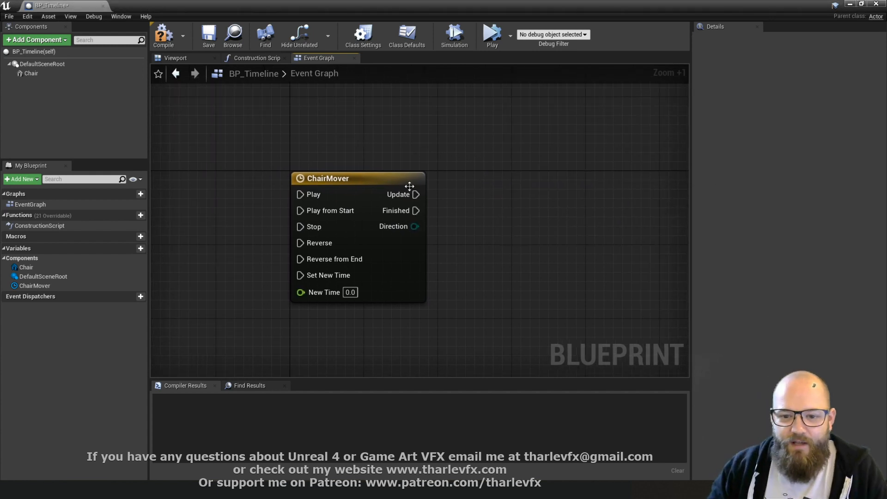
pyautogui.moveTo(409, 260)
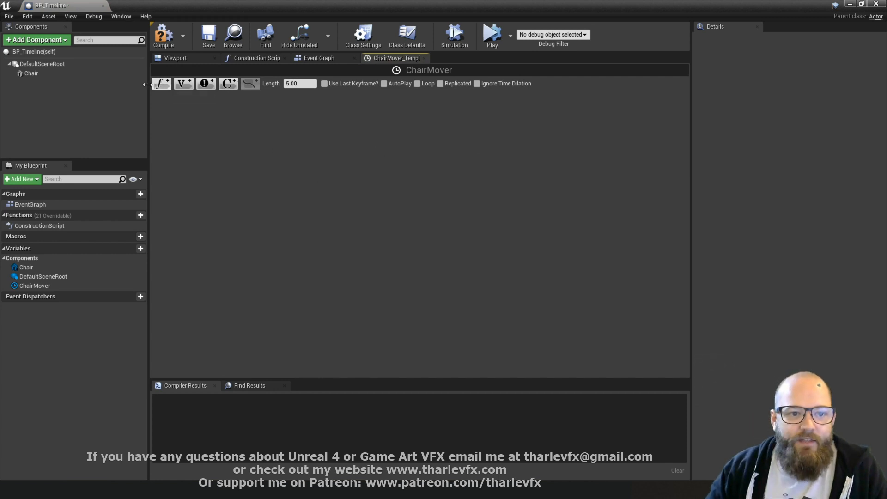
pyautogui.moveTo(160, 84)
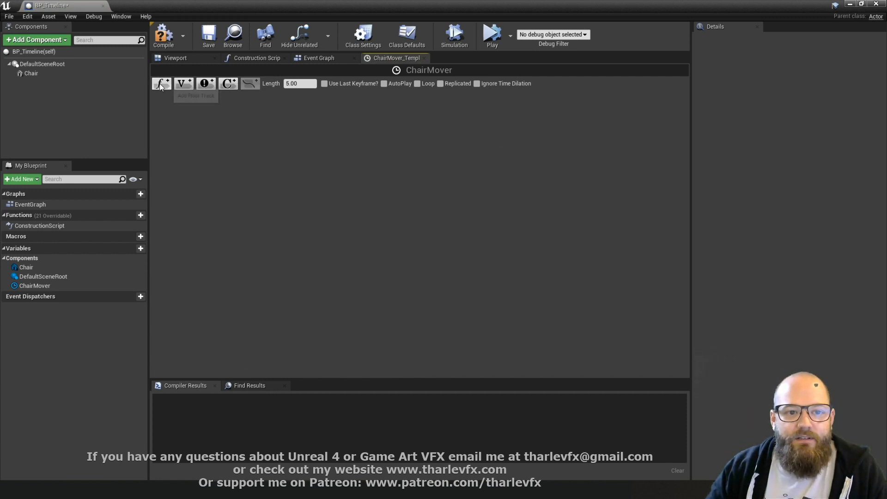
# - Add a Rotation float track to the ChairMover timeline
pyautogui.click(161, 83)
pyautogui.write('Rotation')
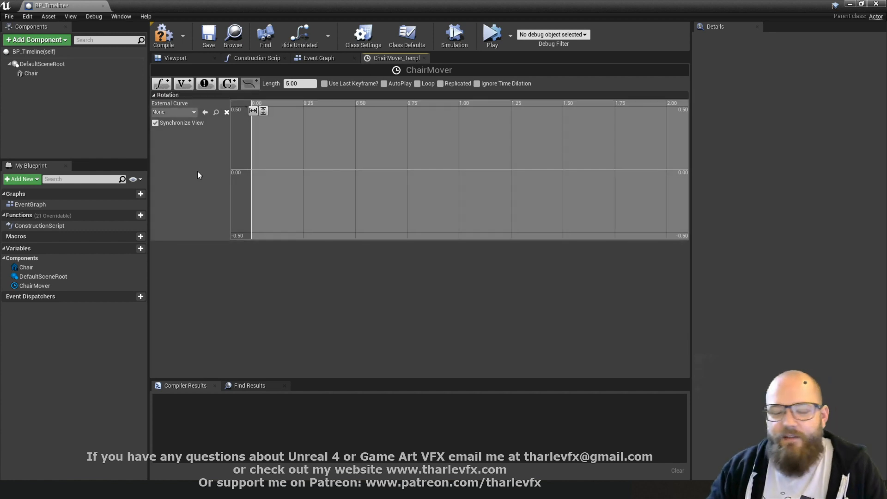
pyautogui.moveTo(161, 83)
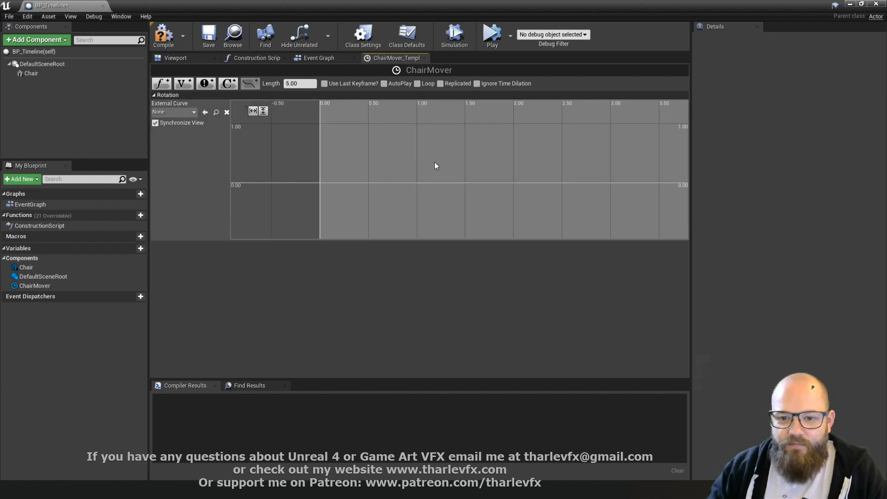
pyautogui.scroll(-3)
pyautogui.write('3')
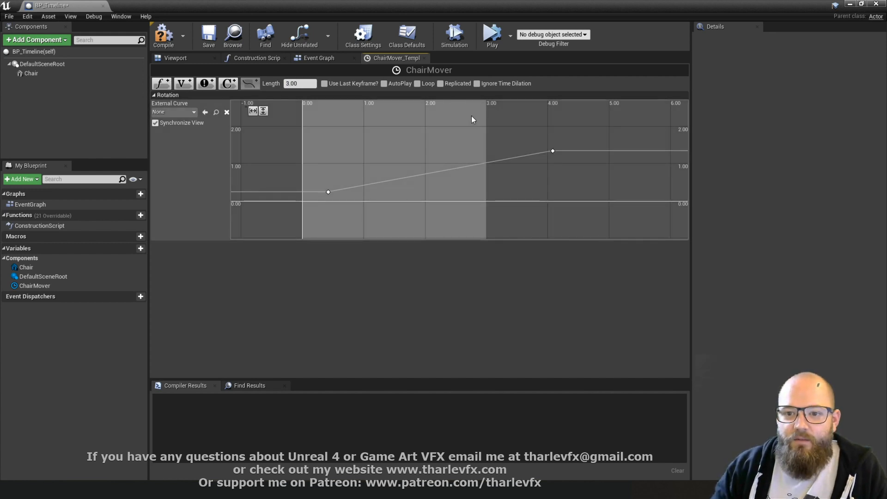
pyautogui.moveTo(355, 141)
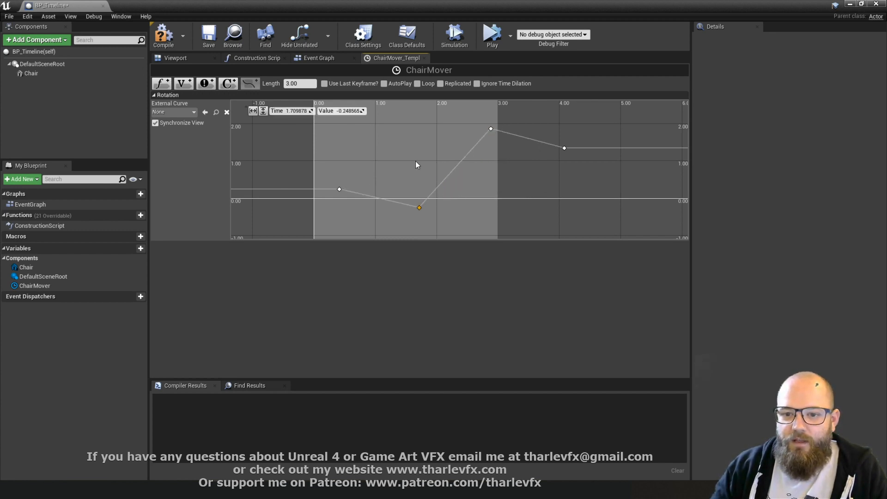
# - Set the Rotation key to Linear interpolation and start editing the first key's time
pyautogui.rightClick(419, 207)
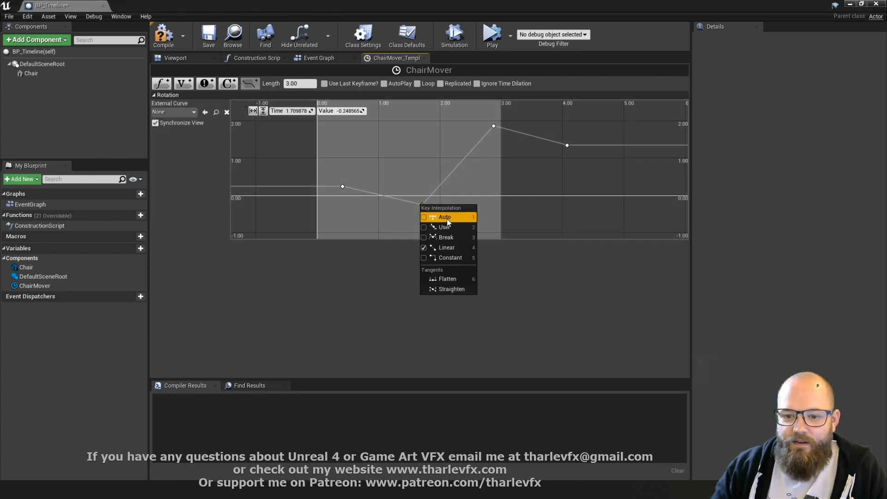
pyautogui.moveTo(454, 216)
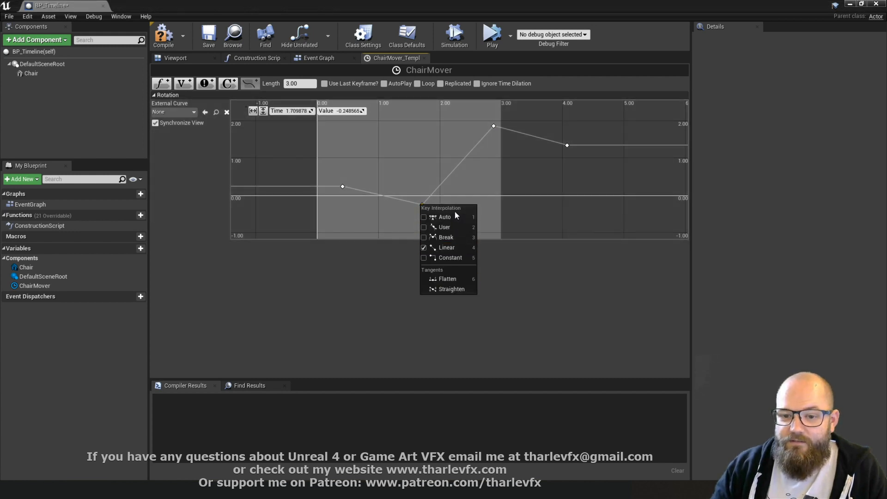
pyautogui.moveTo(447, 248)
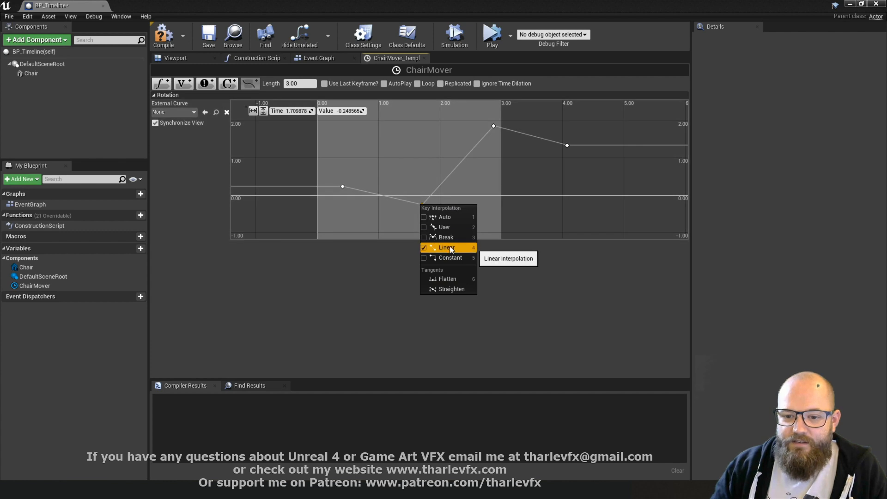
pyautogui.moveTo(446, 216)
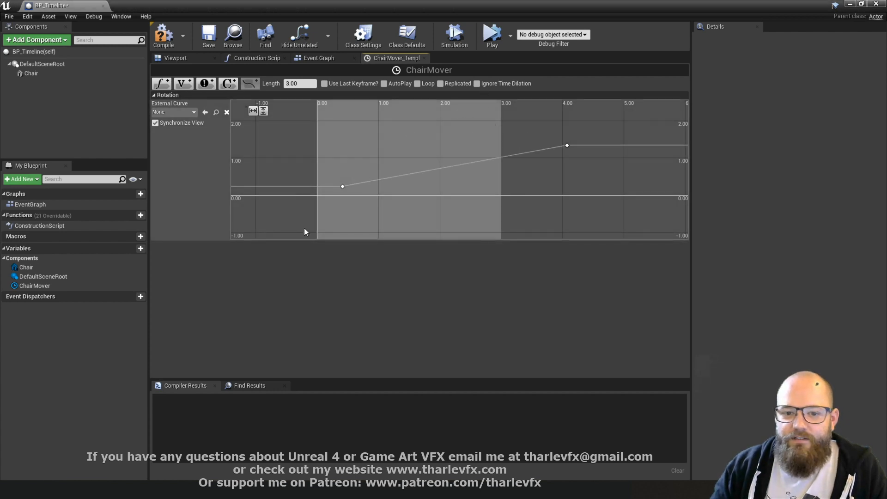
pyautogui.click(342, 186)
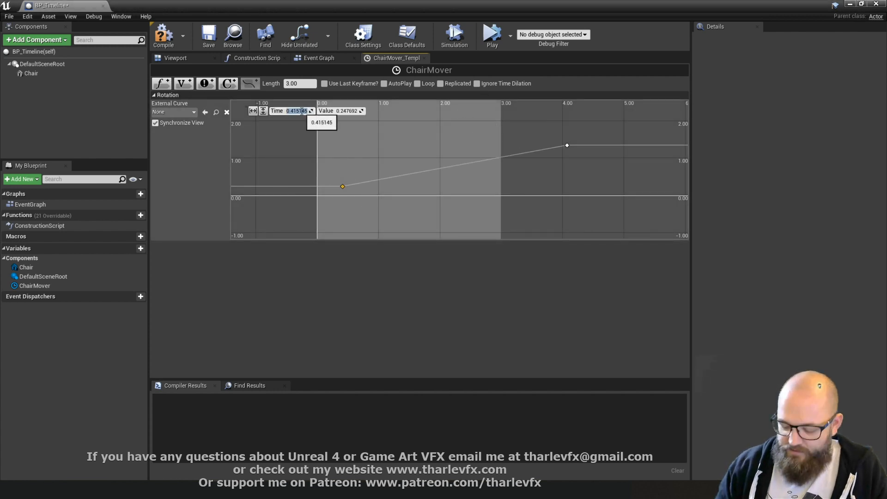
pyautogui.moveTo(341, 187); pyautogui.dragTo(317, 195)
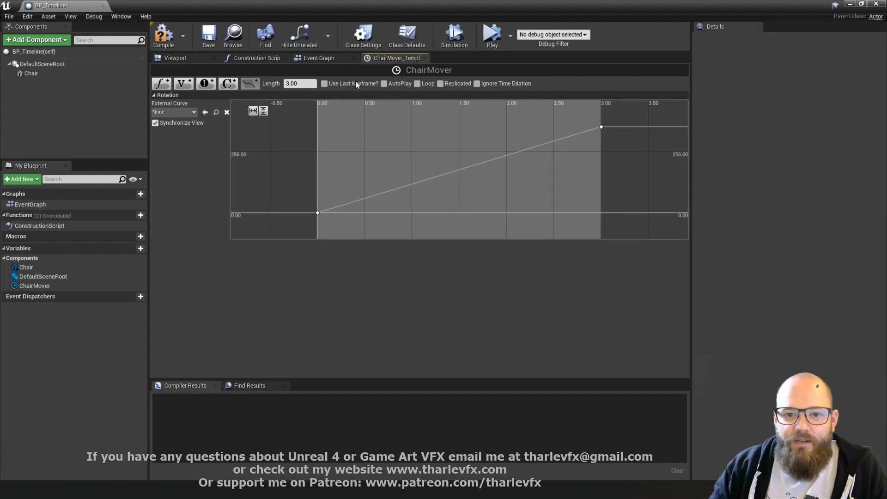
# - Turn on AutoPlay and Loop for ChairMover and check its Rotation output pin
pyautogui.click(384, 84)
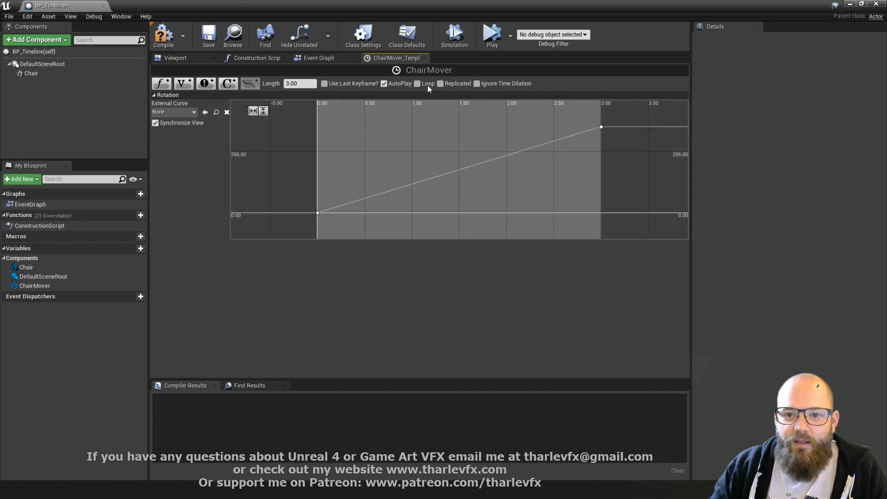
pyautogui.click(318, 57)
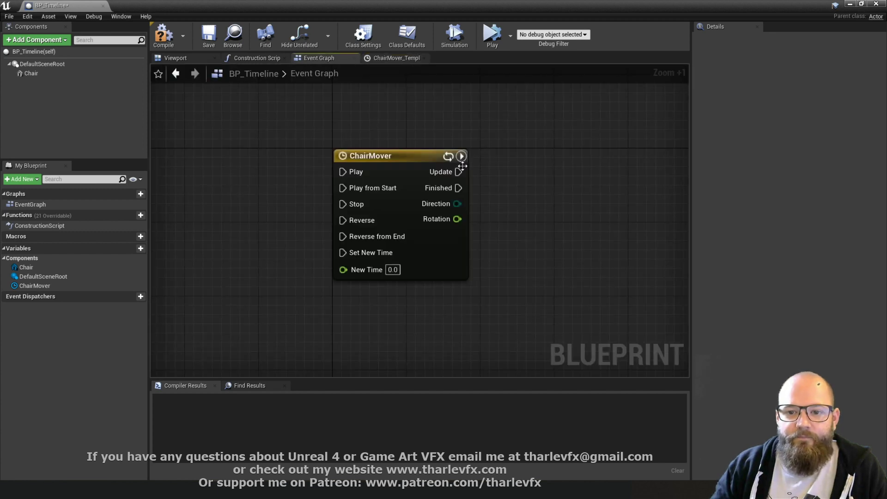
pyautogui.moveTo(461, 156)
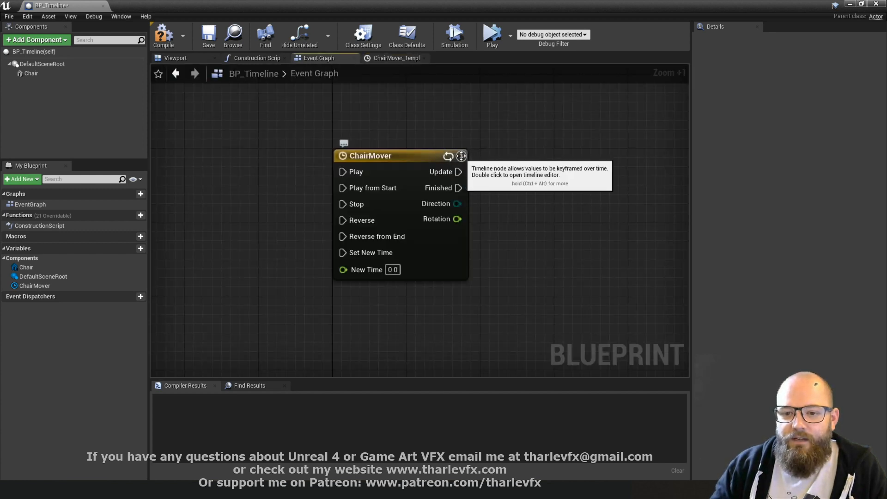
pyautogui.moveTo(438, 149)
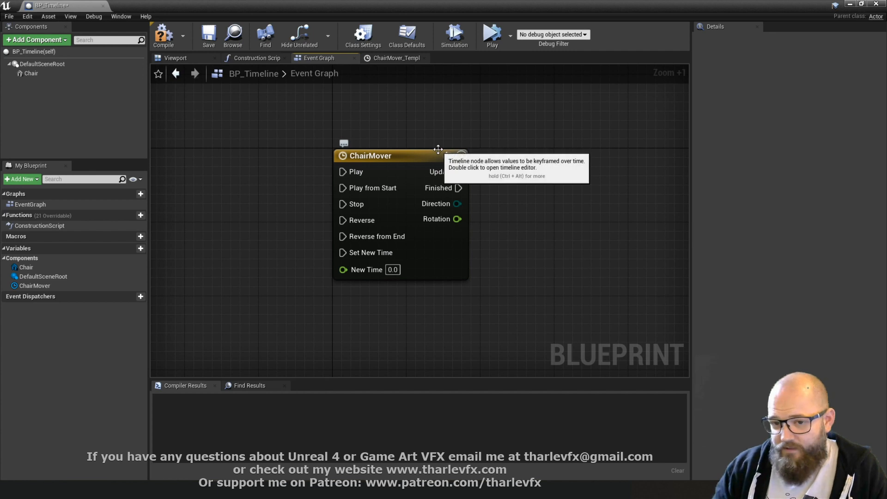
pyautogui.moveTo(350, 237)
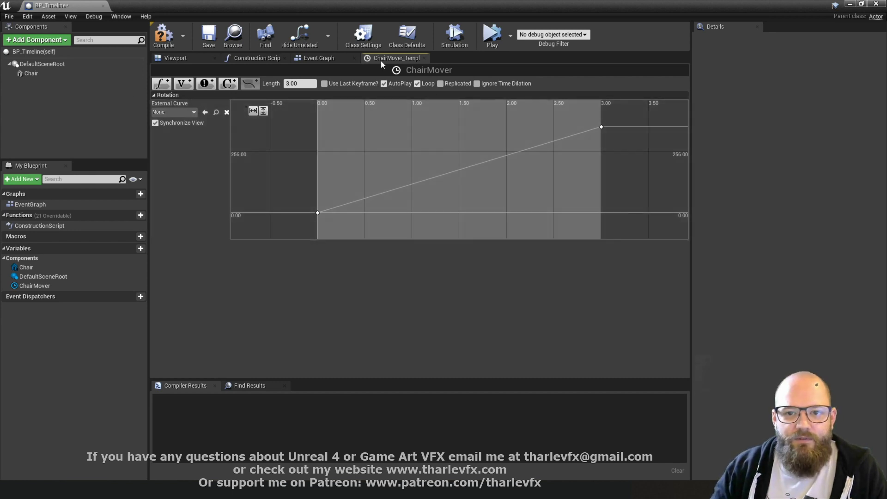
pyautogui.moveTo(396, 141)
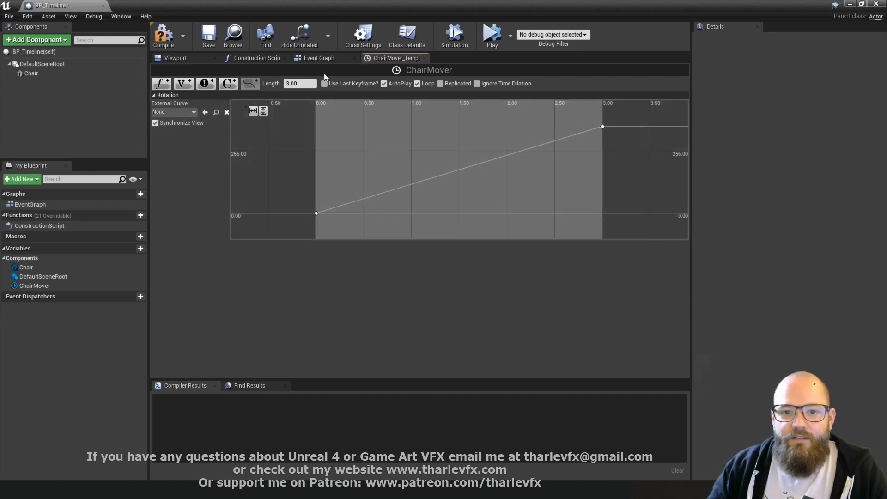
pyautogui.click(318, 58)
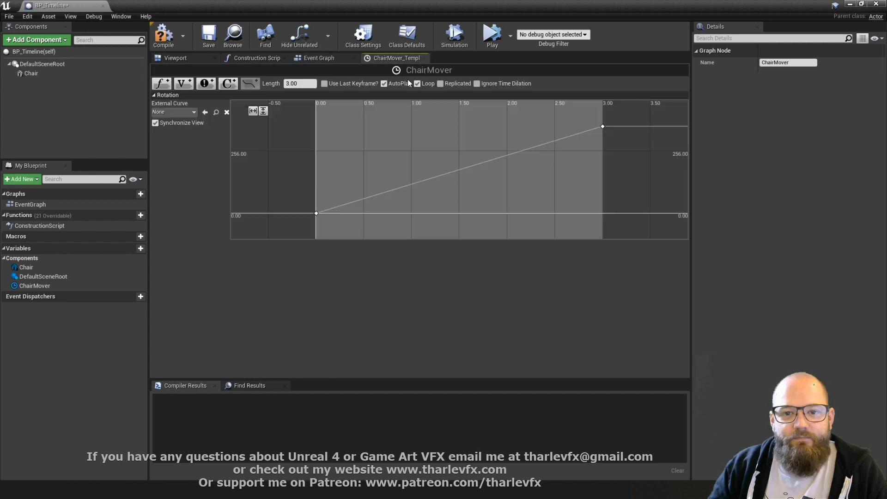
pyautogui.click(318, 58)
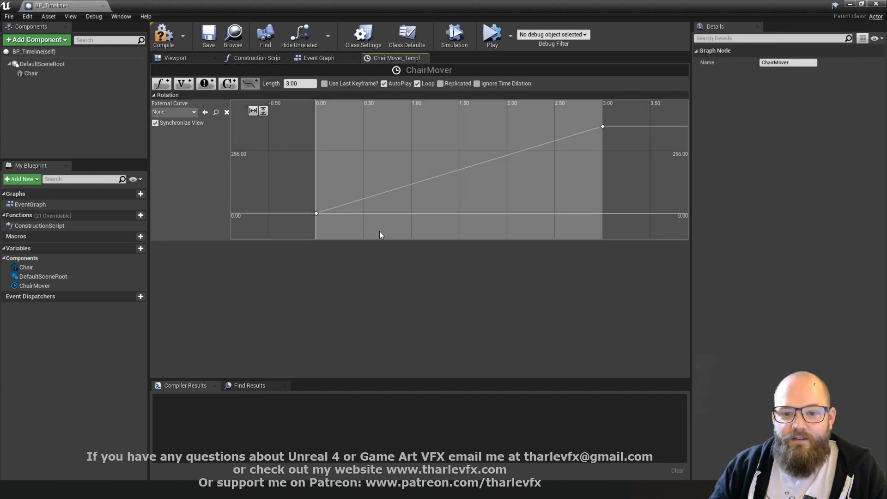
pyautogui.click(319, 58)
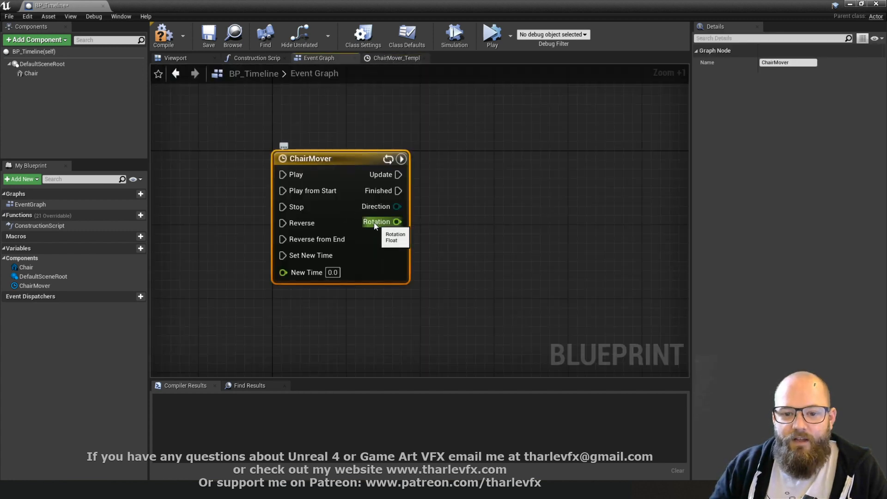
pyautogui.moveTo(307, 141)
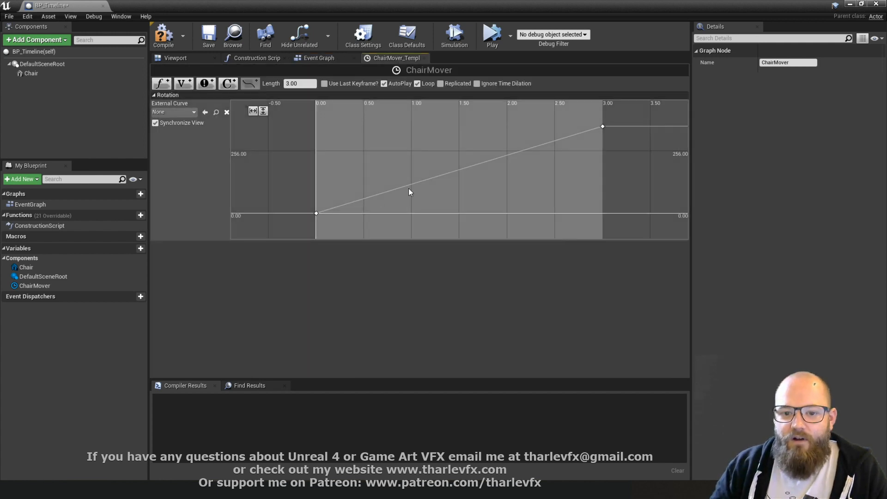
# - Add SetRelativeRotation for Chair, driven by Update, with New Rotation split into X, Y, Z
pyautogui.click(318, 57)
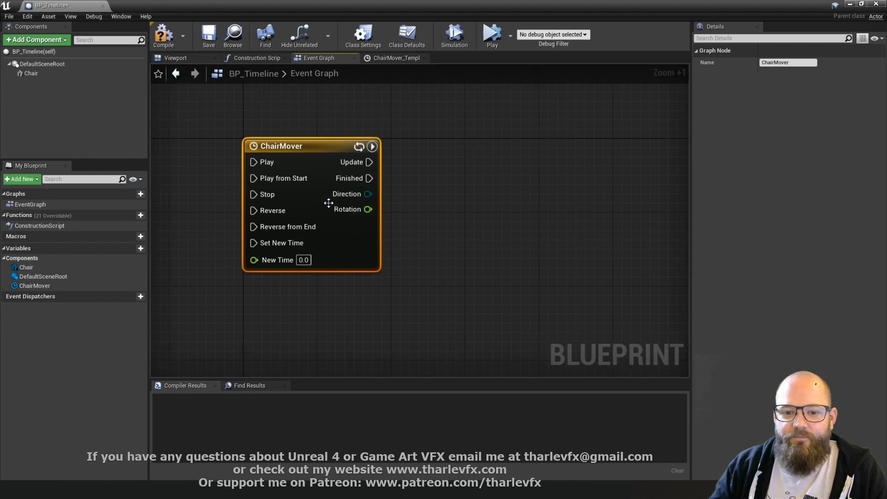
pyautogui.moveTo(490, 160)
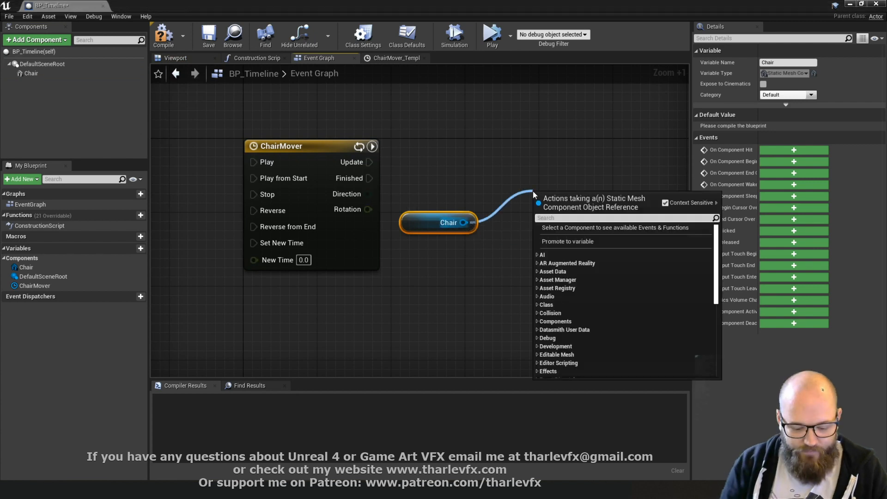
pyautogui.write('set rota')
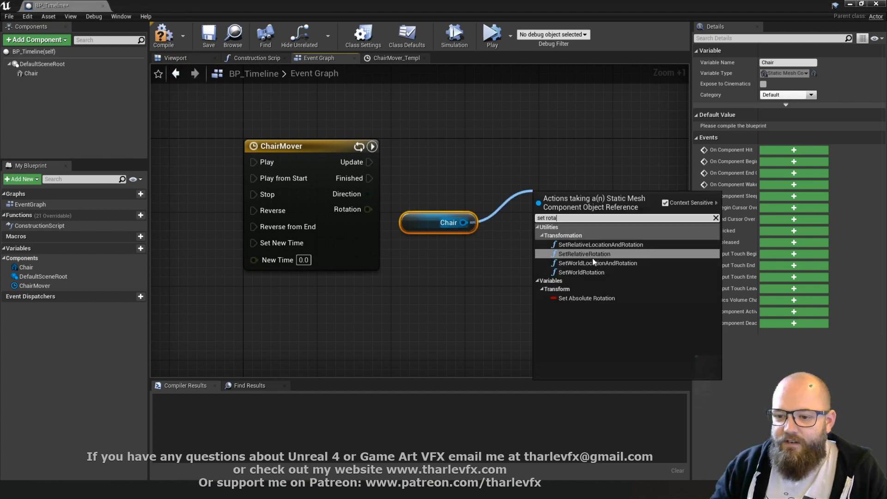
pyautogui.click(585, 254)
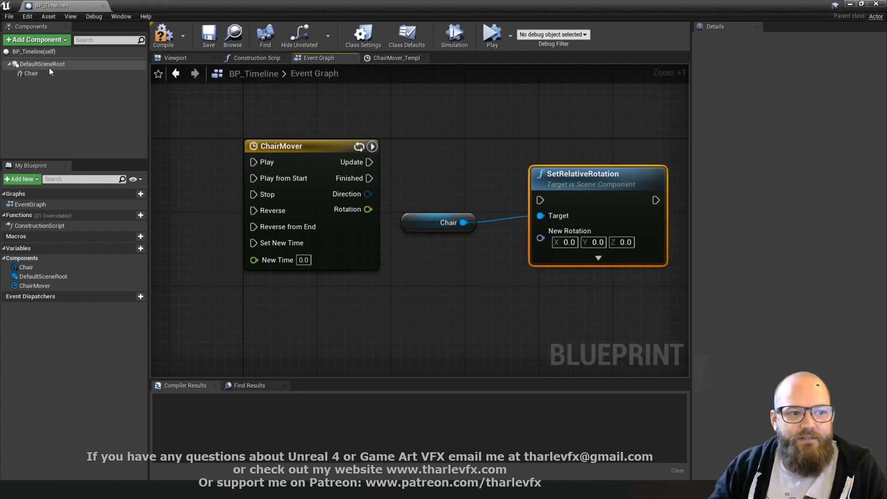
pyautogui.moveTo(31, 73)
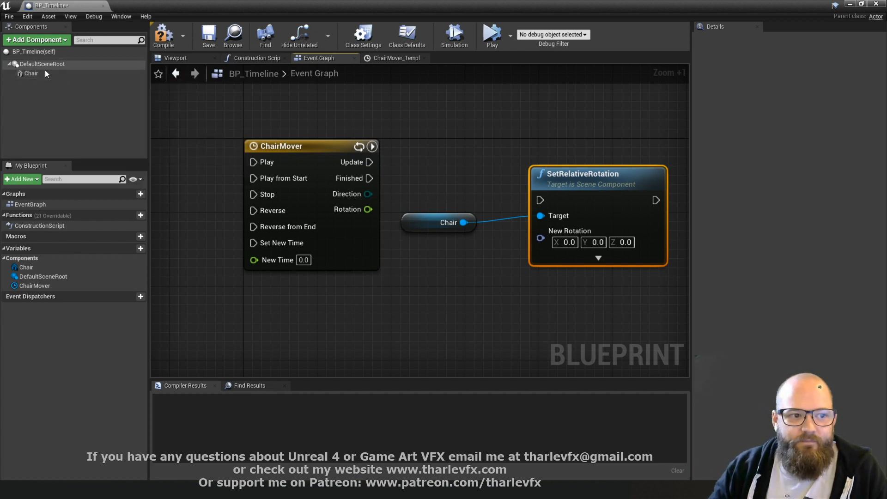
pyautogui.moveTo(588, 160)
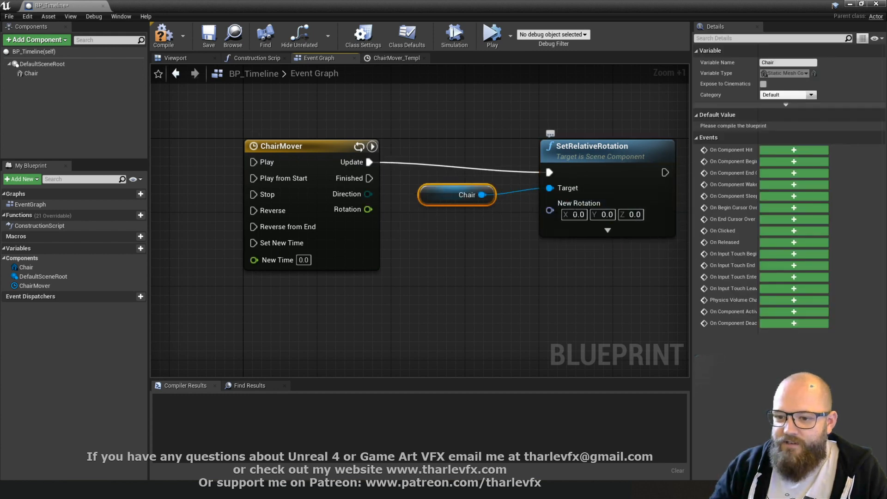
pyautogui.rightClick(569, 204)
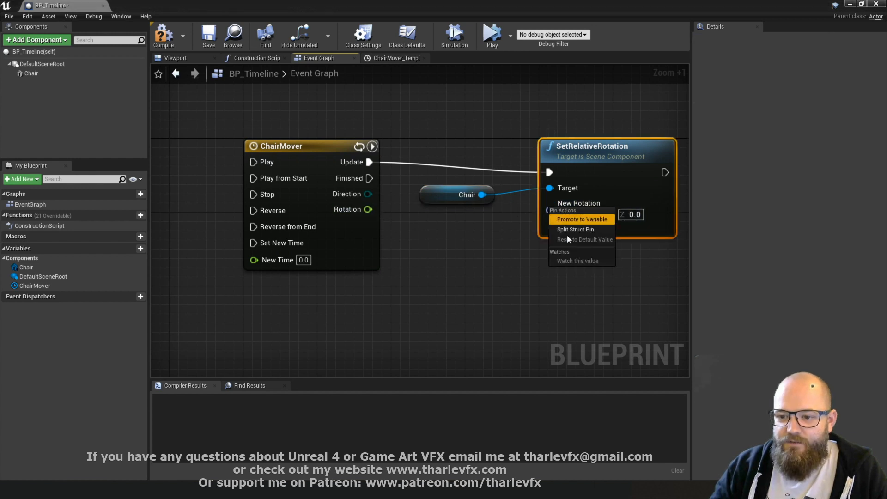
pyautogui.click(575, 229)
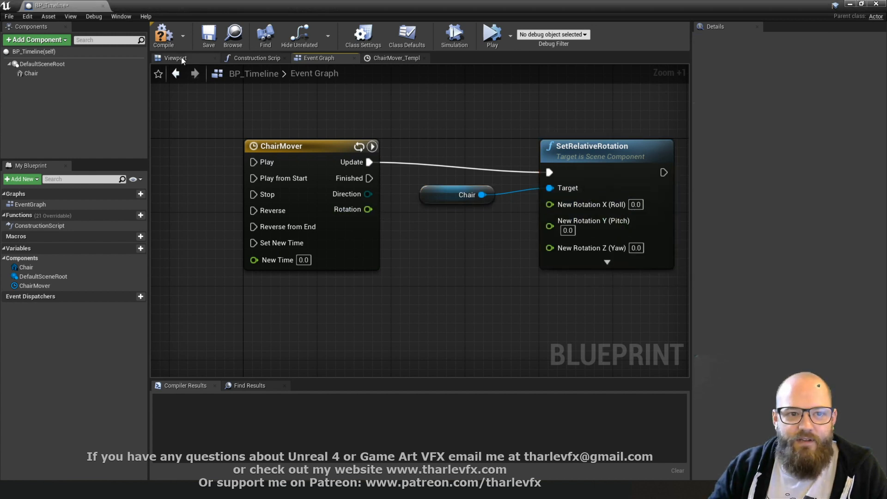
pyautogui.click(175, 58)
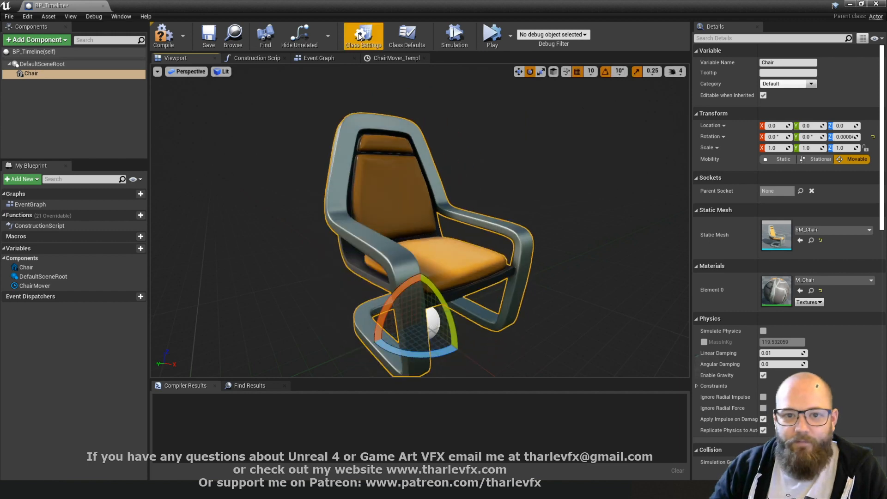
# - Wire Rotation into Yaw (Z), compile BP_Timeline, and simulate to watch the chair spin
pyautogui.click(318, 57)
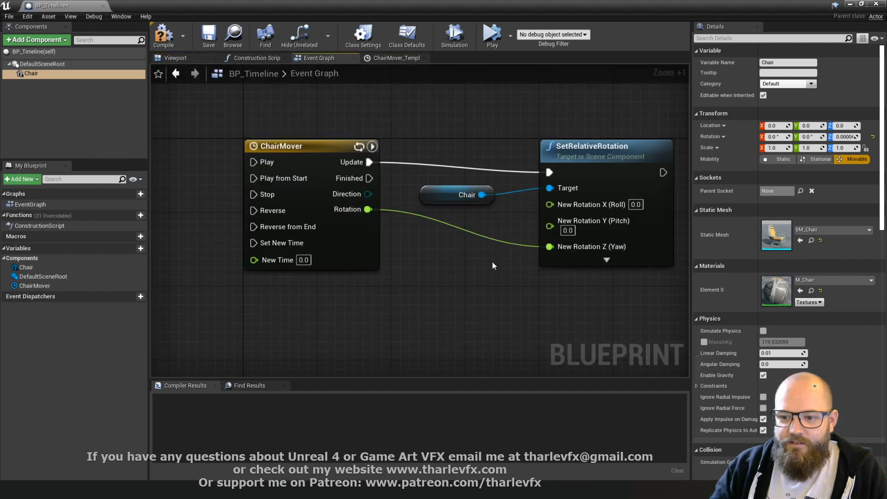
pyautogui.click(467, 194)
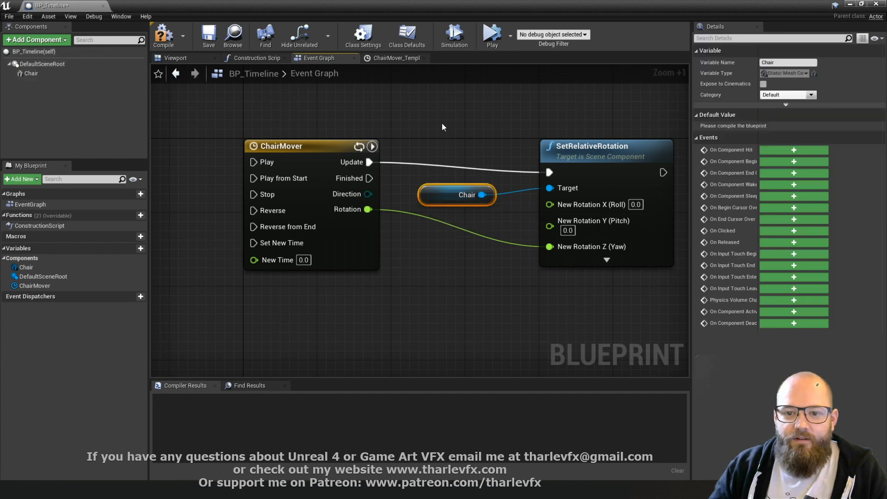
pyautogui.click(175, 58)
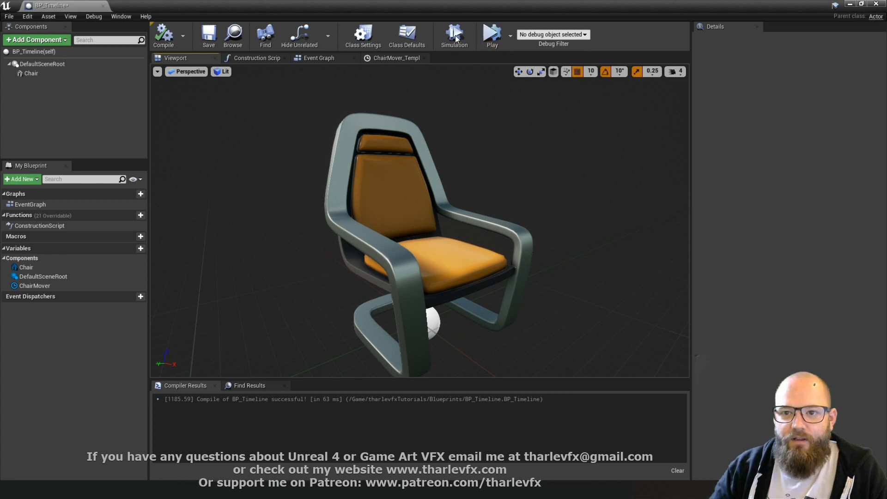
pyautogui.click(454, 34)
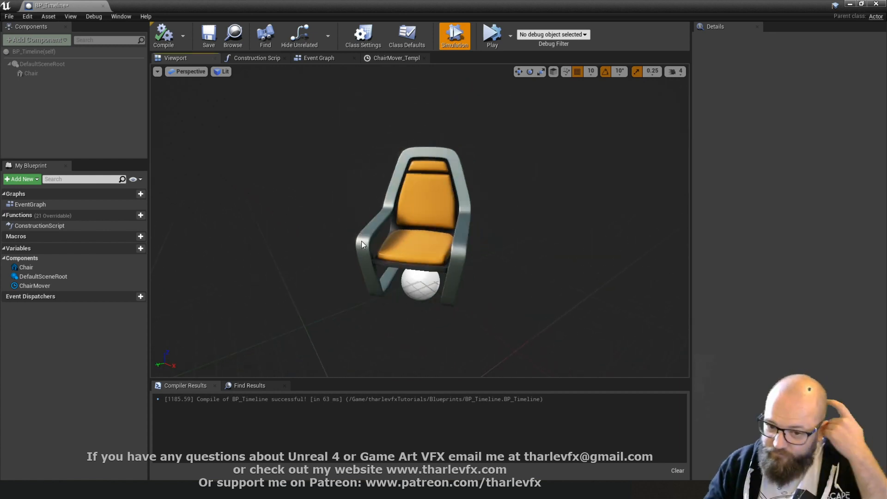
pyautogui.click(319, 57)
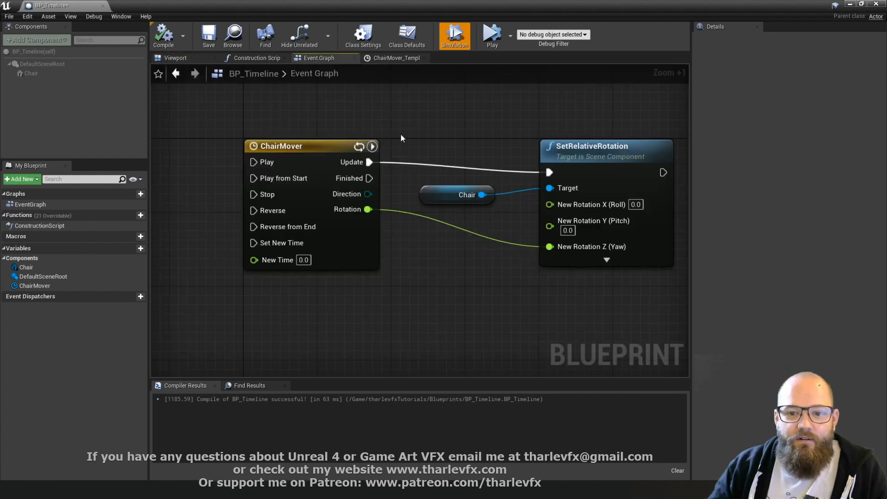
pyautogui.moveTo(544, 46)
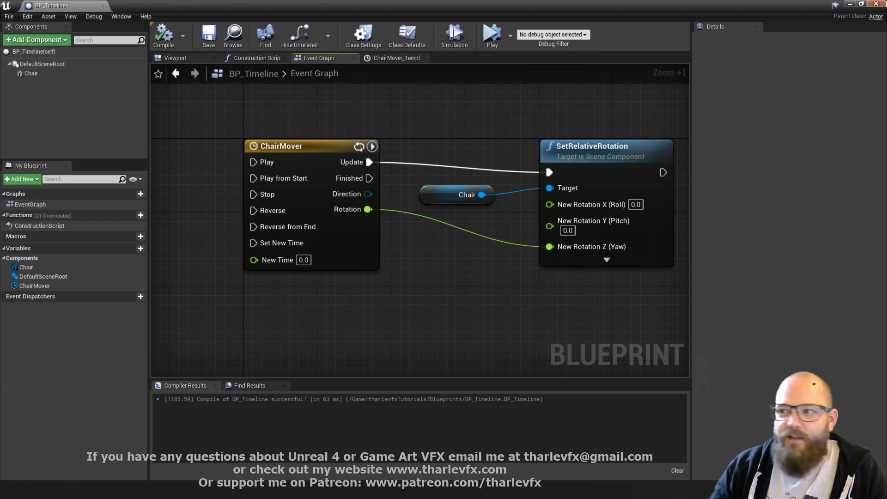
# - Play the level in the editor and open BP_Timeline during play
pyautogui.click(530, 162)
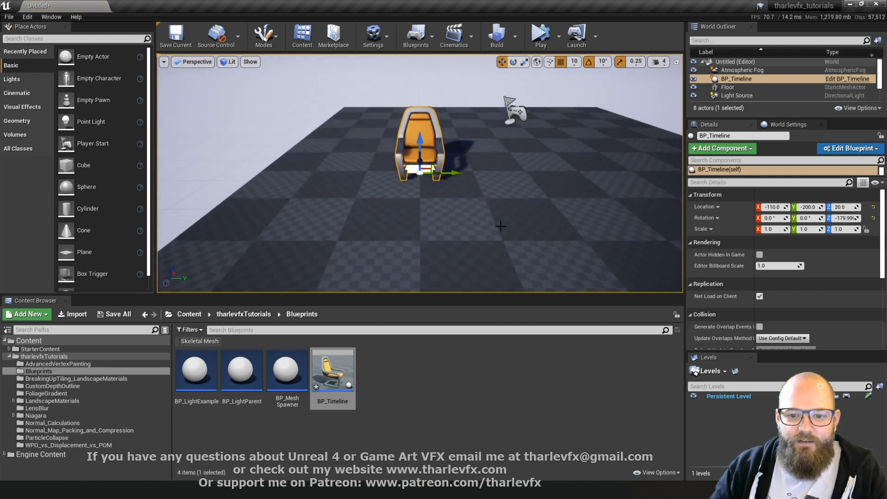
pyautogui.moveTo(539, 35)
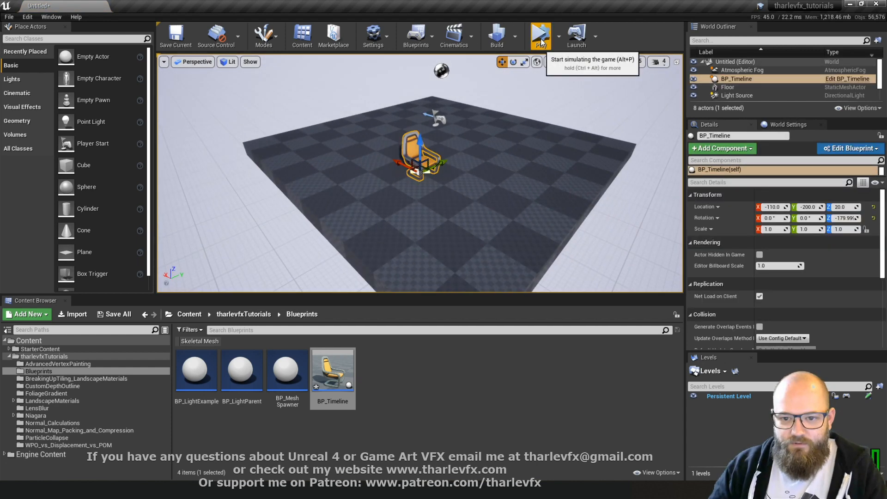
pyautogui.click(539, 36)
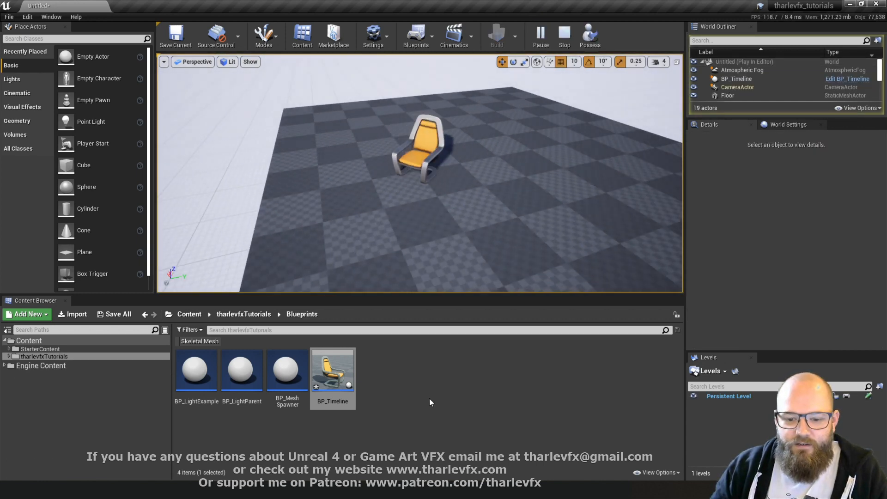
pyautogui.doubleClick(332, 370)
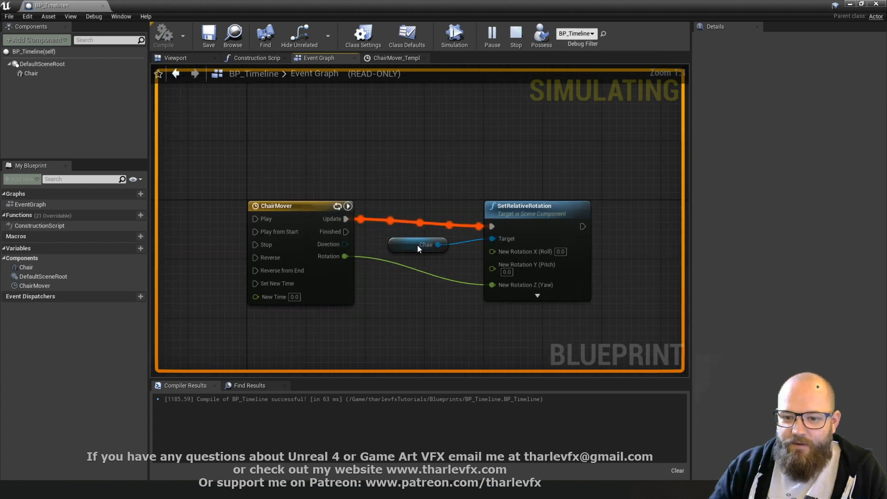
pyautogui.moveTo(336, 260)
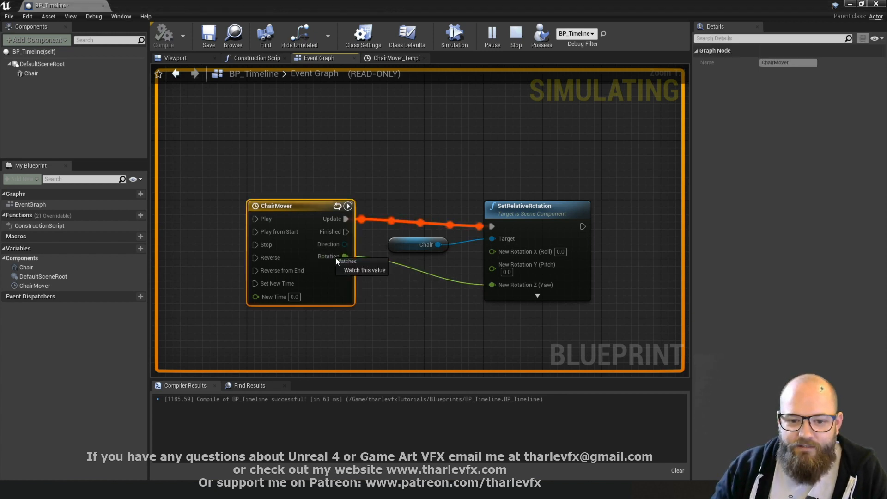
# - Watch ChairMover's Rotation value live, checking the chair in the Viewport
pyautogui.click(364, 270)
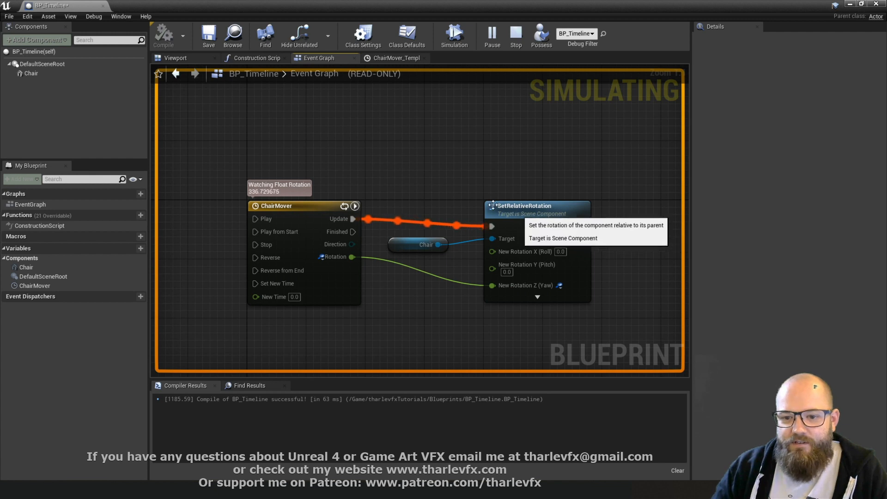
pyautogui.click(176, 58)
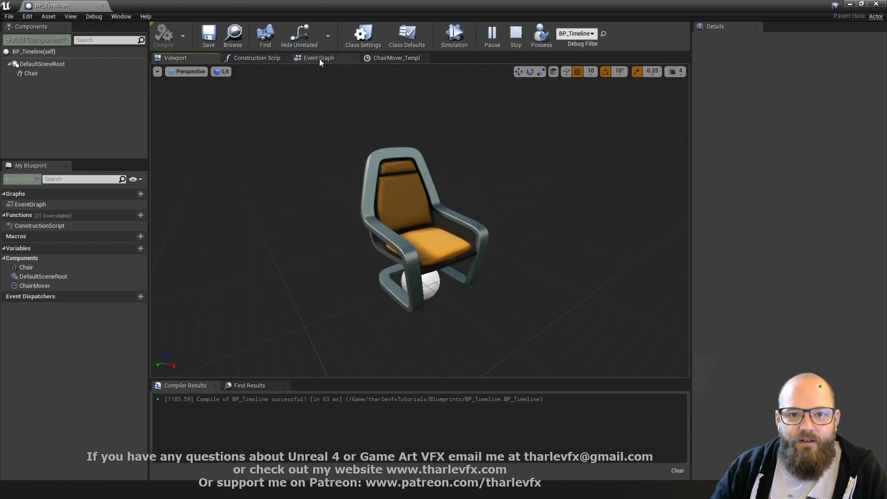
pyautogui.click(454, 33)
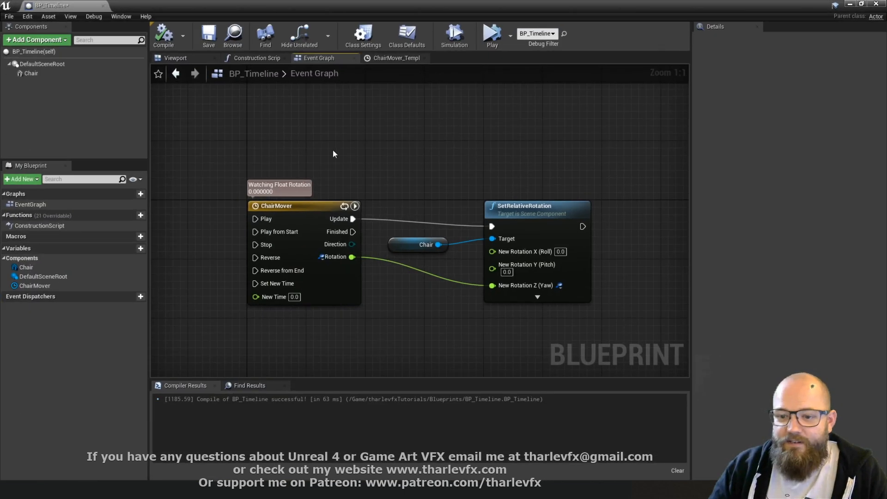
pyautogui.moveTo(408, 161)
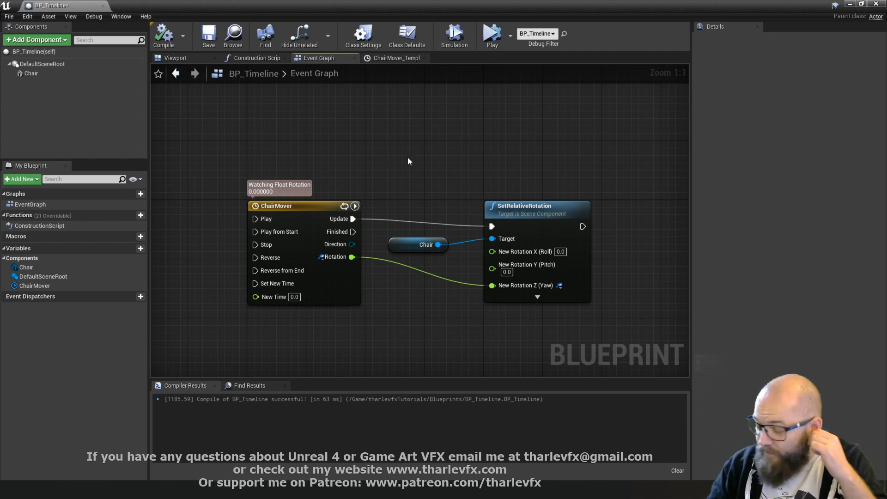
# - Add a Vector track to ChairMover and key its changing X, Y and Z curves
pyautogui.click(395, 58)
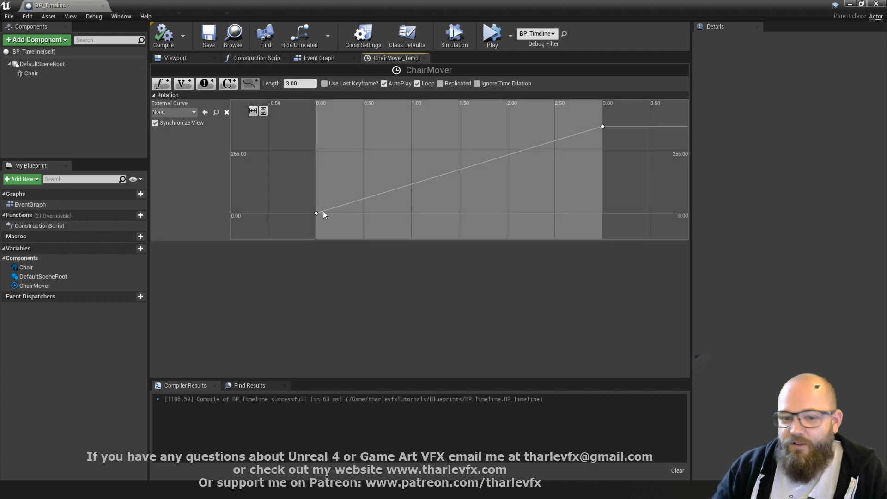
pyautogui.moveTo(477, 181)
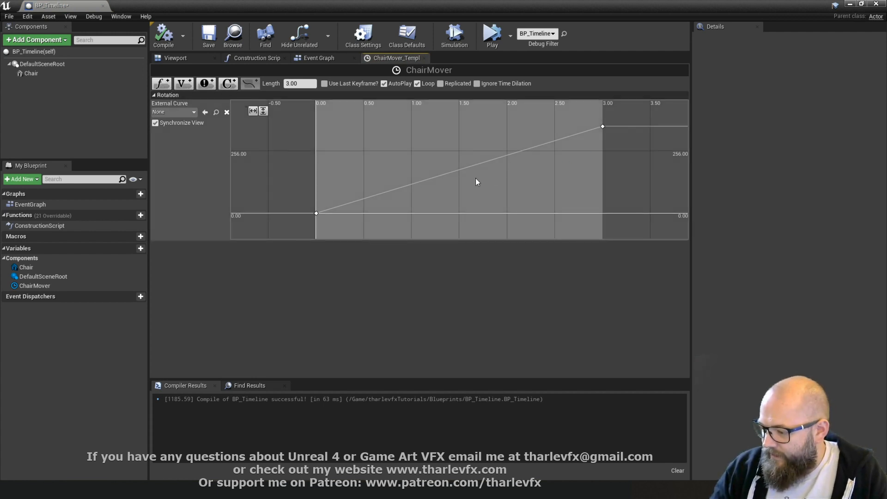
pyautogui.moveTo(199, 153)
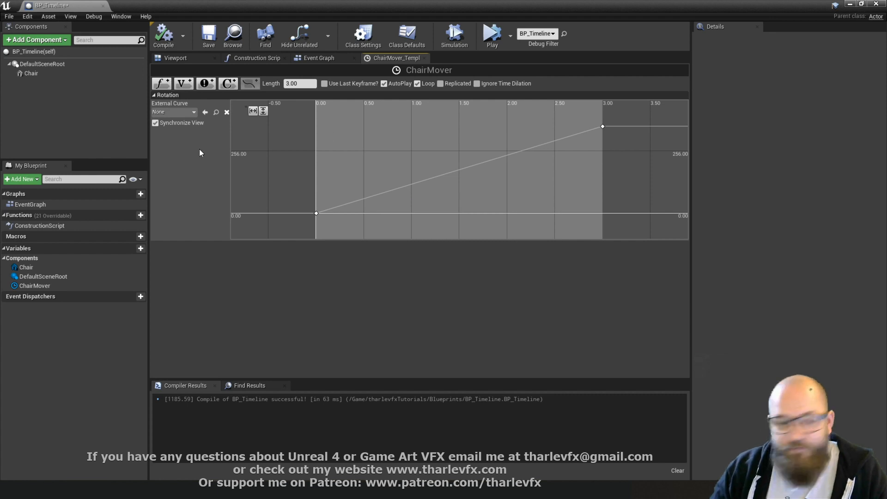
pyautogui.click(183, 83)
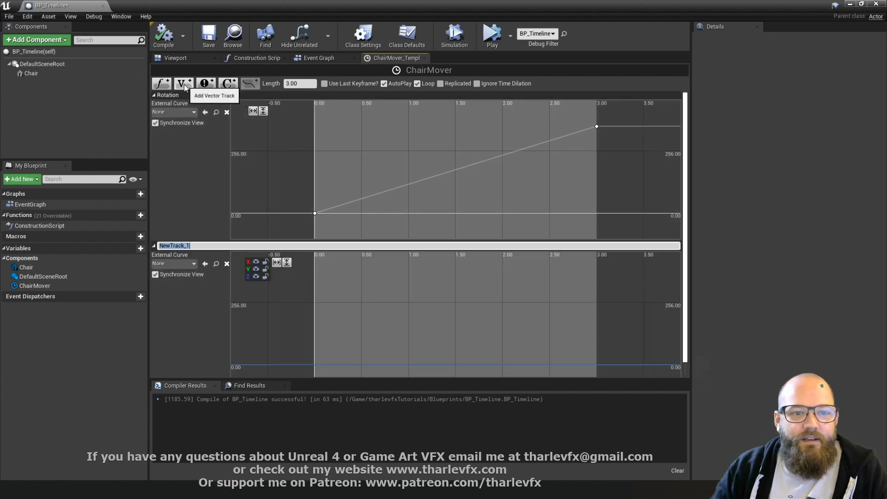
pyautogui.moveTo(199, 254)
pyautogui.write('Vector')
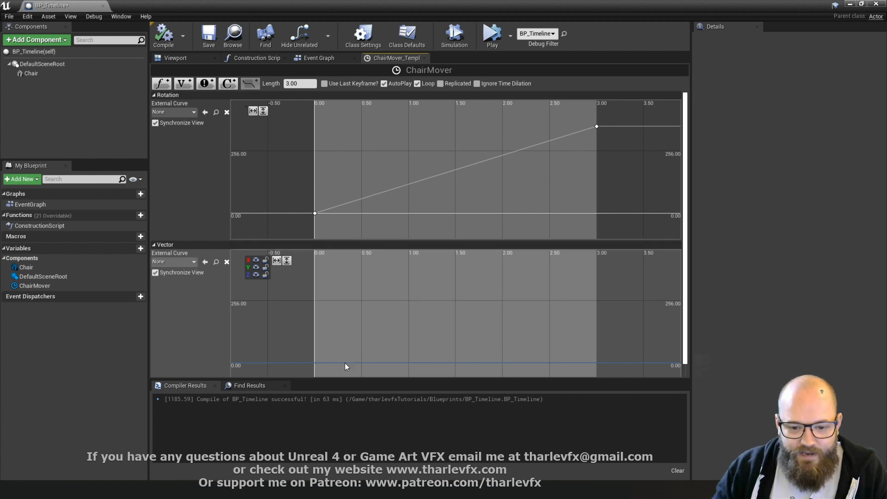
pyautogui.click(401, 363)
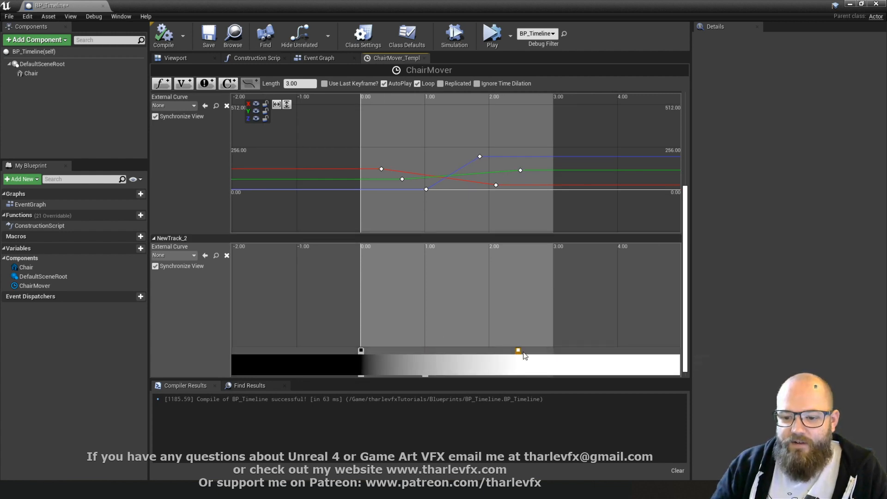
# - Add a Color track with a black-to-purple gradient key
pyautogui.scroll(-3)
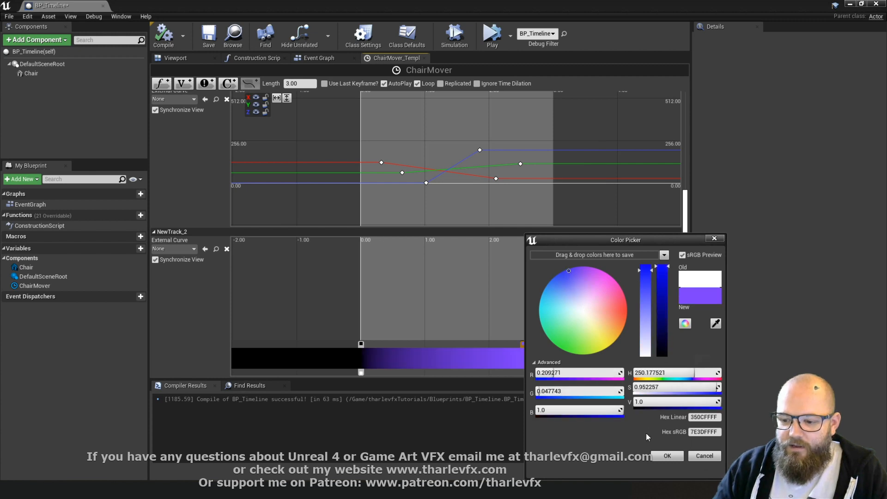
pyautogui.click(667, 456)
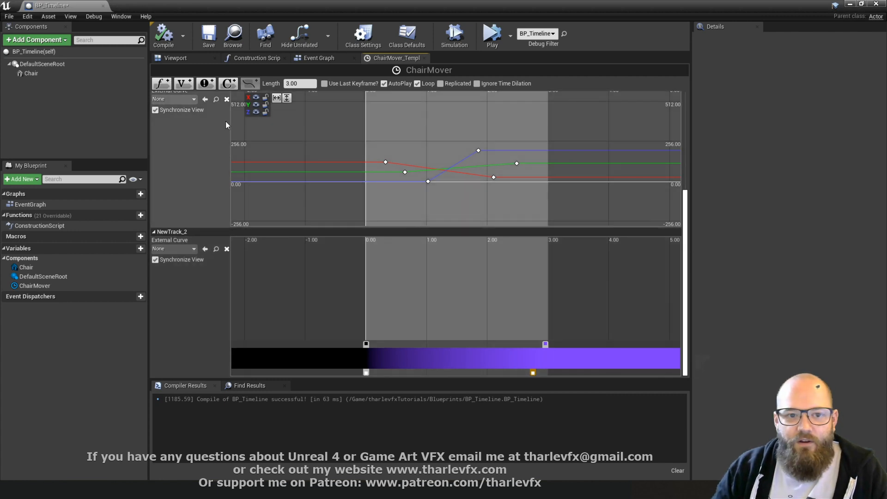
pyautogui.scroll(3)
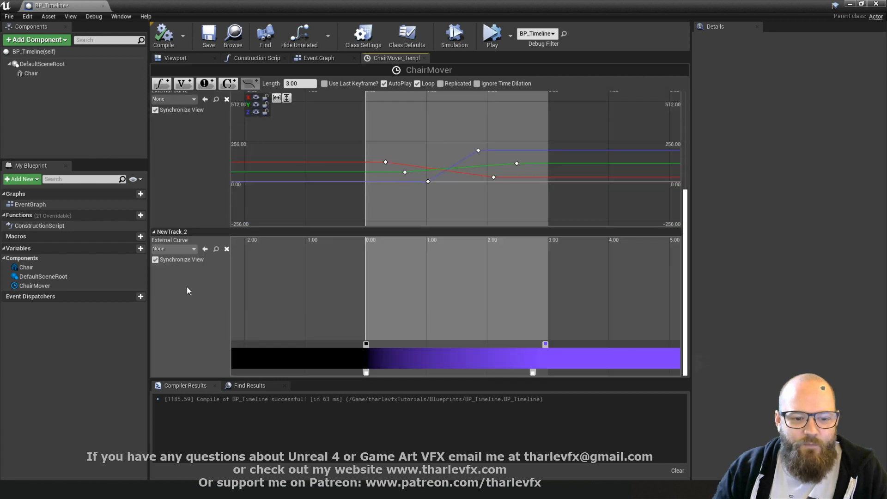
pyautogui.click(319, 58)
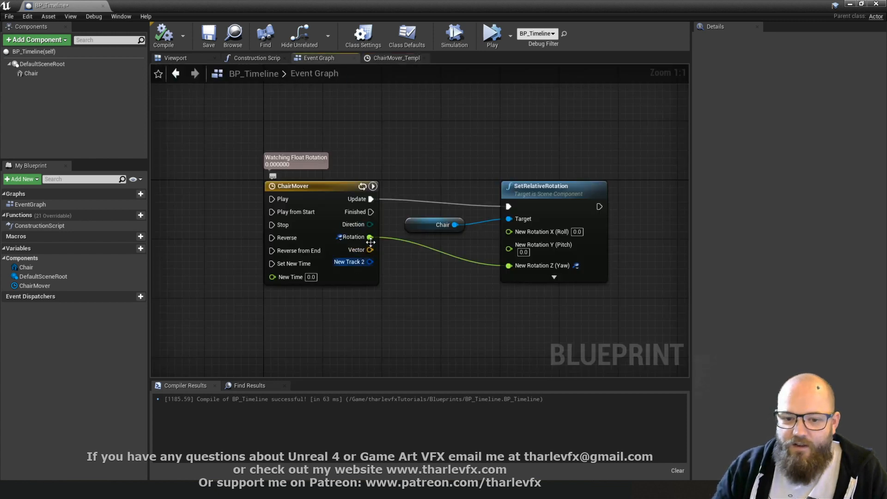
pyautogui.moveTo(357, 250)
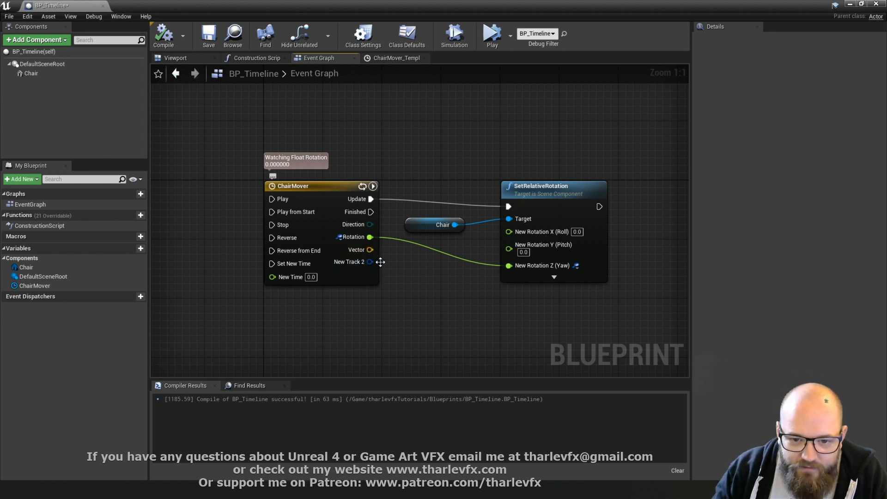
# - Add an Event track to ChairMover with three keys within the first two seconds
pyautogui.scroll(3)
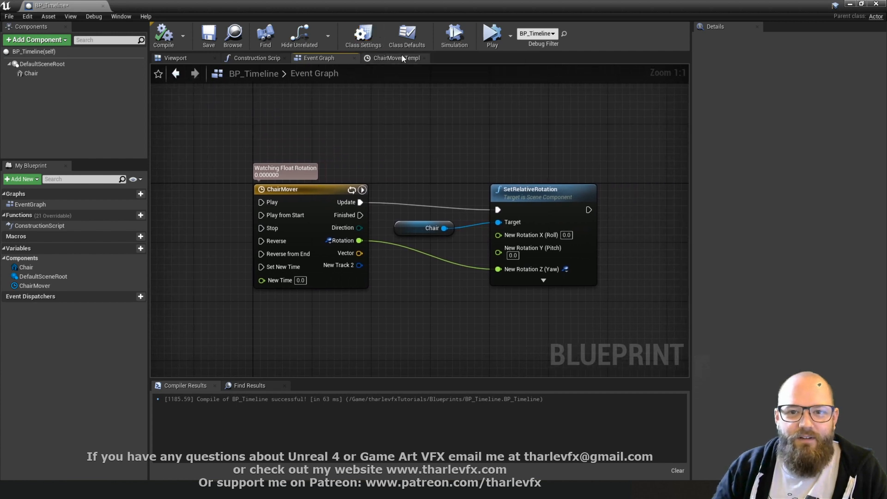
pyautogui.click(396, 58)
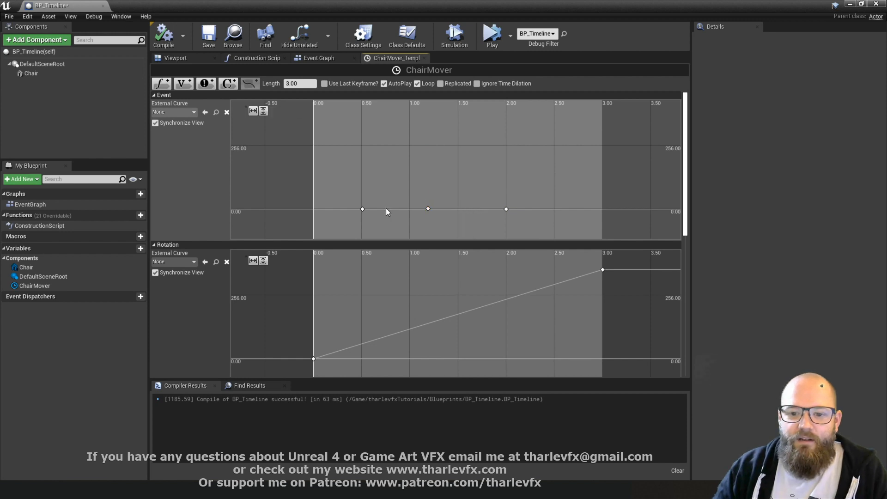
# - Add a Toggle Visibility node on Chair, fired by ChairMover's Event output
pyautogui.click(319, 58)
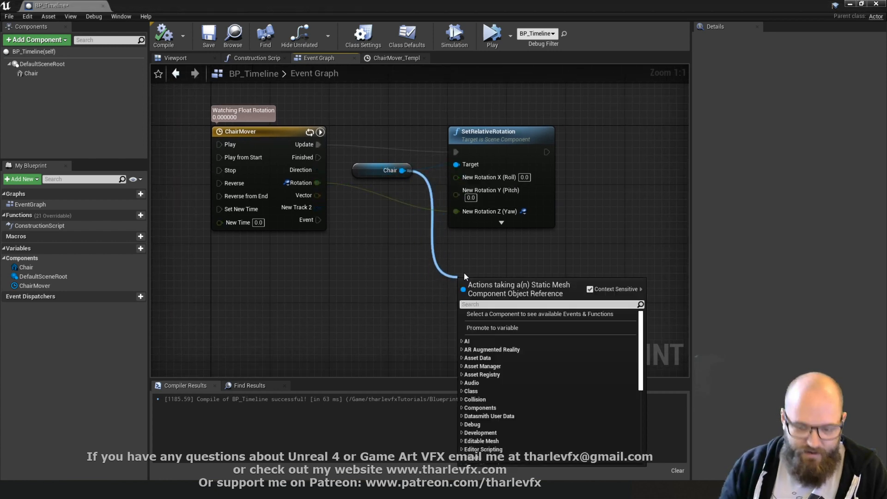
pyautogui.scroll(-3)
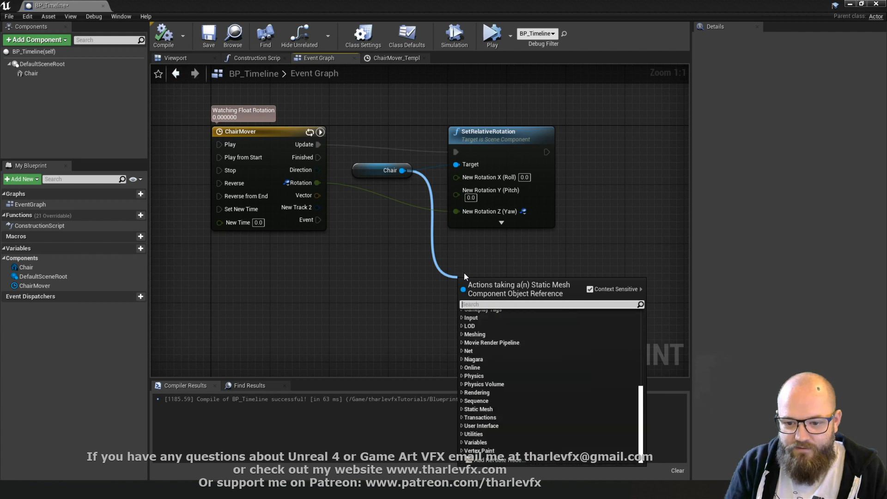
pyautogui.write('toggle')
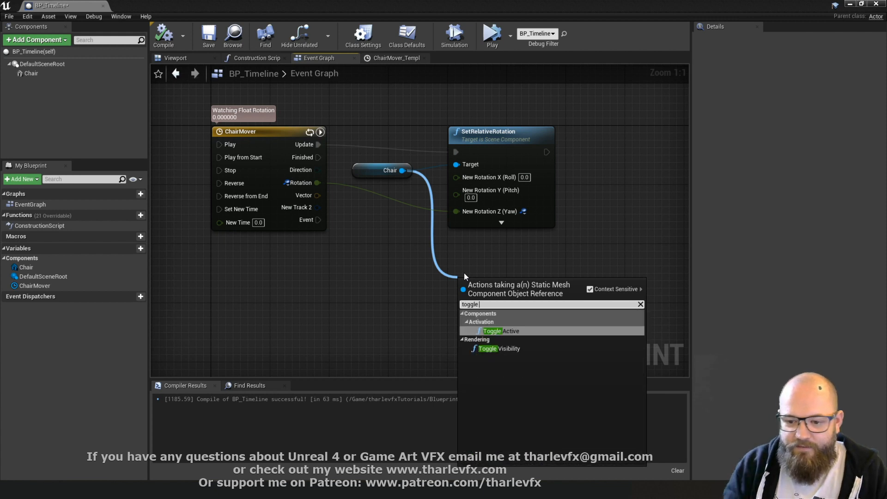
pyautogui.click(494, 348)
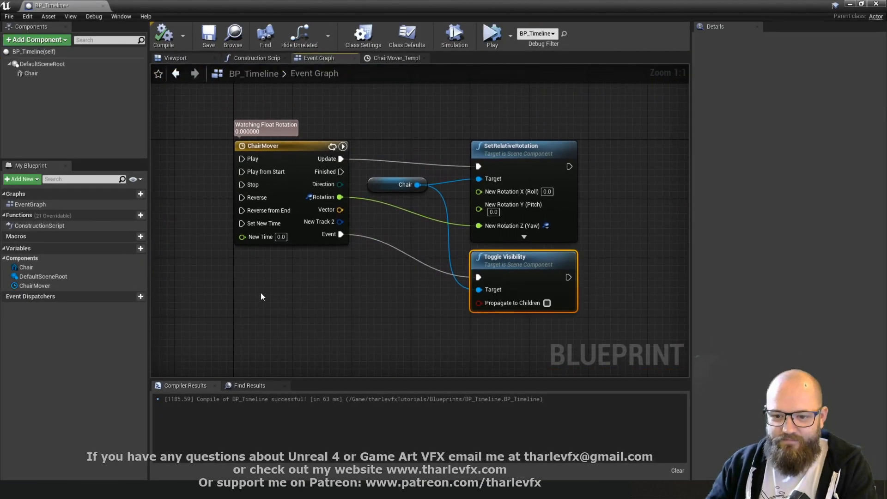
pyautogui.click(262, 146)
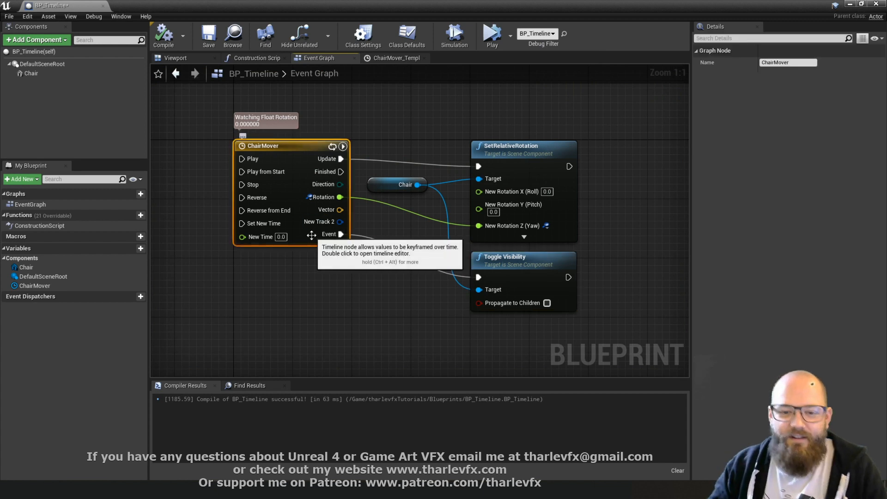
pyautogui.moveTo(499, 214)
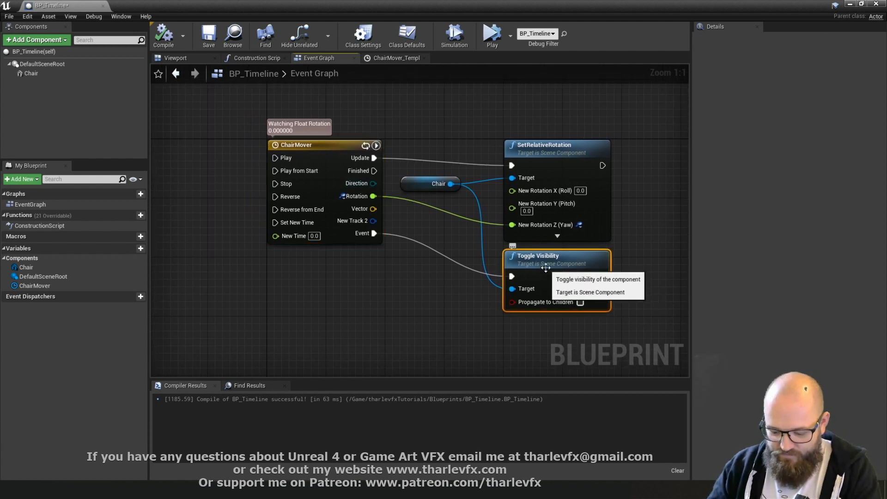
pyautogui.moveTo(387, 175)
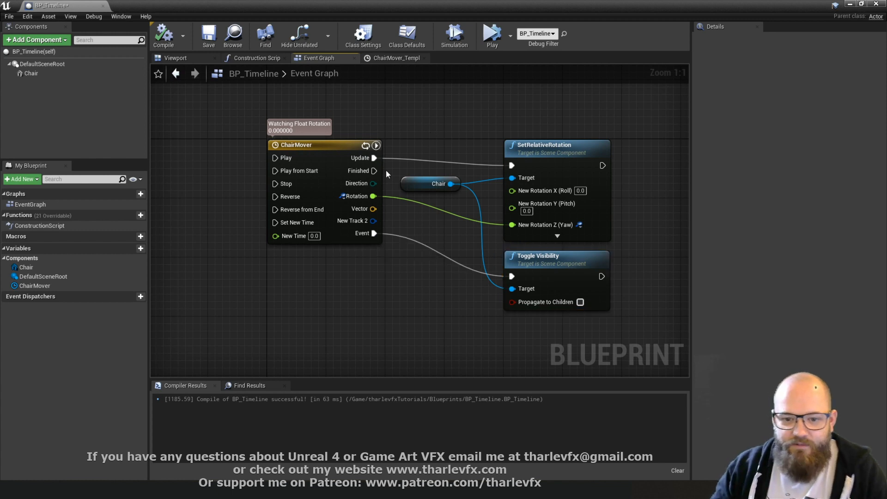
pyautogui.moveTo(360, 138)
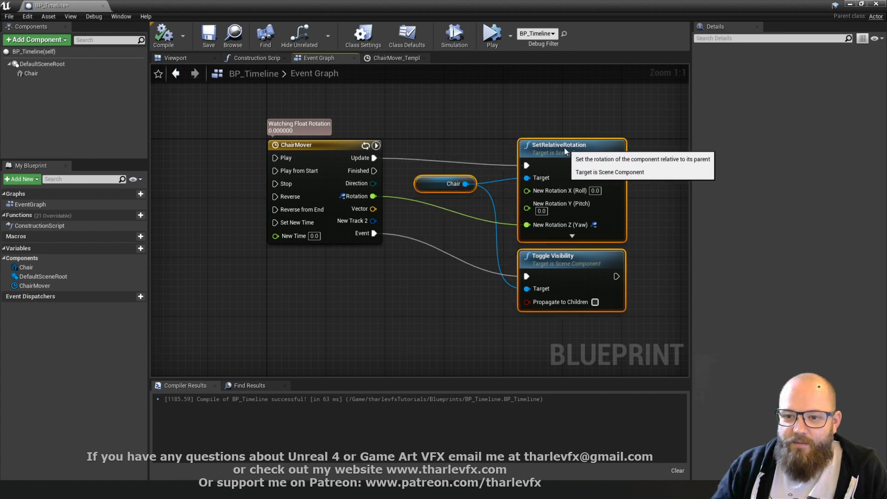
pyautogui.moveTo(368, 253)
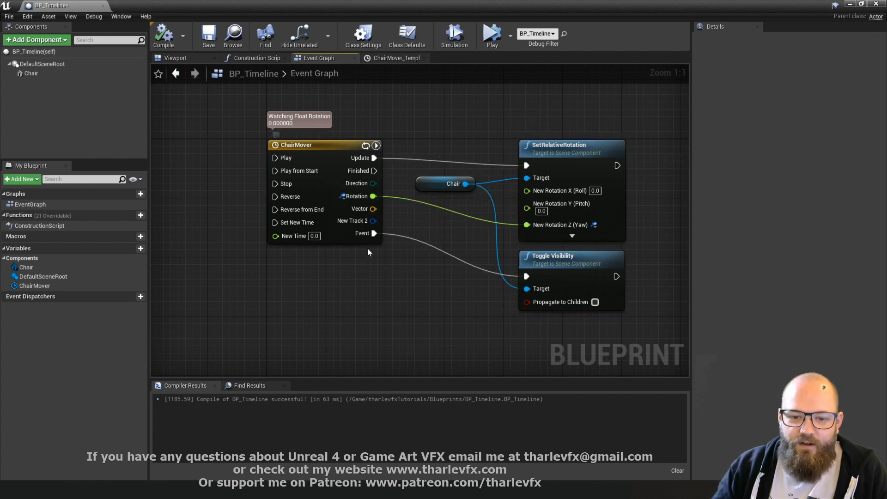
# - Rescale the Rotation keys to 0–1 and feed them through a 0–360 Lerp into yaw
pyautogui.click(394, 58)
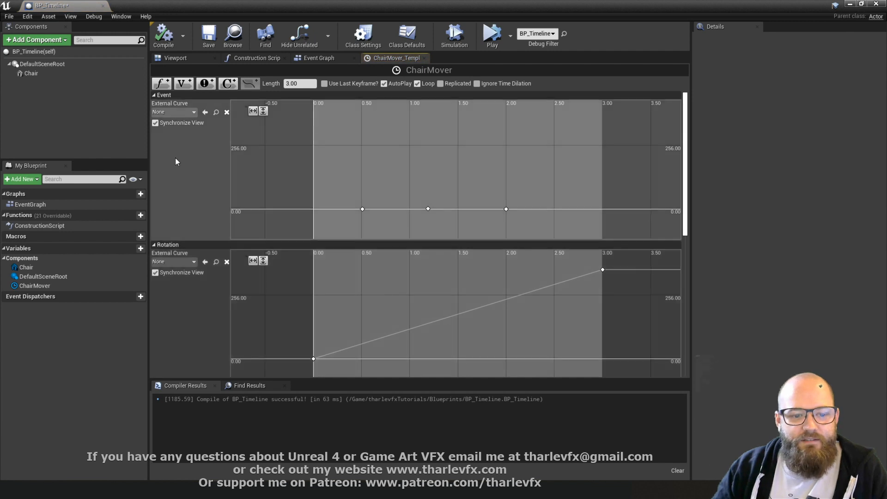
pyautogui.scroll(-3)
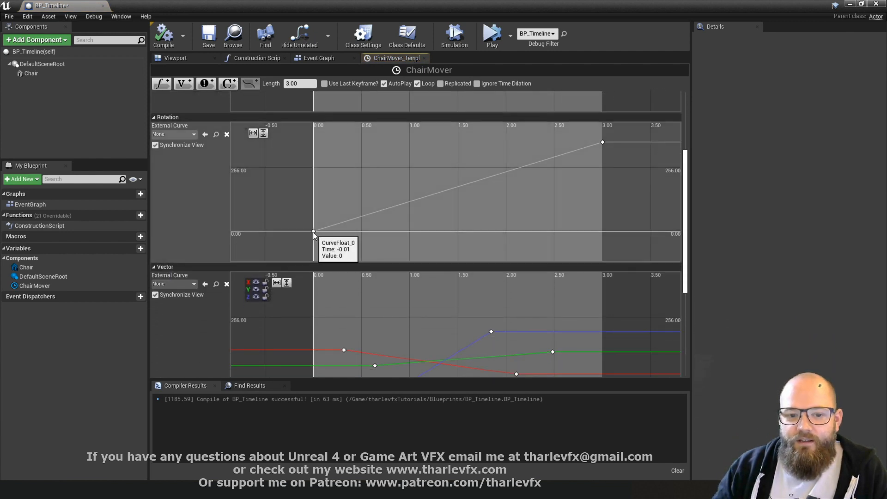
pyautogui.moveTo(716, 254)
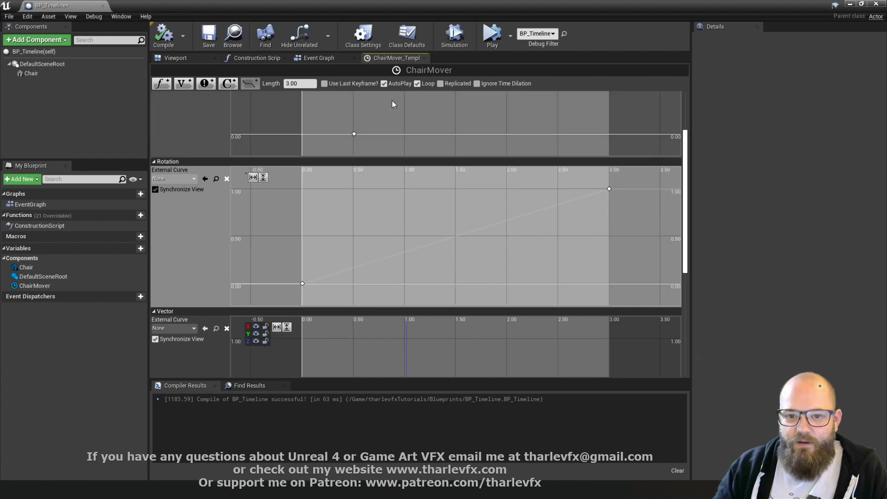
pyautogui.click(319, 58)
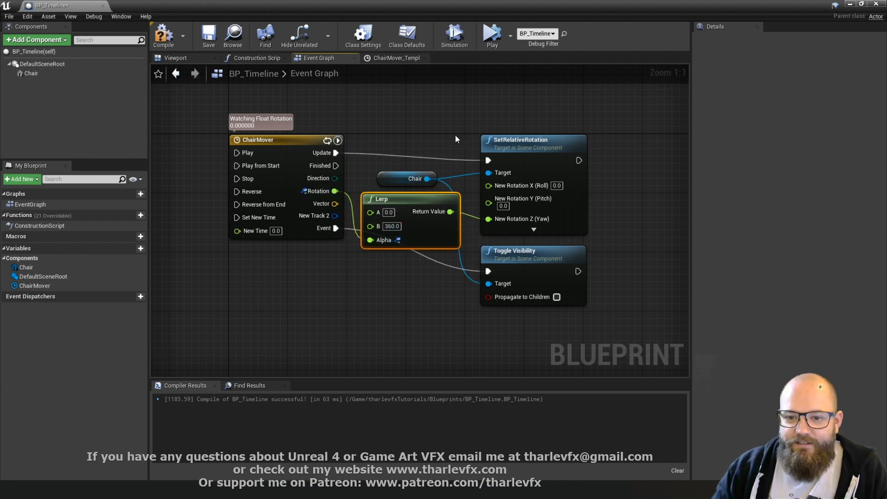
# - Replace the Toggle Visibility node with a SetRelativeLocation node for Chair
pyautogui.click(446, 289)
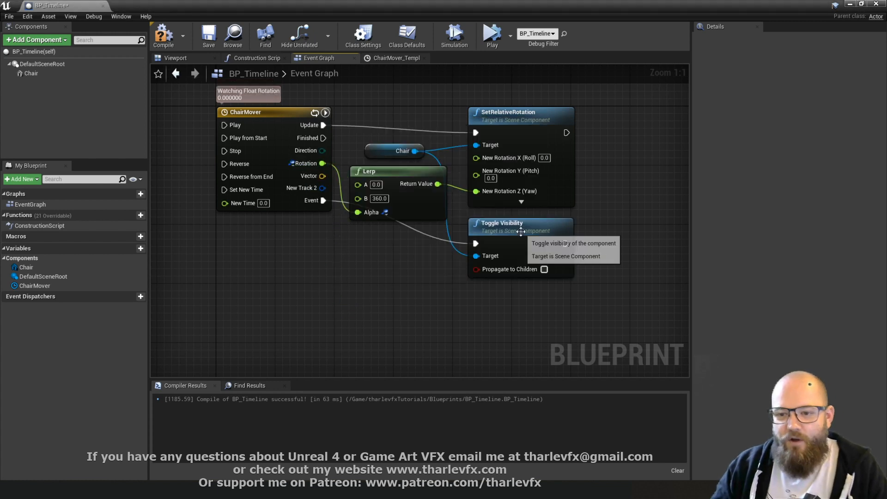
pyautogui.click(509, 223)
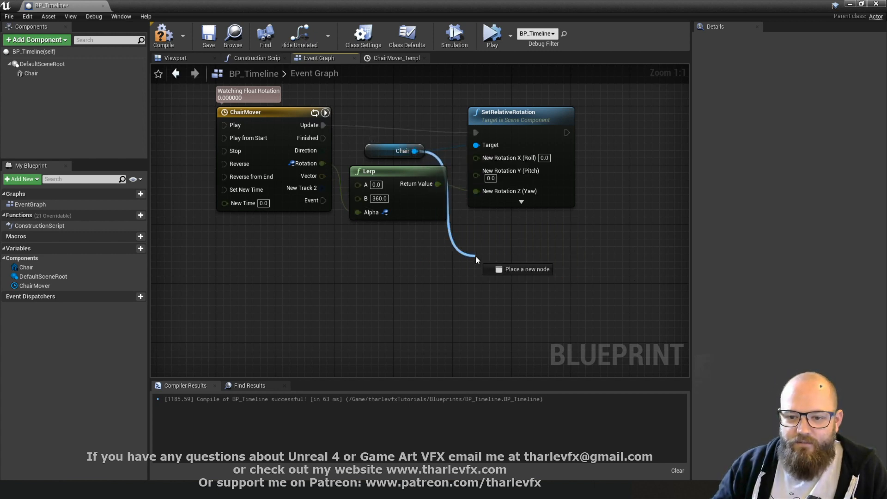
pyautogui.click(477, 260)
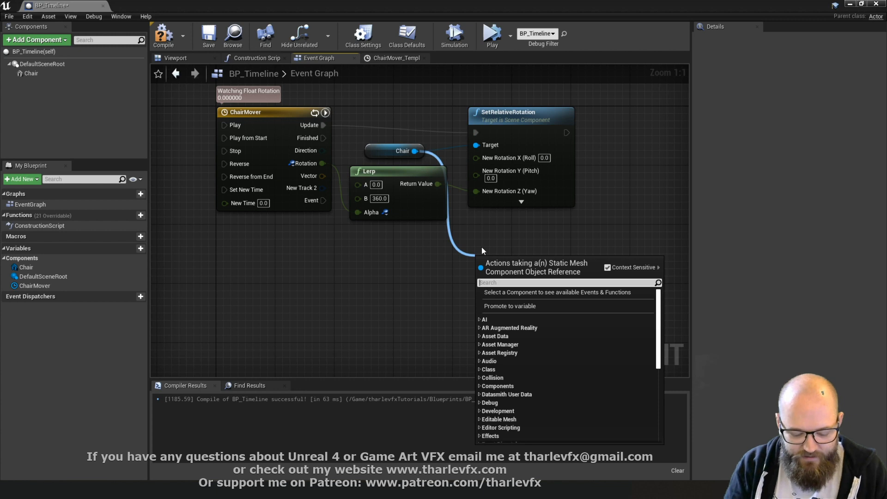
pyautogui.write('world')
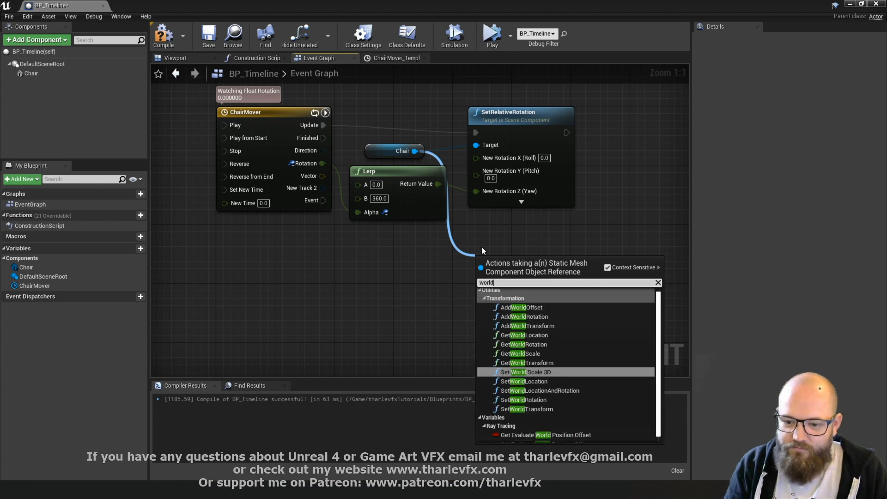
pyautogui.write('pos')
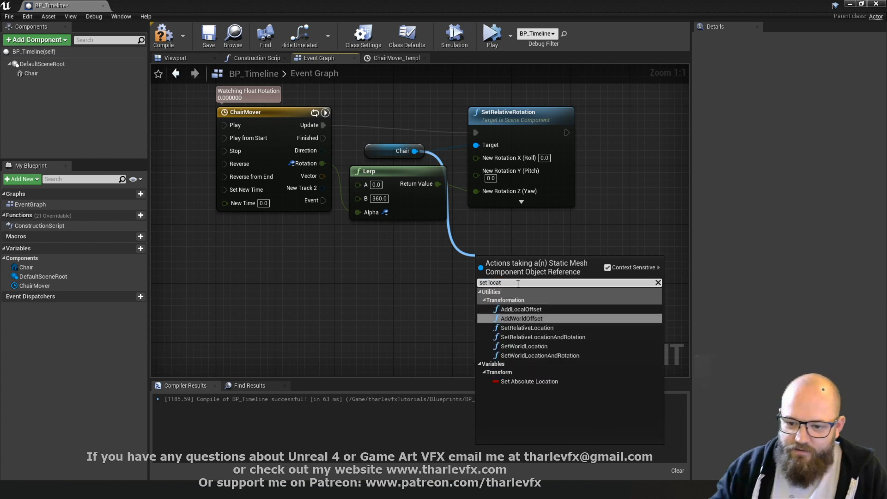
pyautogui.moveTo(526, 328)
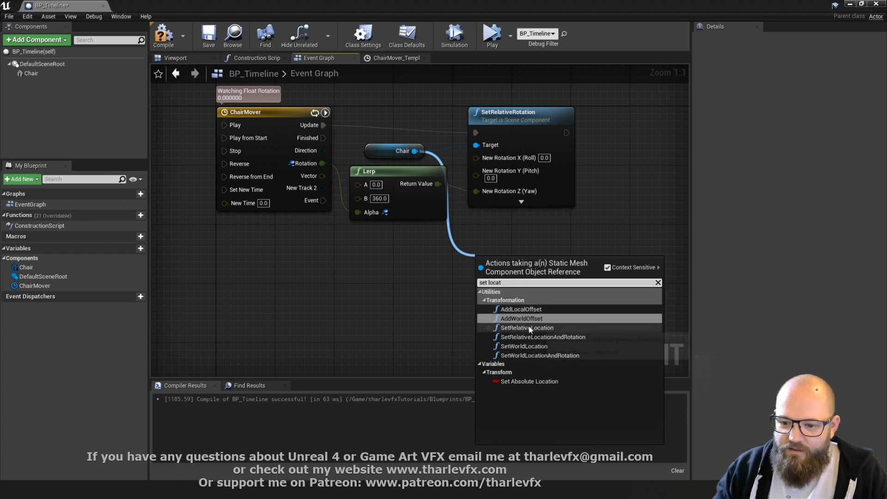
pyautogui.click(527, 328)
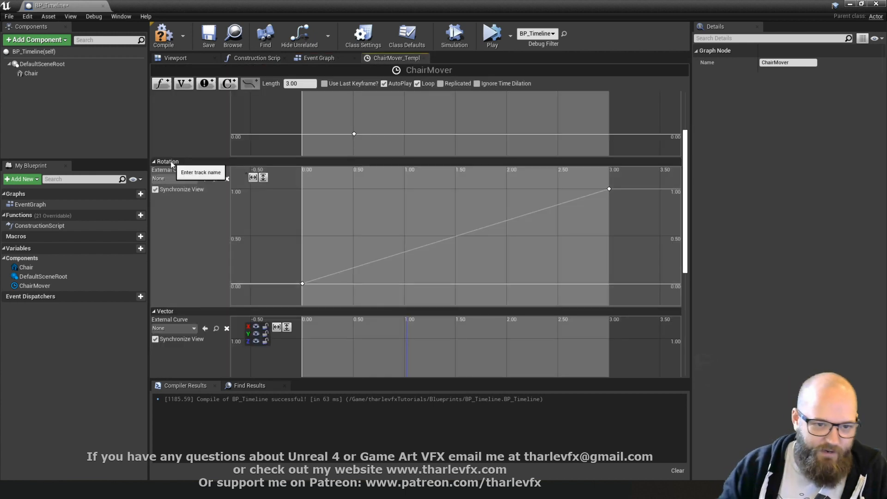
# - Rename the Rotation track to 'Animation'
pyautogui.rightClick(166, 161)
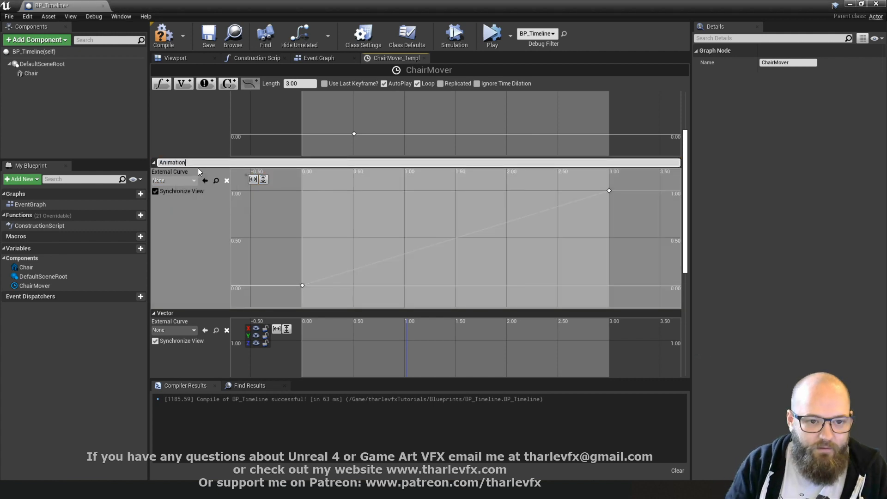
pyautogui.click(302, 285)
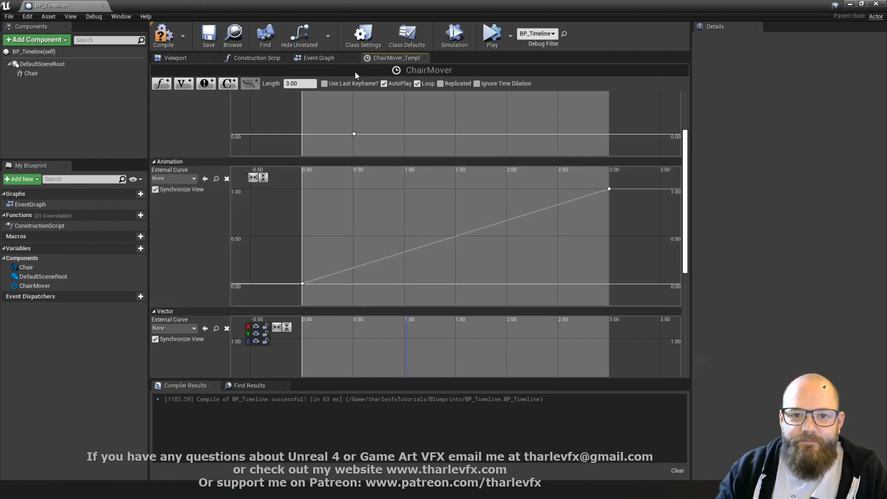
pyautogui.click(319, 58)
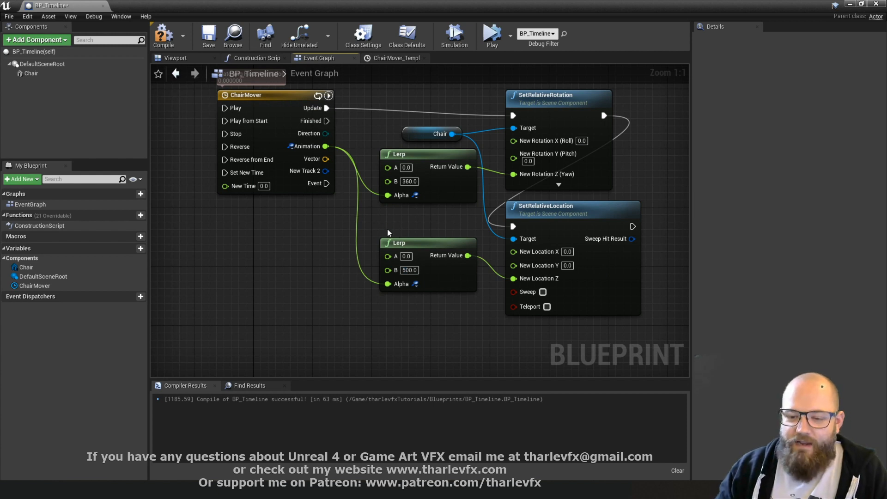
pyautogui.moveTo(273, 194)
pyautogui.write('MaxHeight')
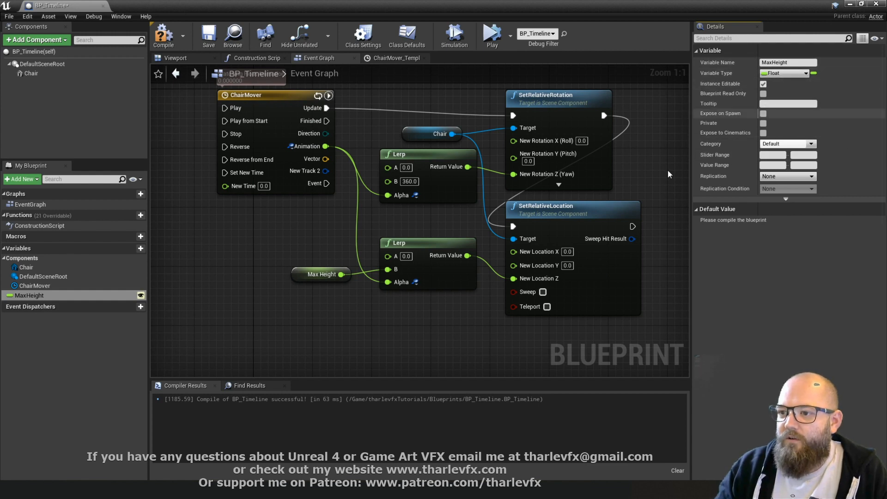
# - Tick Instance Editable on MaxHeight and compile BP_Timeline
pyautogui.click(163, 34)
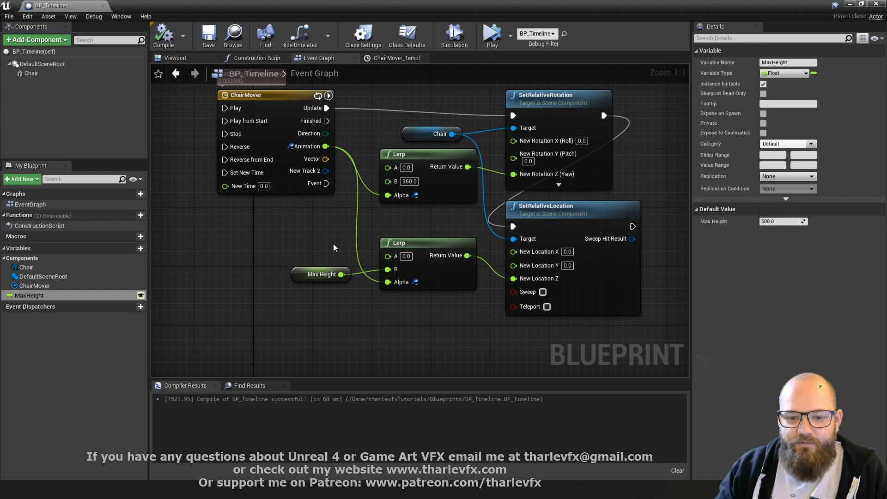
pyautogui.click(320, 275)
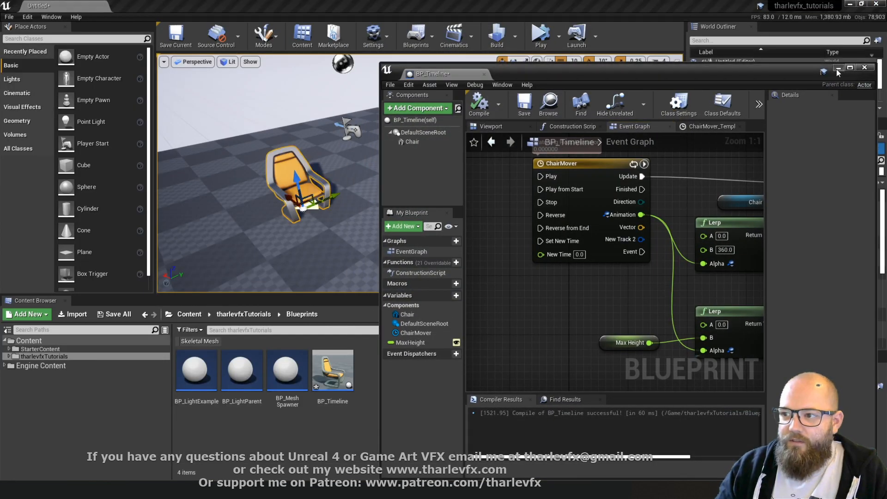
# - Give the third and first chairs their own Max Height values
pyautogui.click(864, 67)
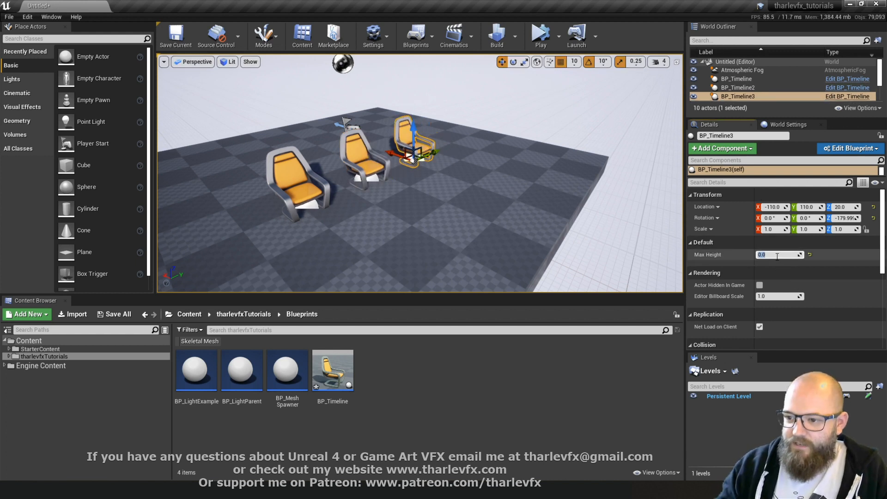
pyautogui.click(539, 36)
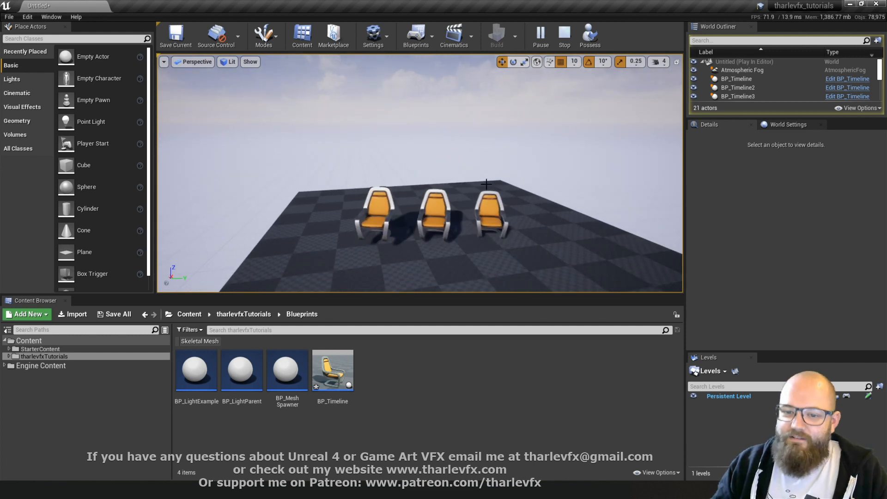
pyautogui.click(563, 35)
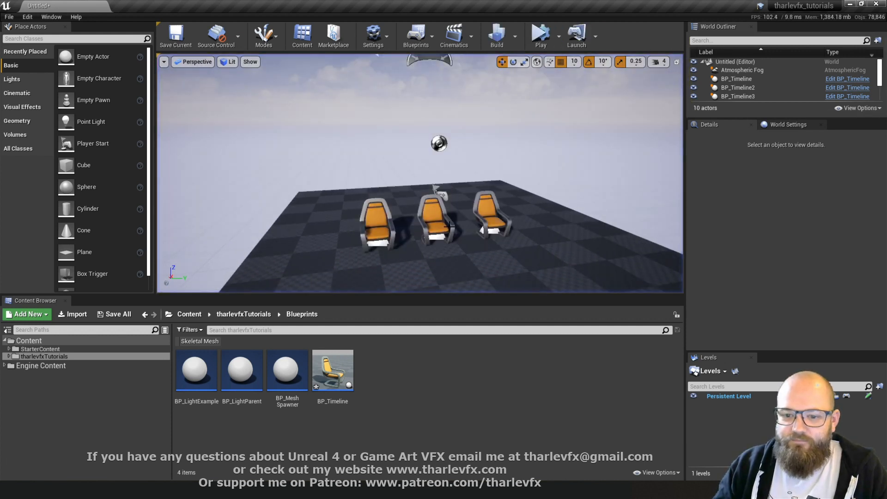
pyautogui.click(376, 226)
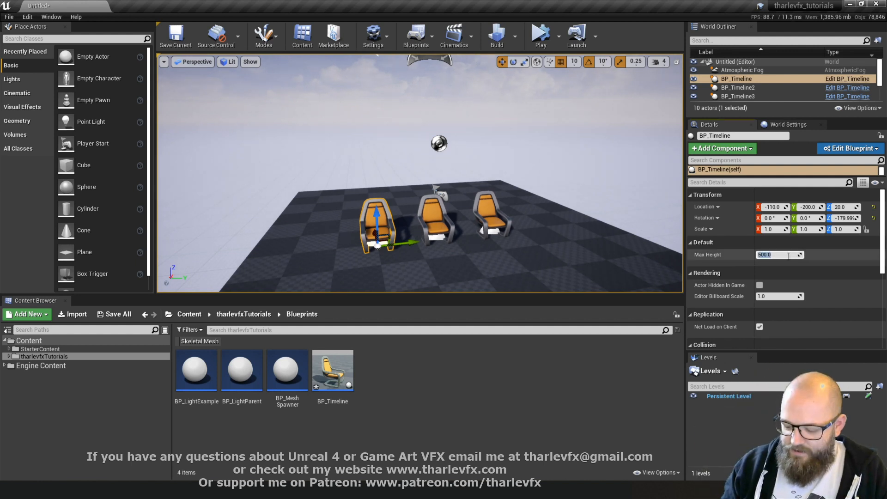
pyautogui.click(736, 87)
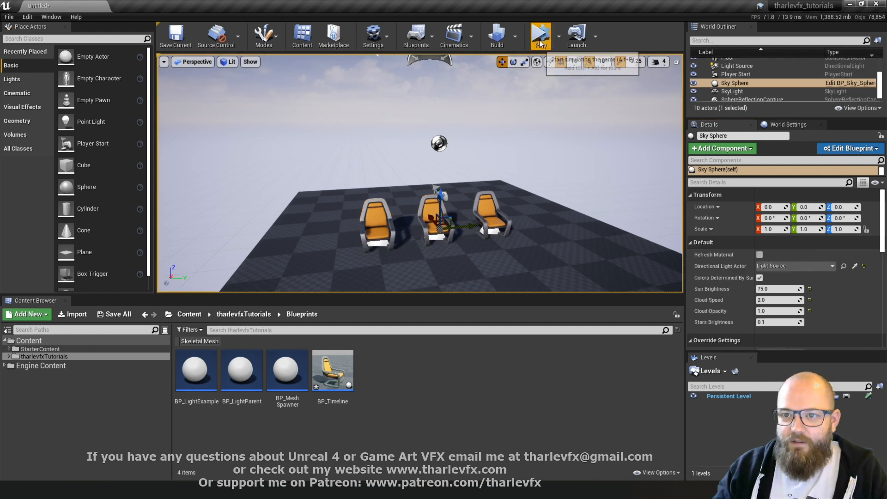
# - Simulate the level twice to watch the chairs spin and rise
pyautogui.click(540, 35)
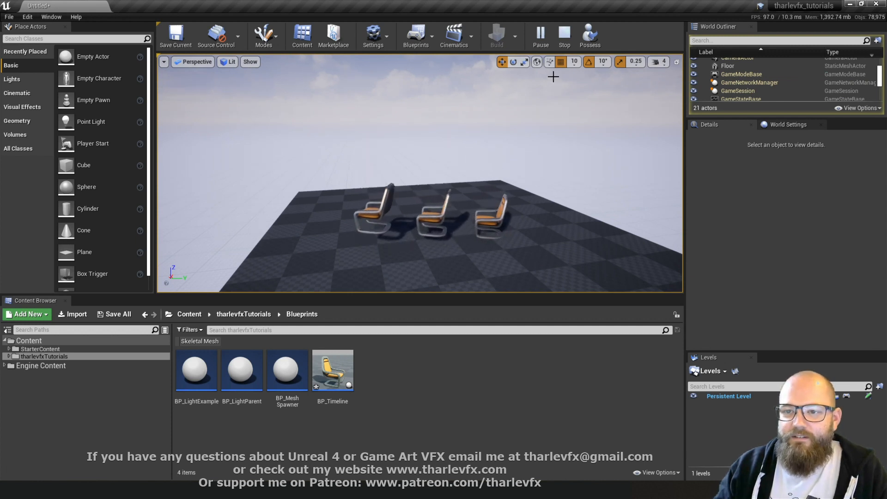
pyautogui.click(563, 36)
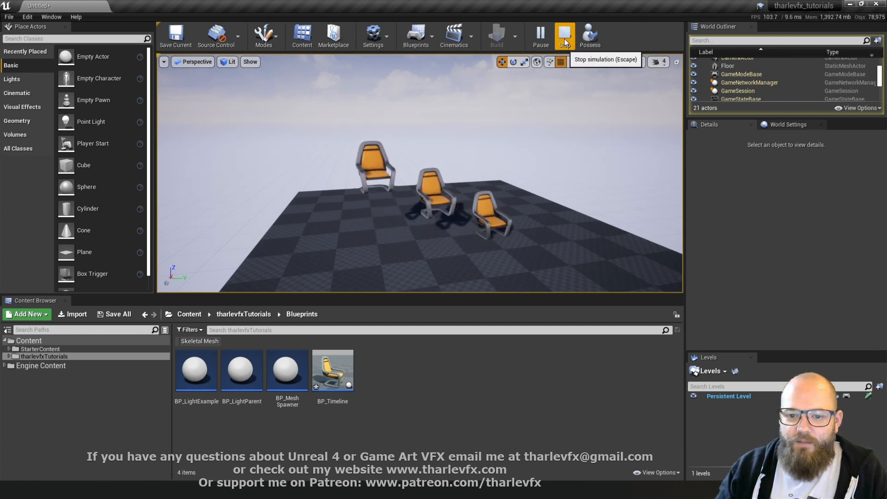
pyautogui.click(564, 35)
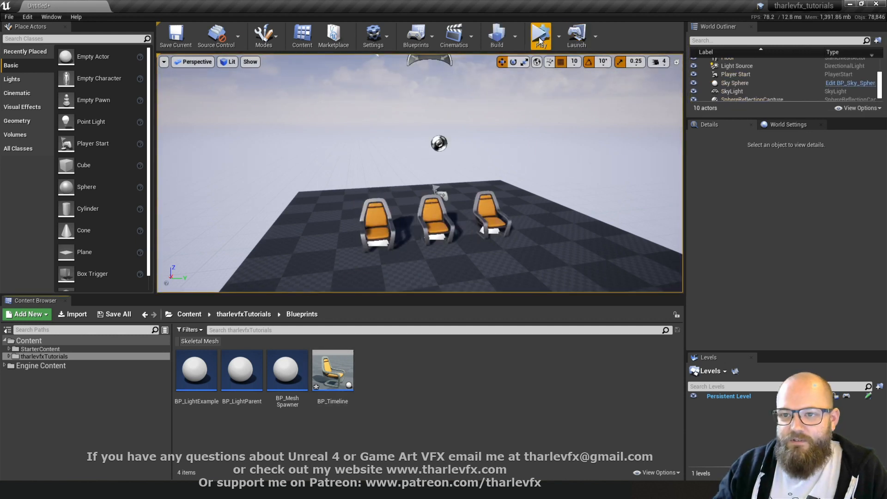
pyautogui.click(539, 36)
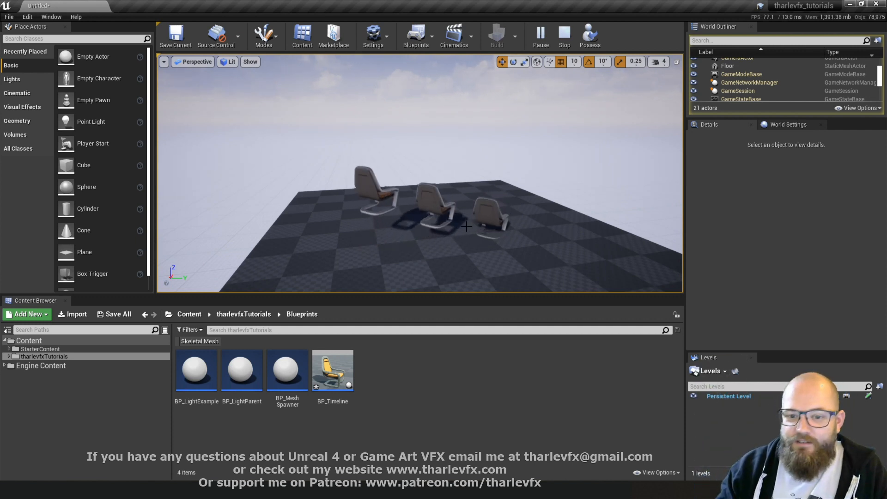
pyautogui.click(563, 35)
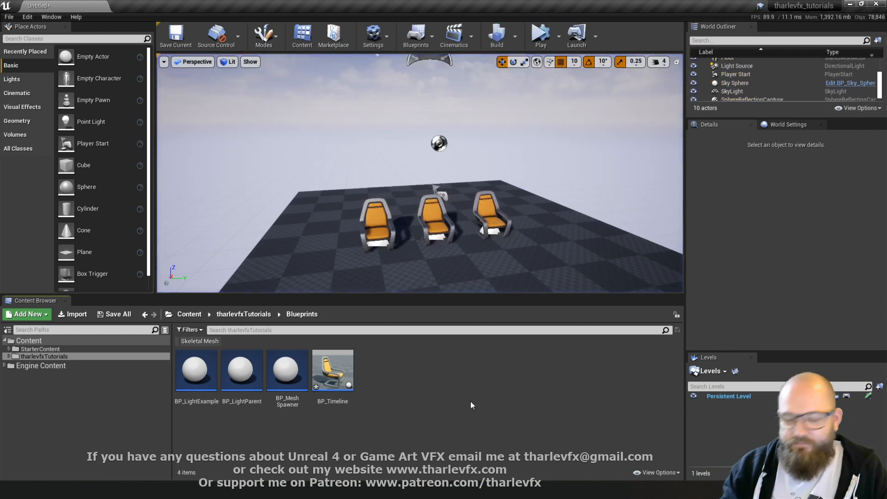
pyautogui.doubleClick(333, 371)
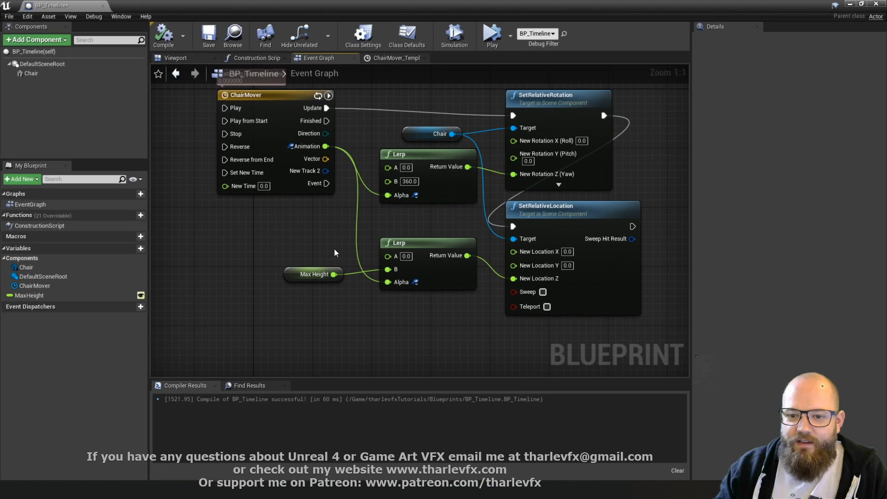
# - Untick AutoPlay on the ChairMover timeline
pyautogui.scroll(-3)
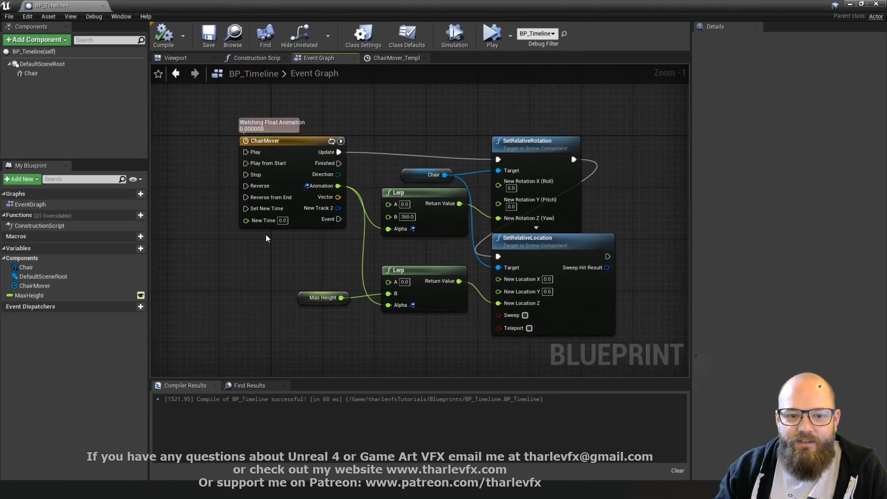
pyautogui.click(395, 58)
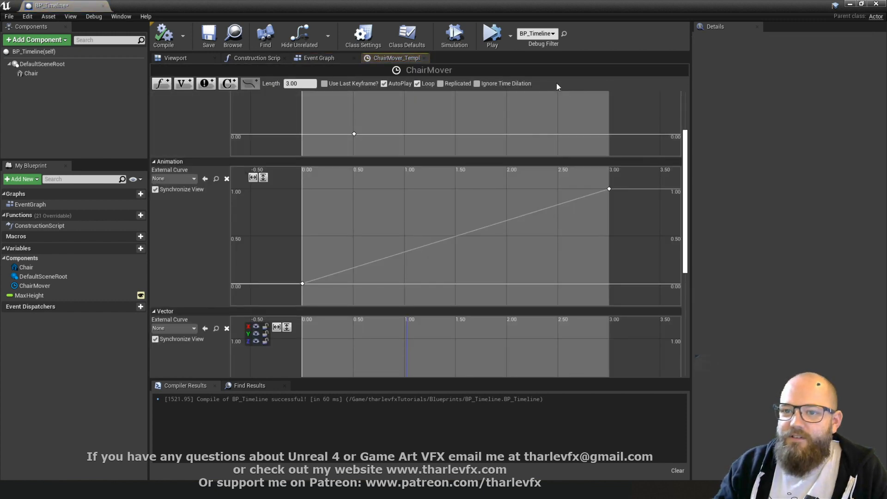
pyautogui.moveTo(322, 51)
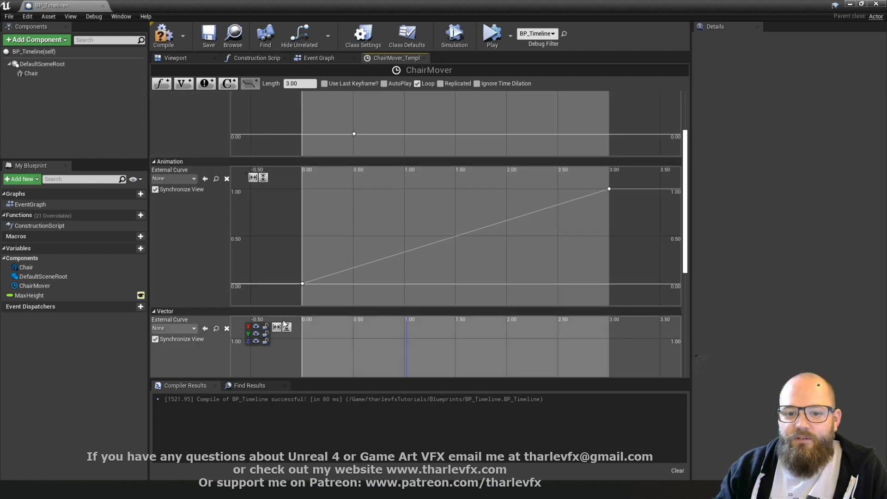
pyautogui.moveTo(388, 252)
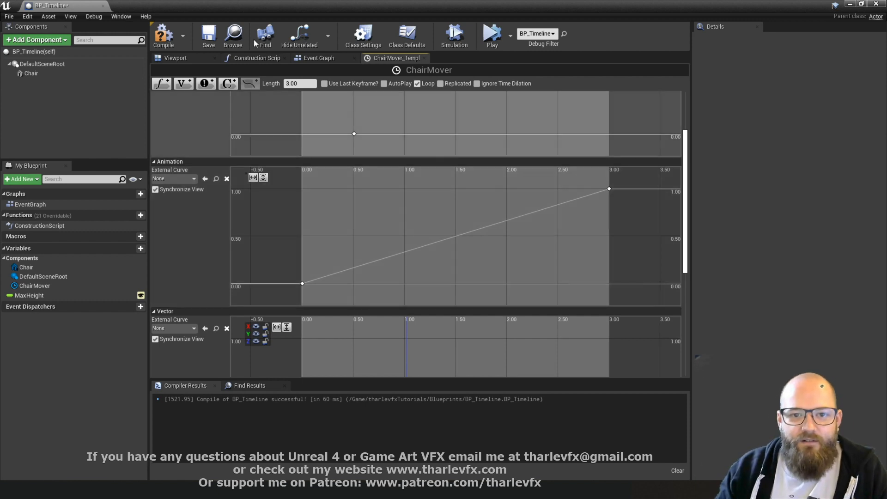
pyautogui.click(319, 57)
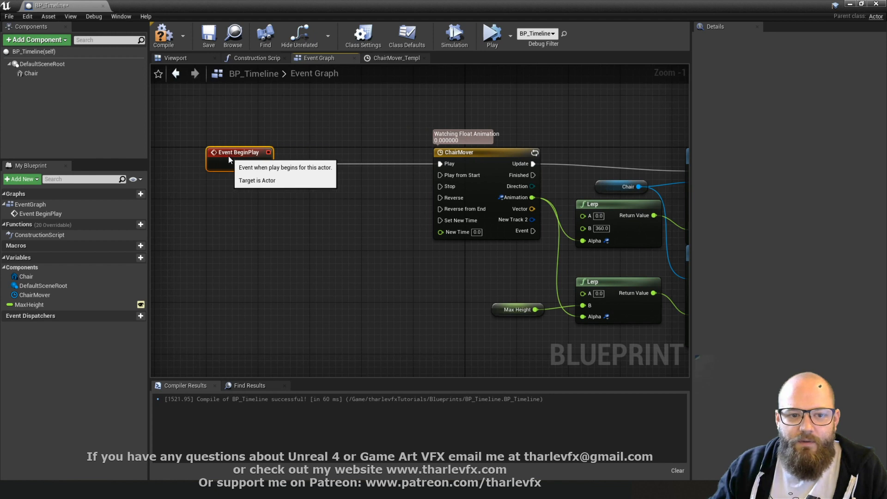
pyautogui.moveTo(282, 171)
pyautogui.write('seq')
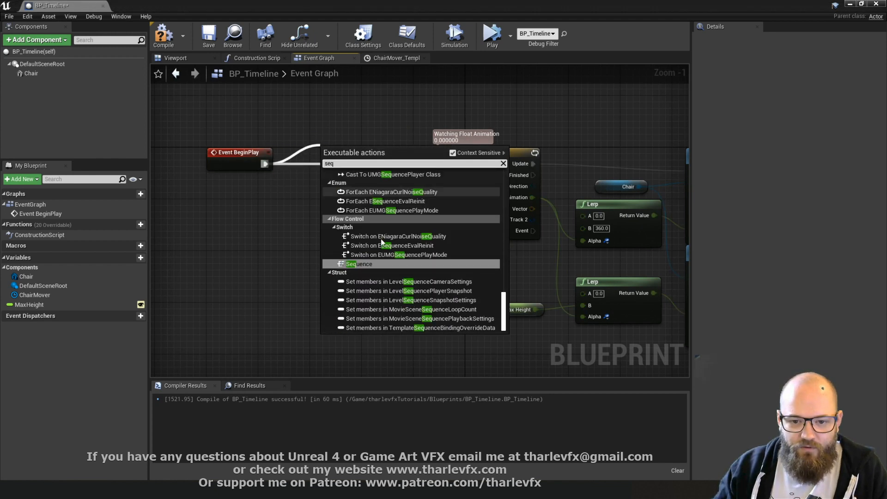
# - Split BeginPlay via Sequence into Play and Set New Time from a 0–3 Random Float
pyautogui.click(359, 264)
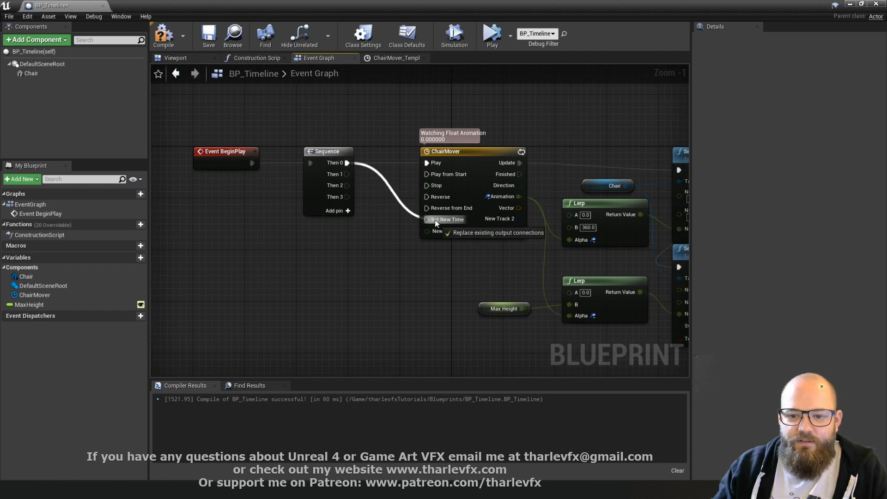
pyautogui.click(447, 219)
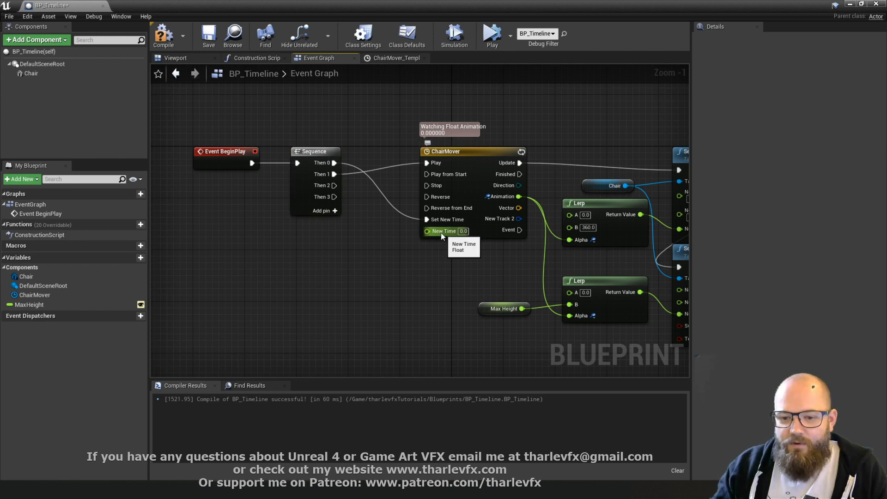
pyautogui.moveTo(477, 159)
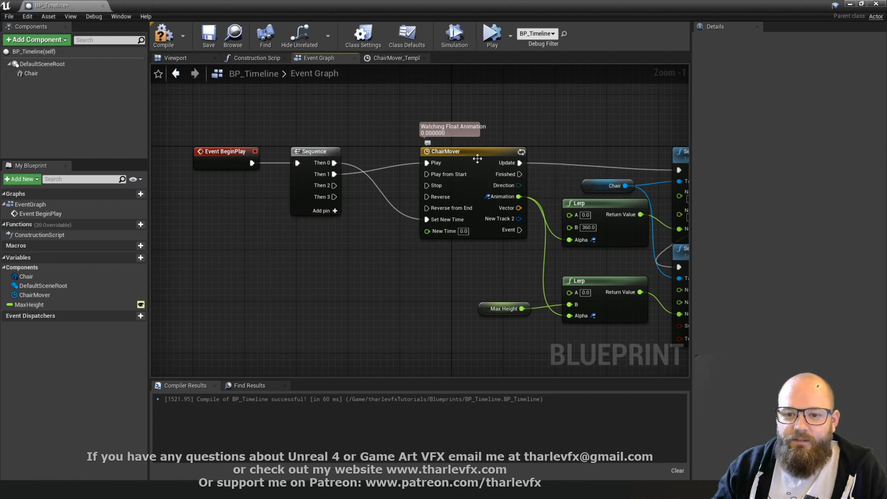
pyautogui.click(393, 58)
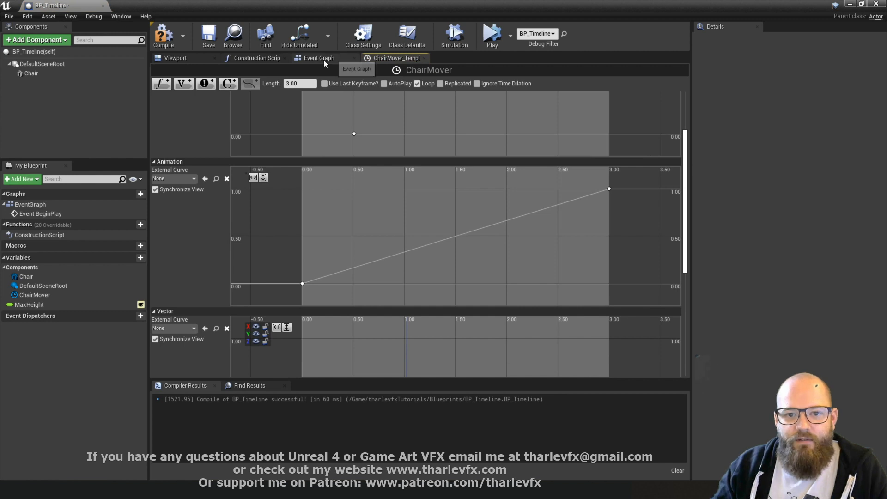
pyautogui.click(318, 58)
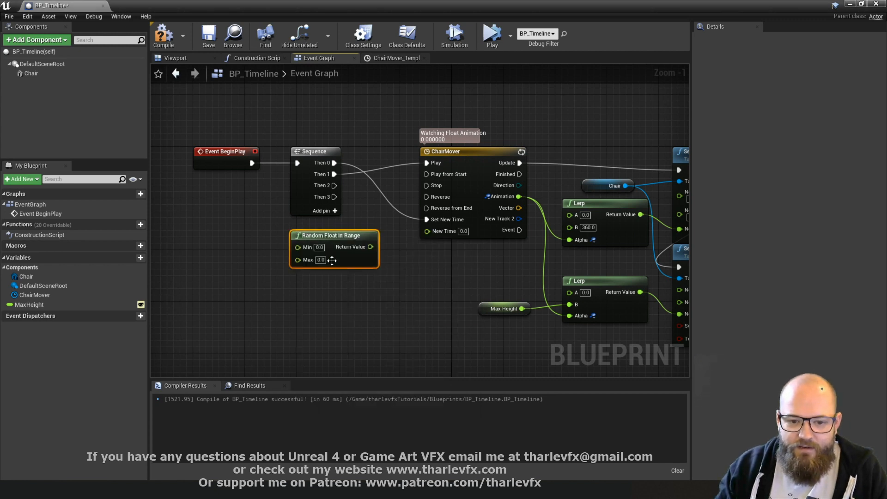
pyautogui.moveTo(368, 246)
pyautogui.write('3')
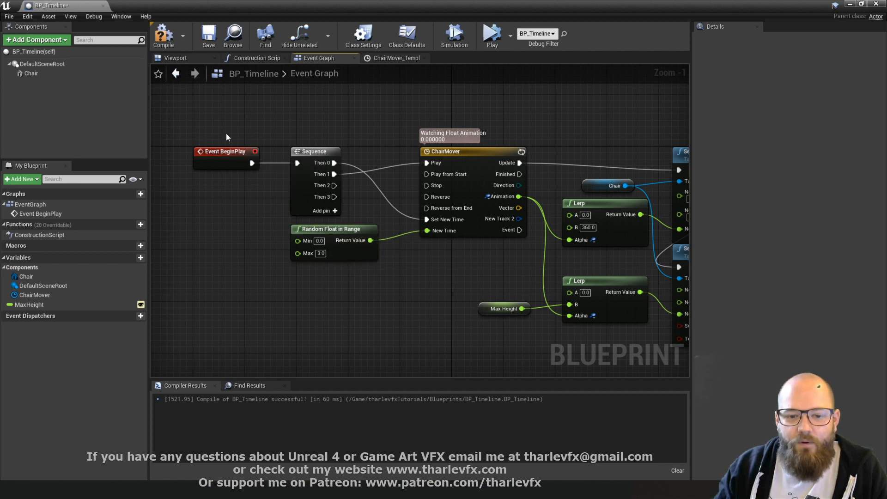
pyautogui.moveTo(443, 230)
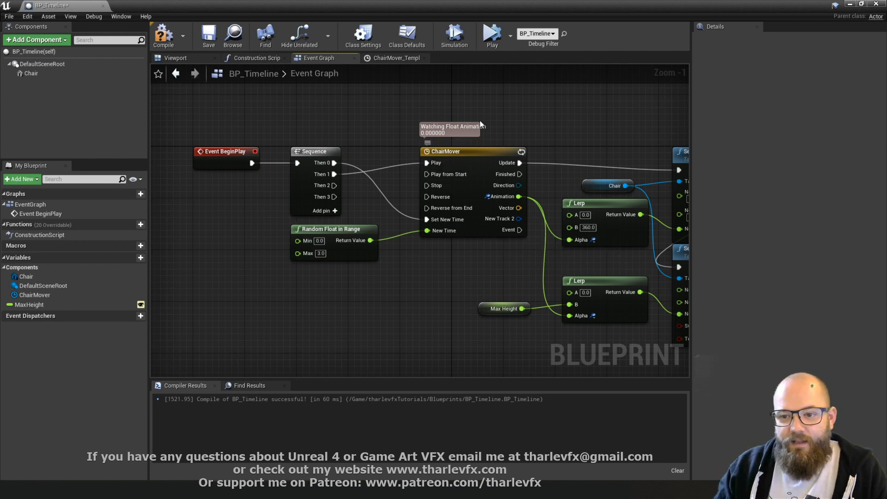
pyautogui.scroll(-3)
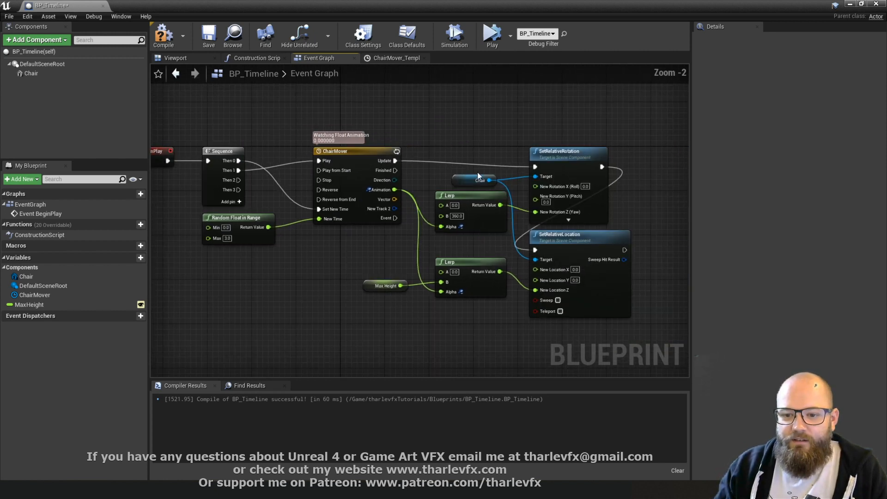
pyautogui.moveTo(458, 167)
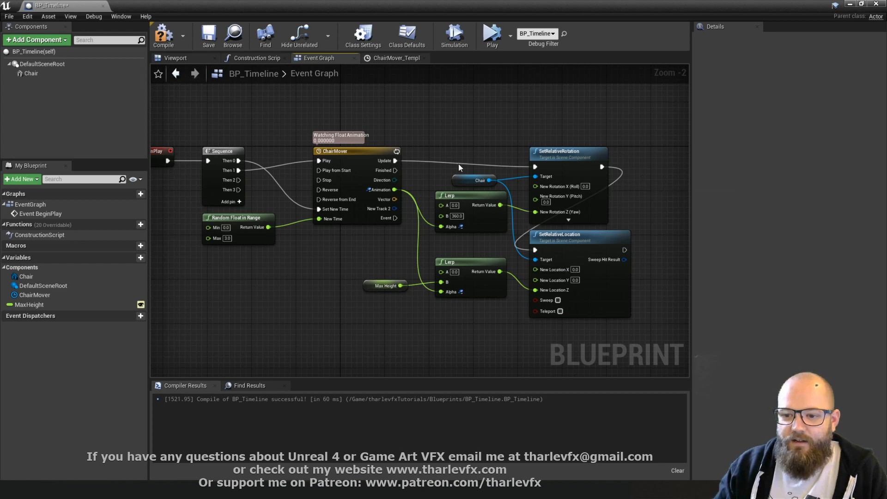
pyautogui.moveTo(434, 127)
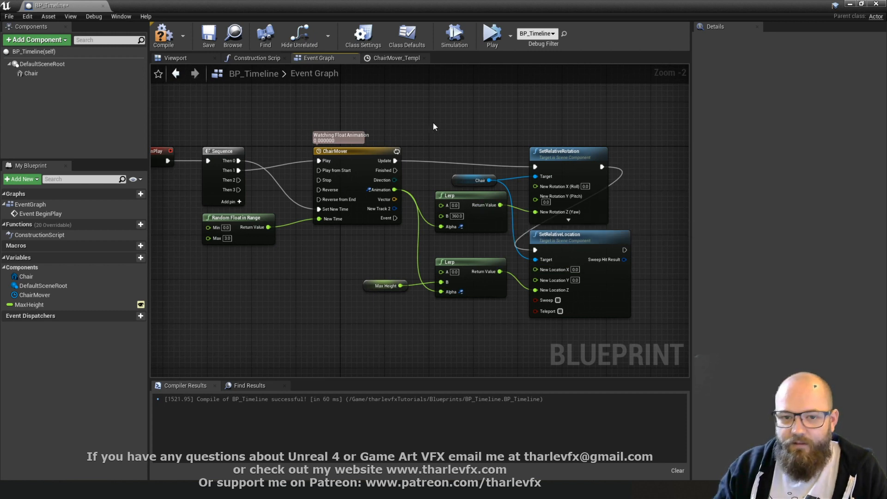
pyautogui.moveTo(197, 53)
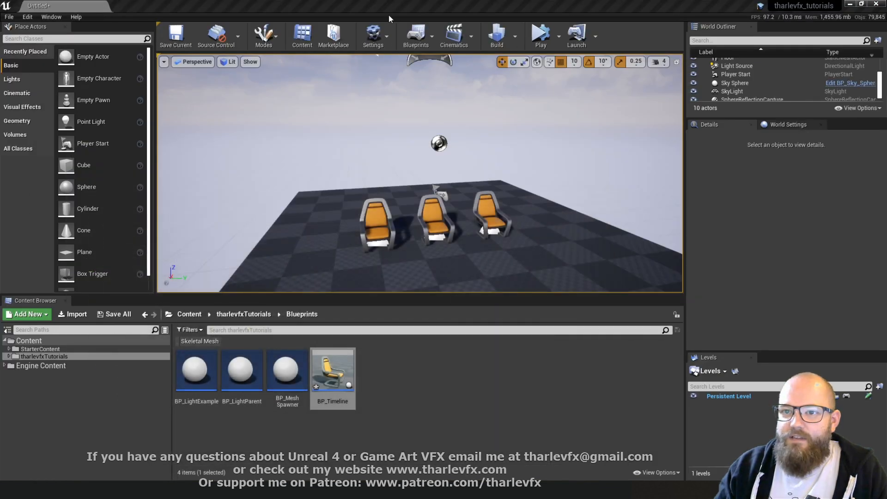
# - Open BP_Timeline and zoom out to see the graph from BeginPlay to the location setter
pyautogui.click(539, 35)
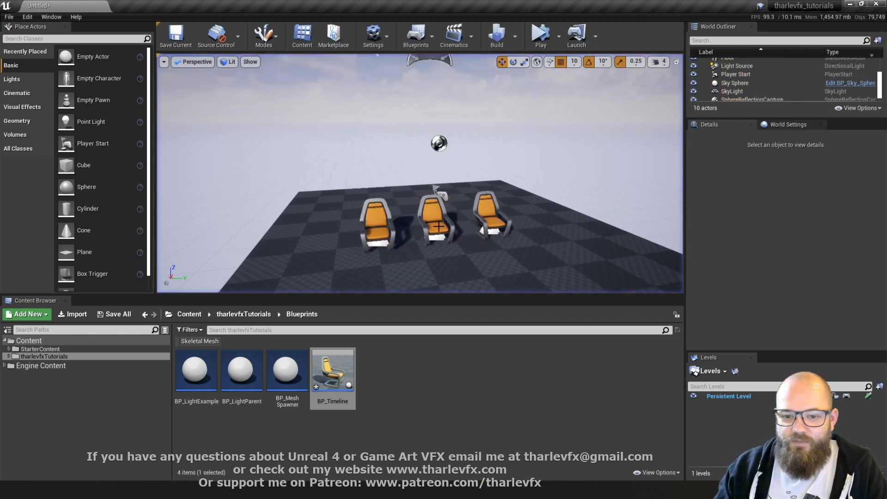
pyautogui.doubleClick(333, 371)
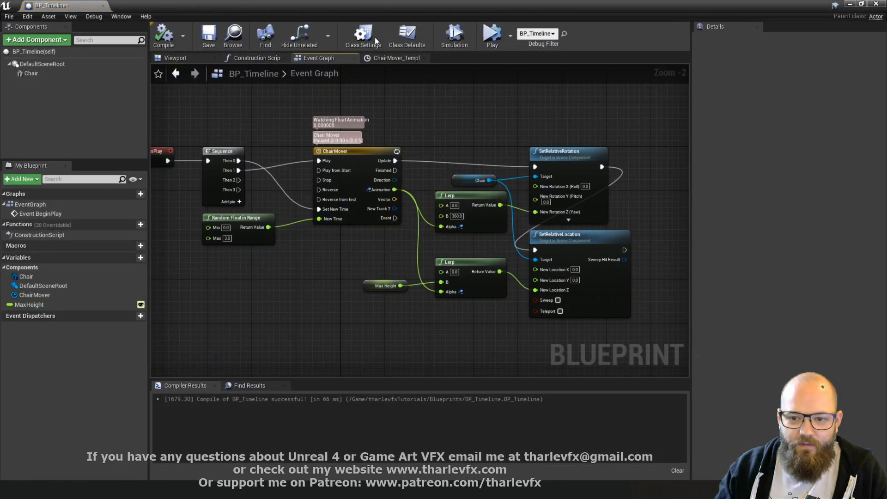
pyautogui.scroll(-3)
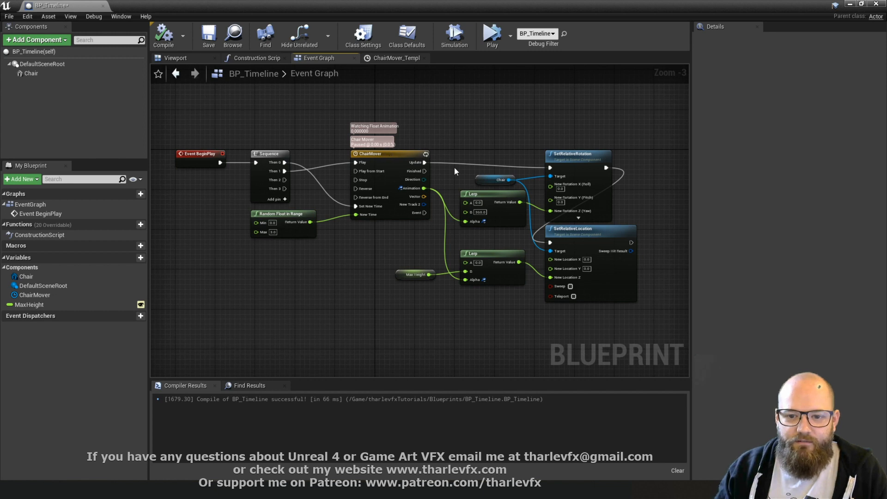
# - Open the ChairMover timeline and browse the Animation track's External Curve assets
pyautogui.click(394, 58)
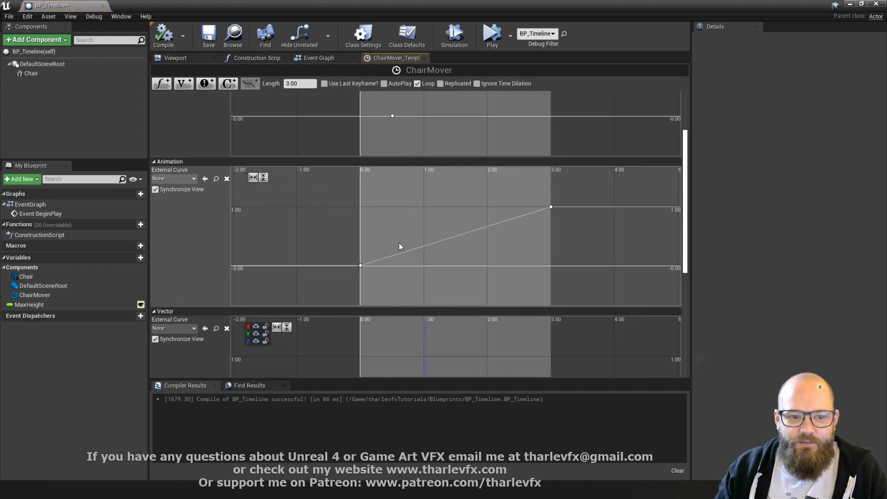
pyautogui.click(192, 178)
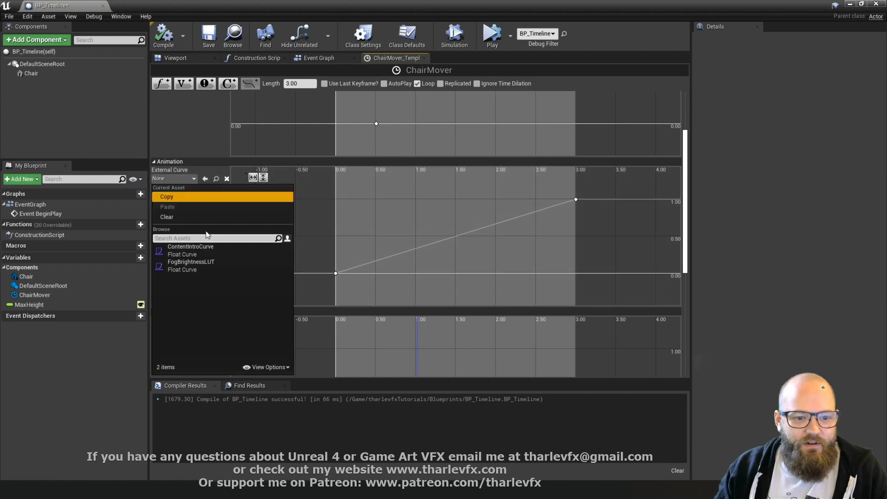
pyautogui.moveTo(212, 261)
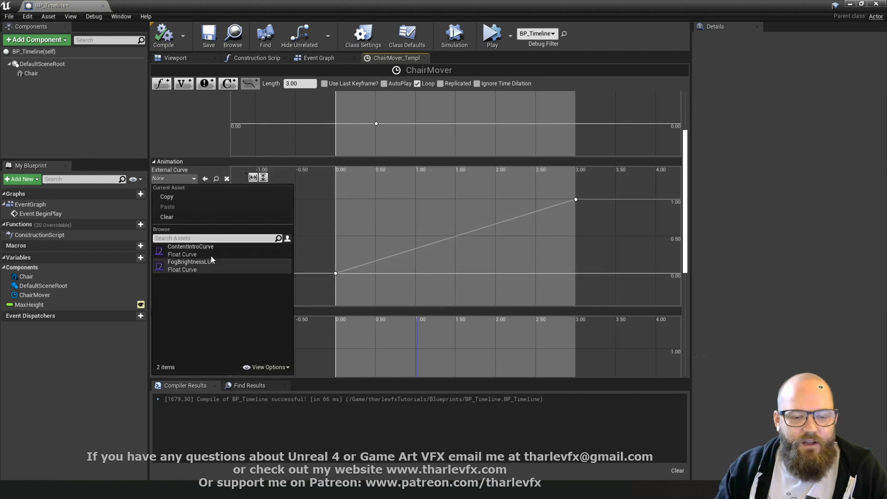
pyautogui.moveTo(190, 250)
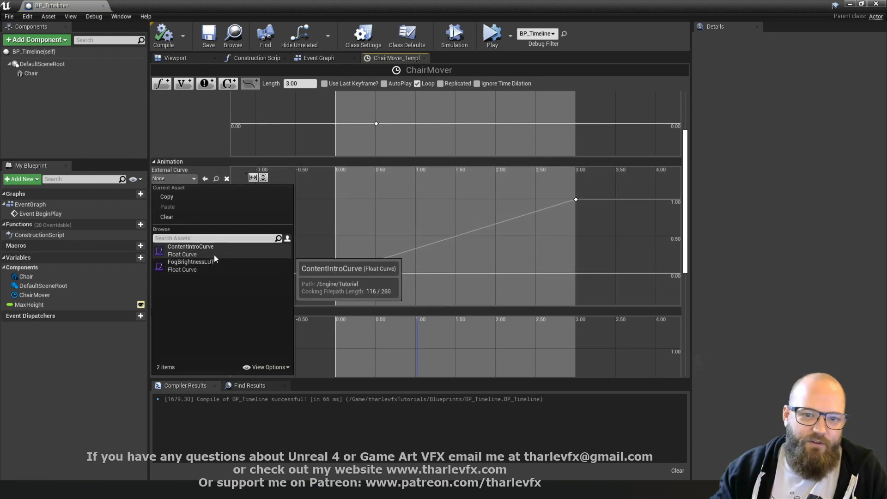
pyautogui.moveTo(217, 255)
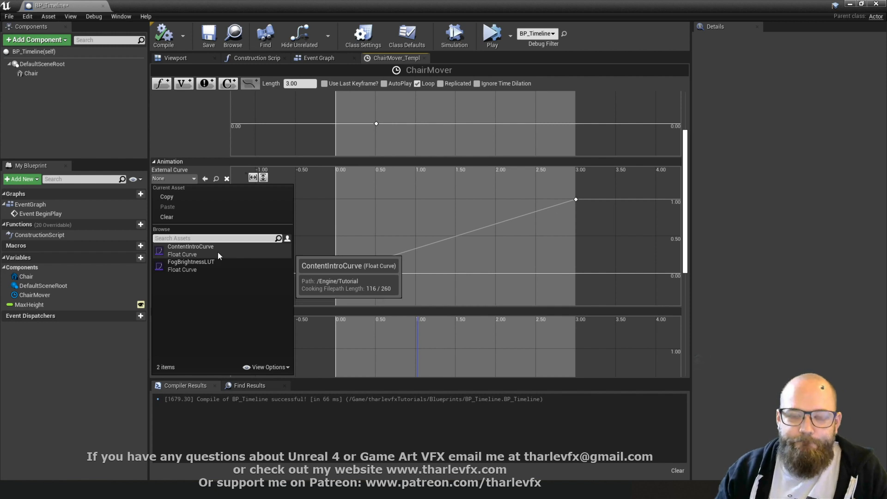
pyautogui.moveTo(206, 248)
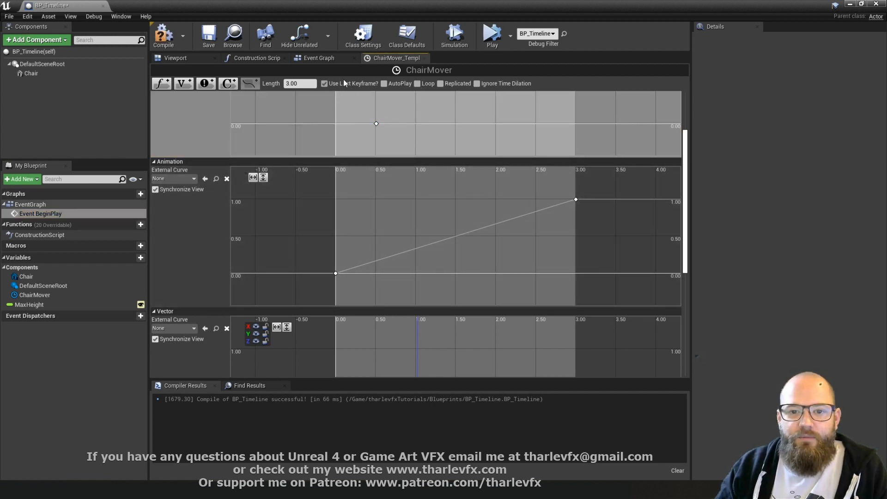
# - Simulate the level to watch the chairs, stop, and reopen BP_Timeline
pyautogui.click(320, 58)
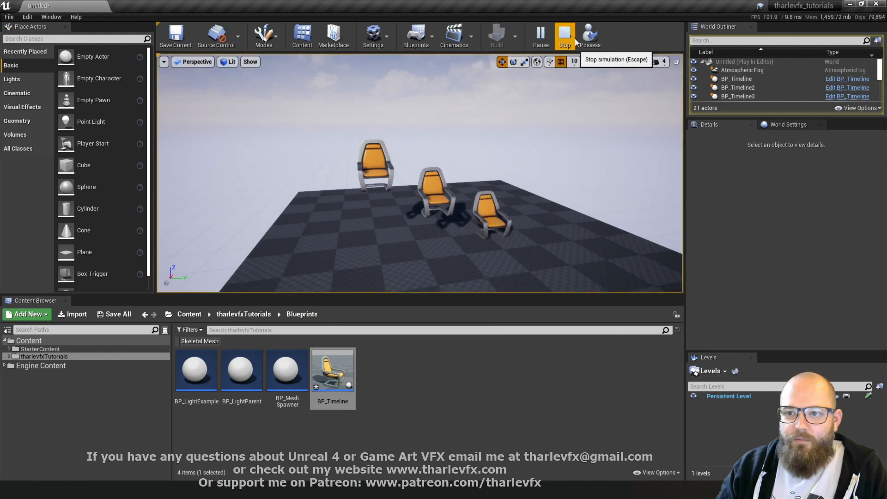
pyautogui.click(564, 35)
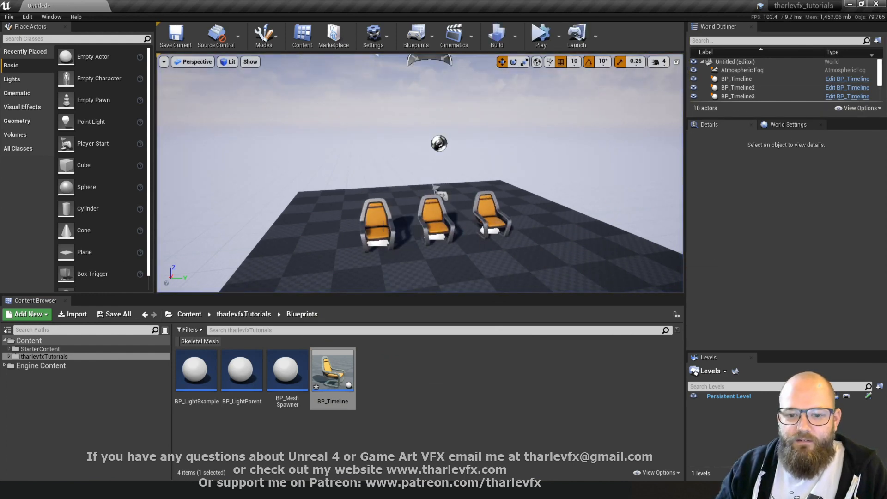
pyautogui.doubleClick(333, 371)
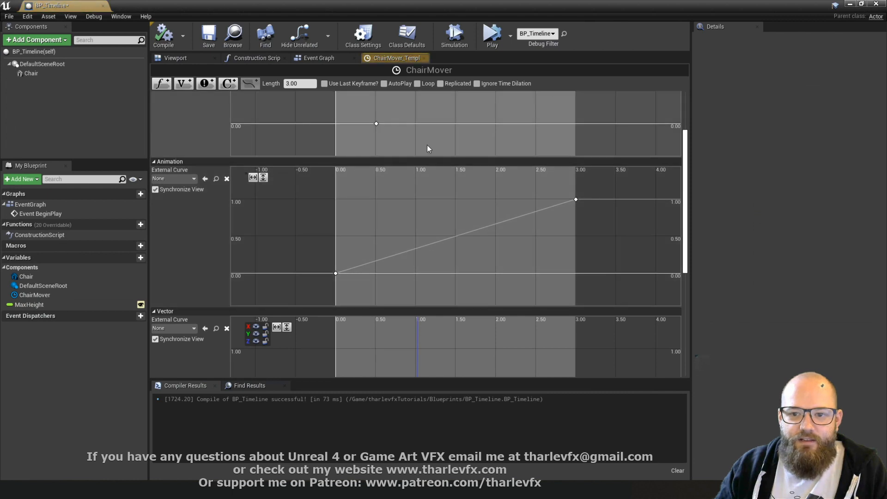
# - Move the ChairMover Animation track's last key to 5 seconds, then stop simulating and reopen BP_Timeline
pyautogui.click(324, 83)
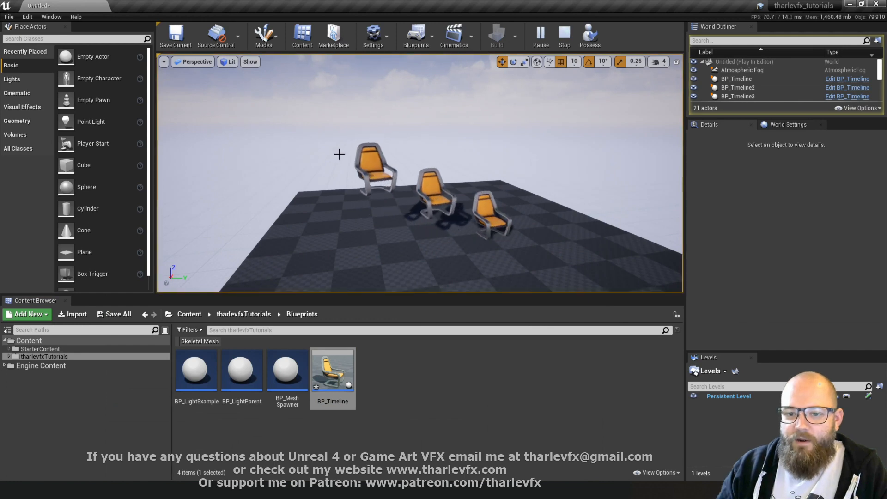
pyautogui.click(563, 36)
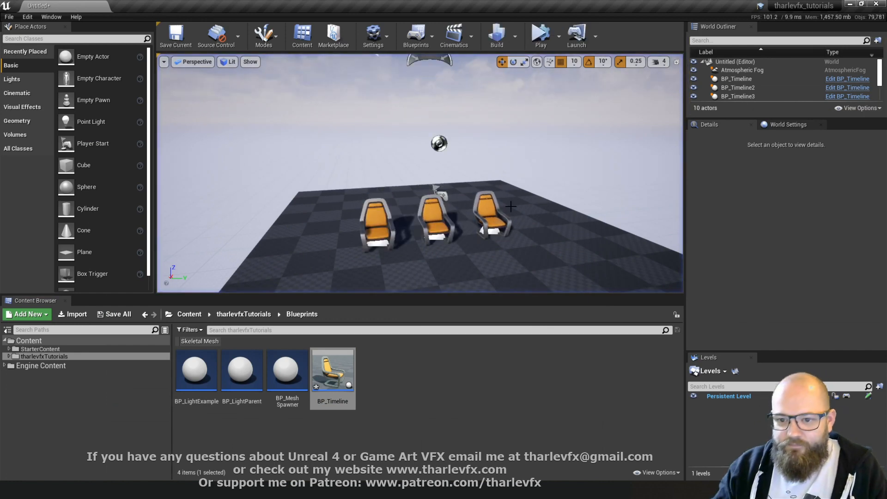
pyautogui.doubleClick(333, 370)
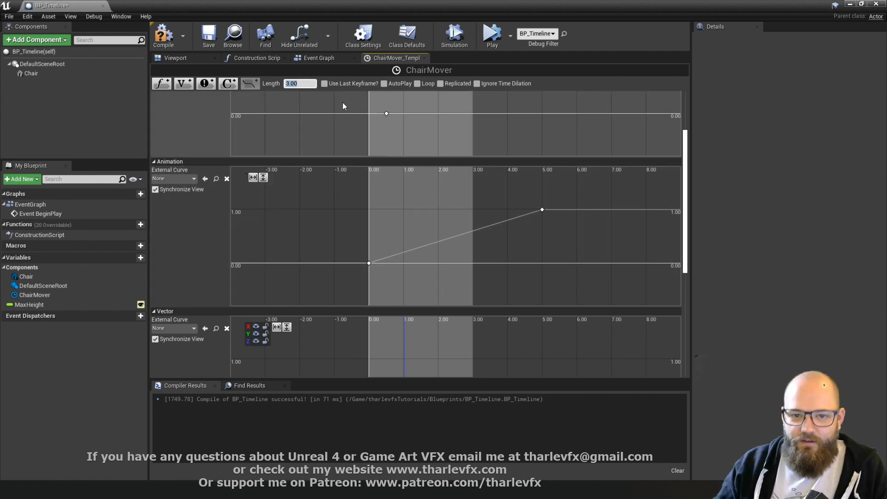
# - Return the Animation track's final key to 3.0 seconds and go back to the Event Graph
pyautogui.click(541, 209)
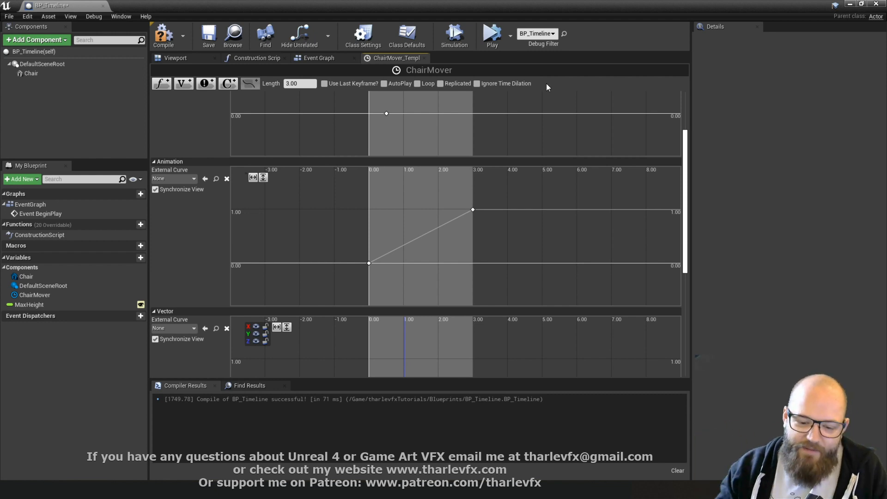
pyautogui.moveTo(557, 230)
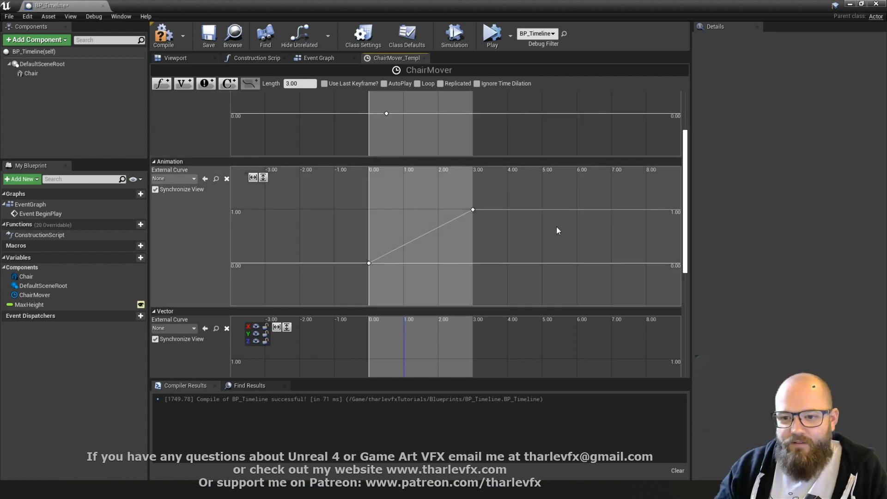
pyautogui.moveTo(259, 89)
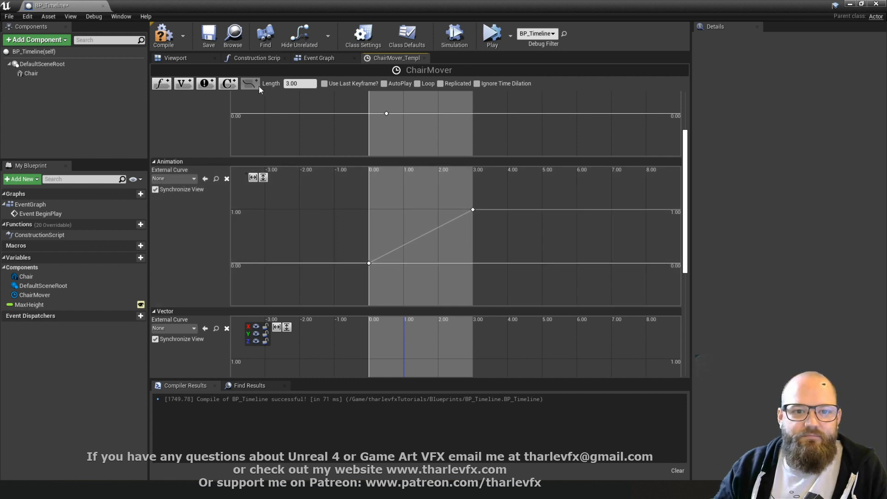
pyautogui.moveTo(441, 93)
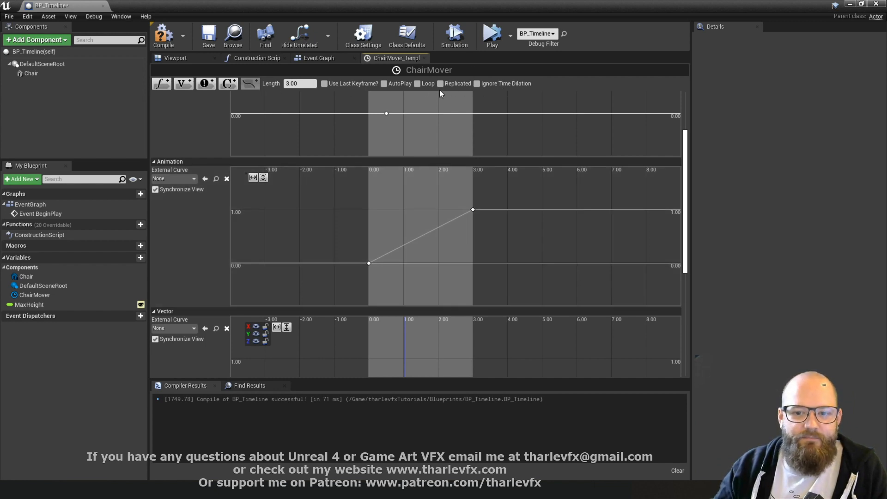
pyautogui.click(318, 58)
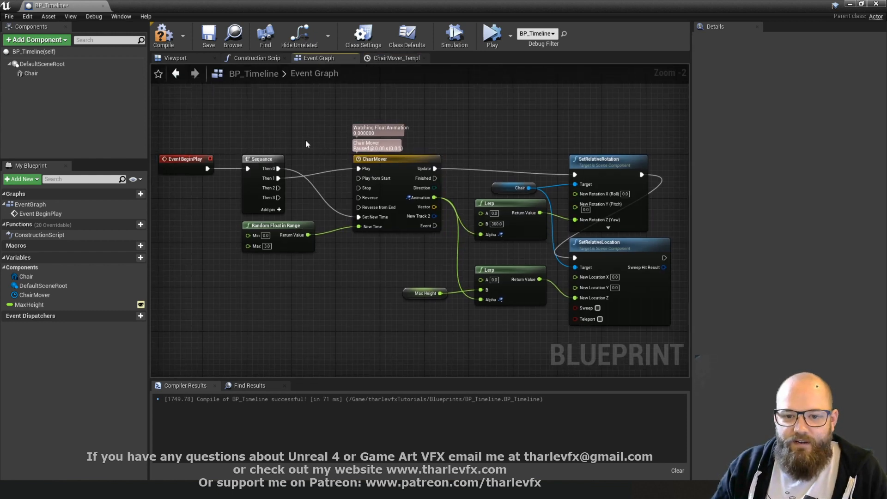
pyautogui.moveTo(328, 160)
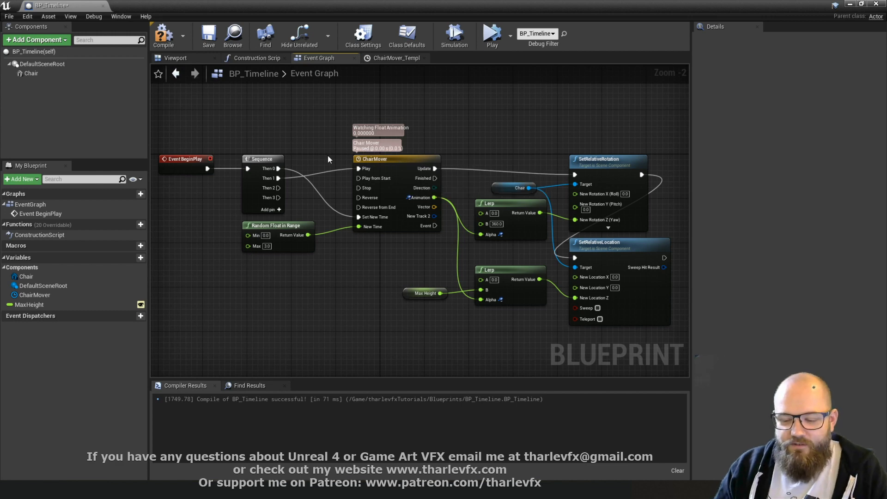
# - Simulate the level from the level editor to watch chairs rise to different heights, then stop
pyautogui.click(208, 35)
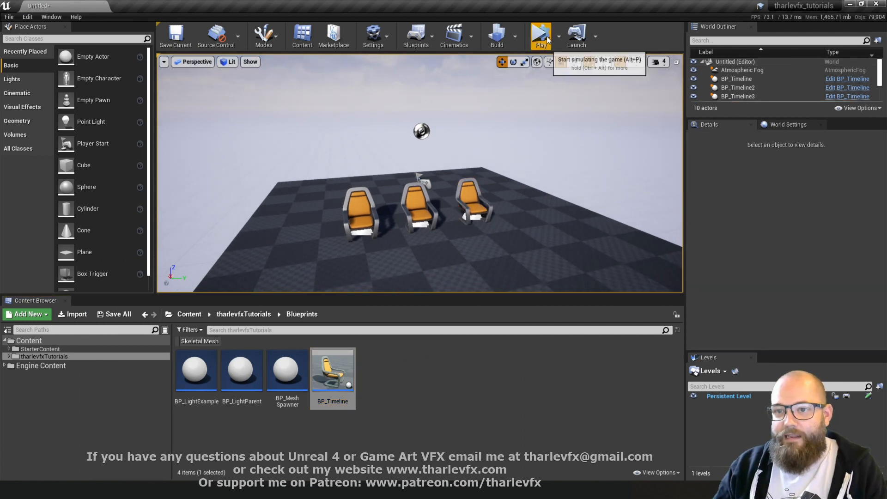
pyautogui.click(540, 34)
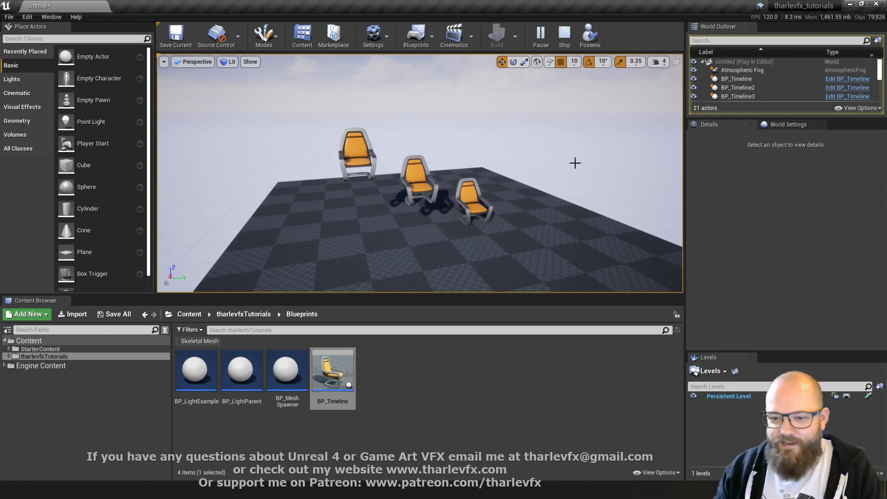
pyautogui.moveTo(432, 168)
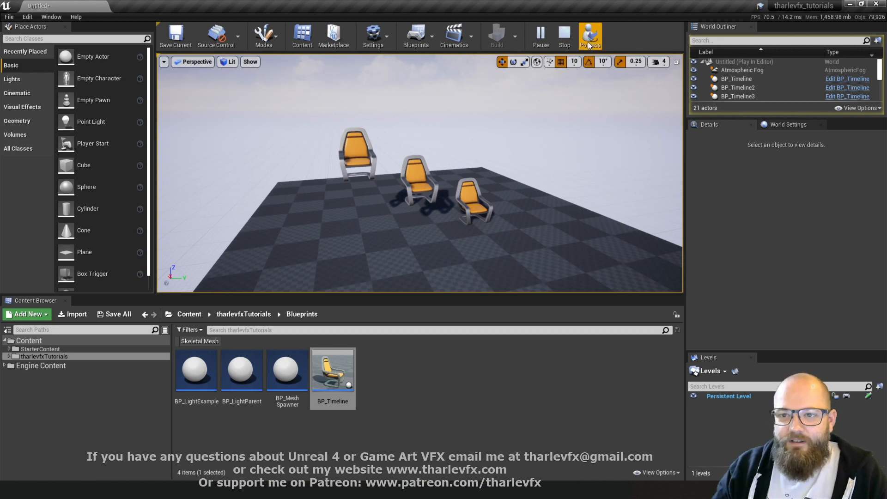
pyautogui.click(564, 36)
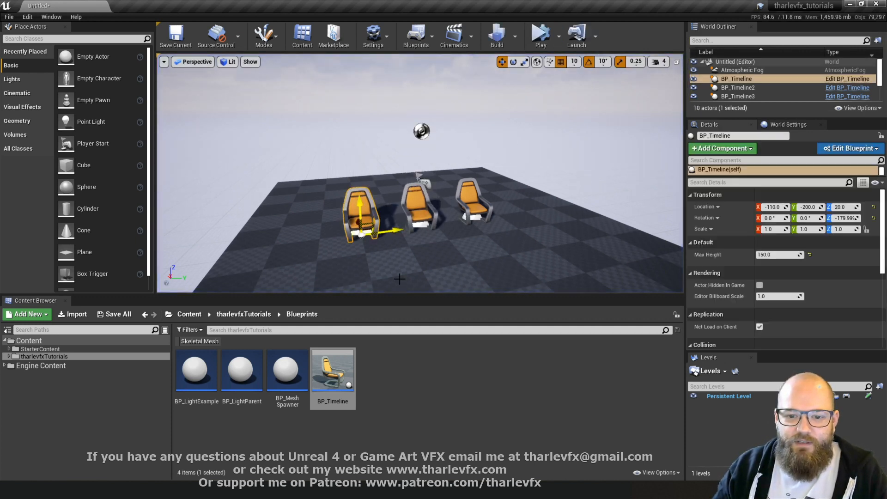